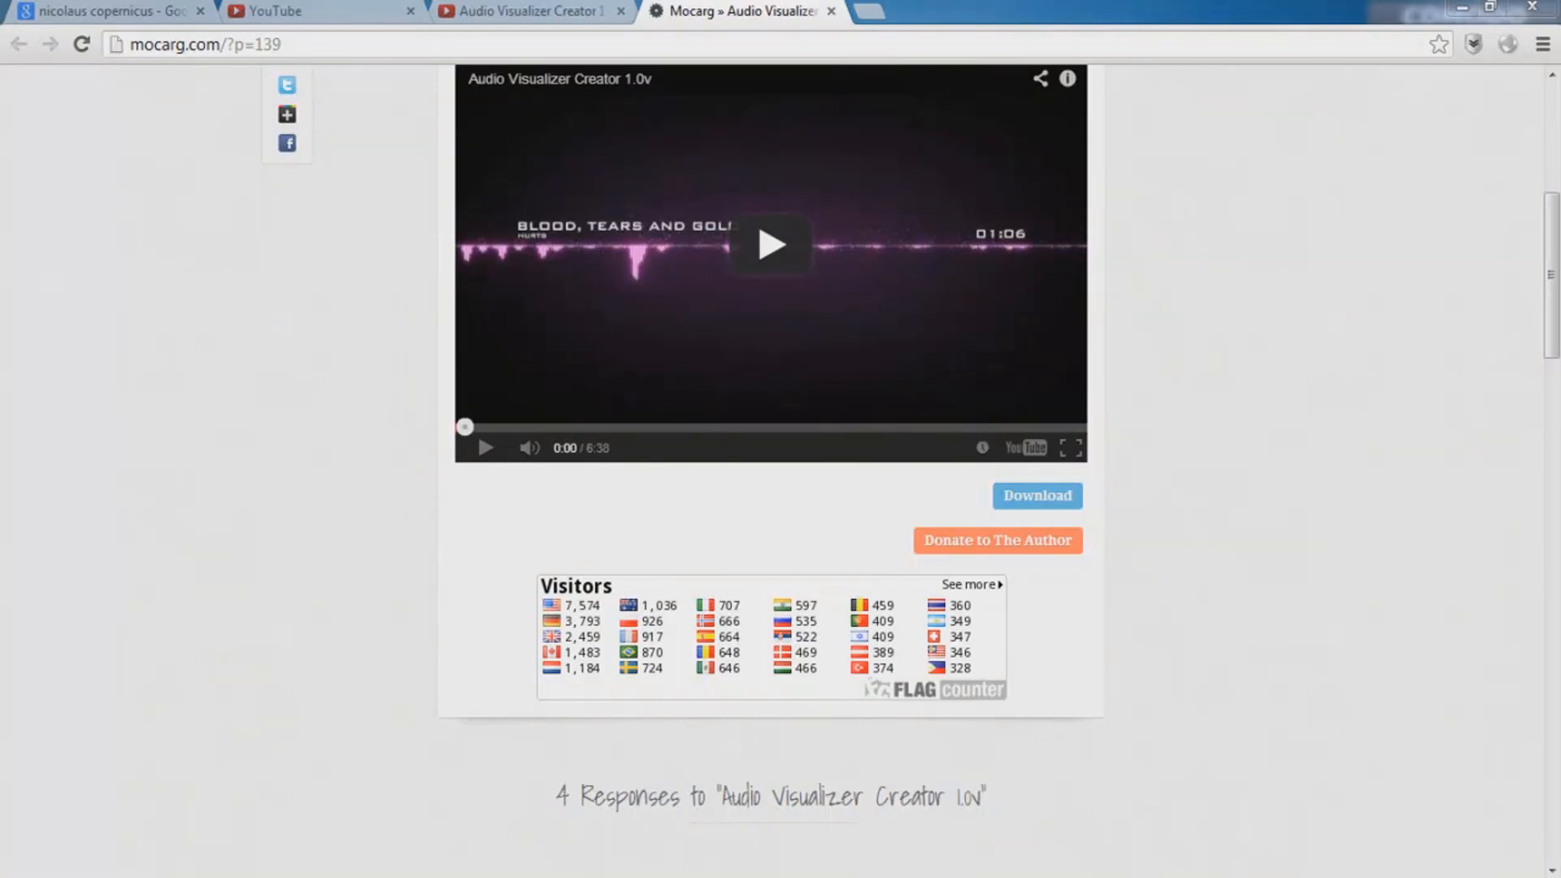
# Download the Audio Visualizer Creator 1.0 zip from the mocarg.com page
pyautogui.click(1037, 496)
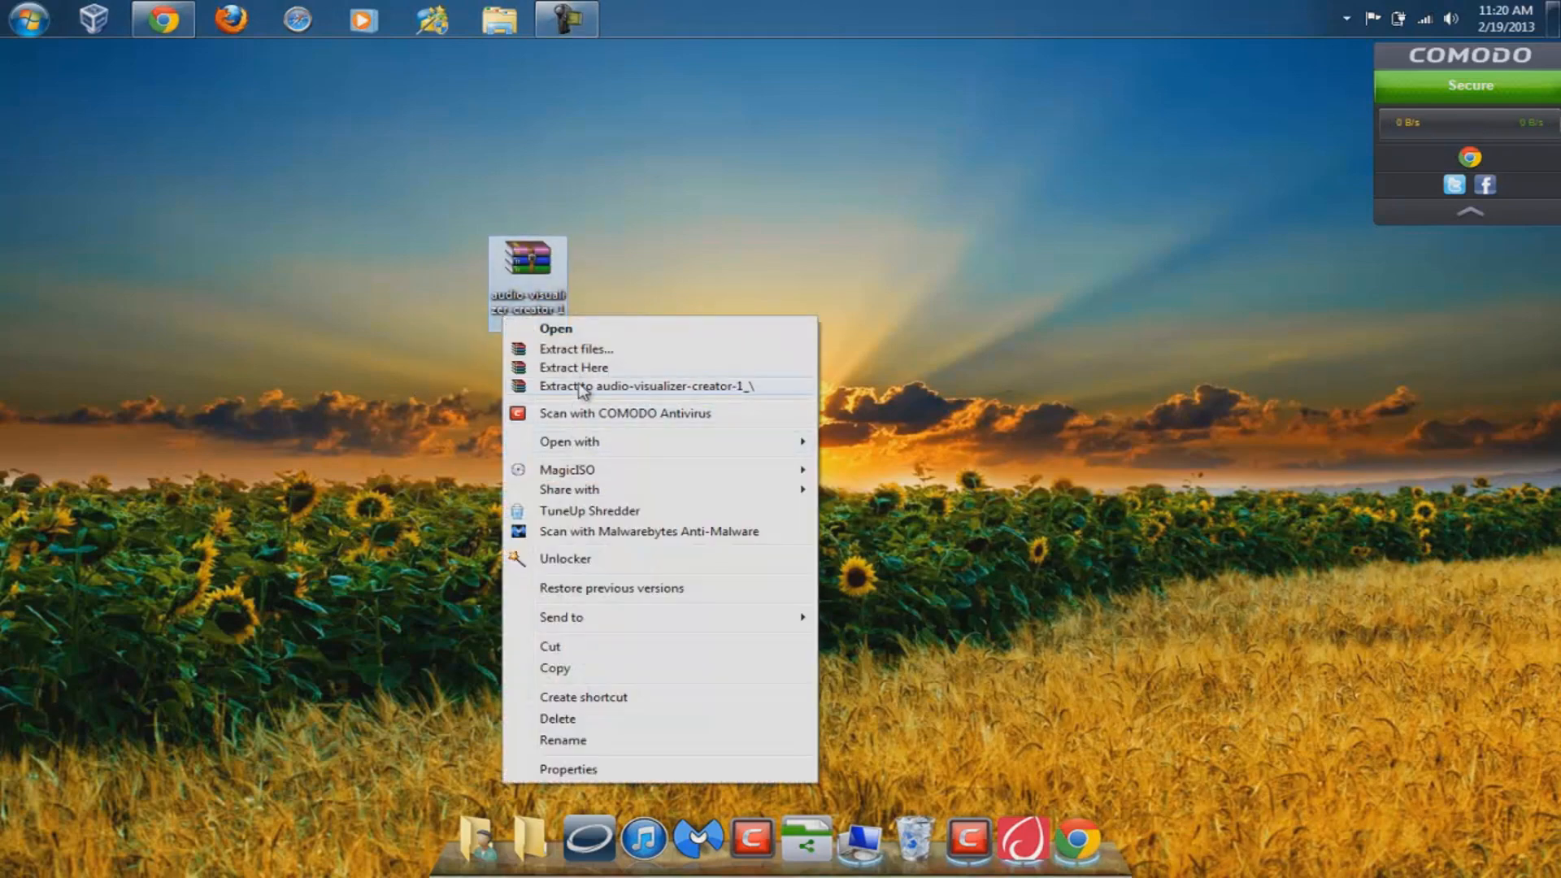
# Extract the zip to audio-visualizer-creator-1, browse its Font and Project File folders, then close
pyautogui.click(596, 385)
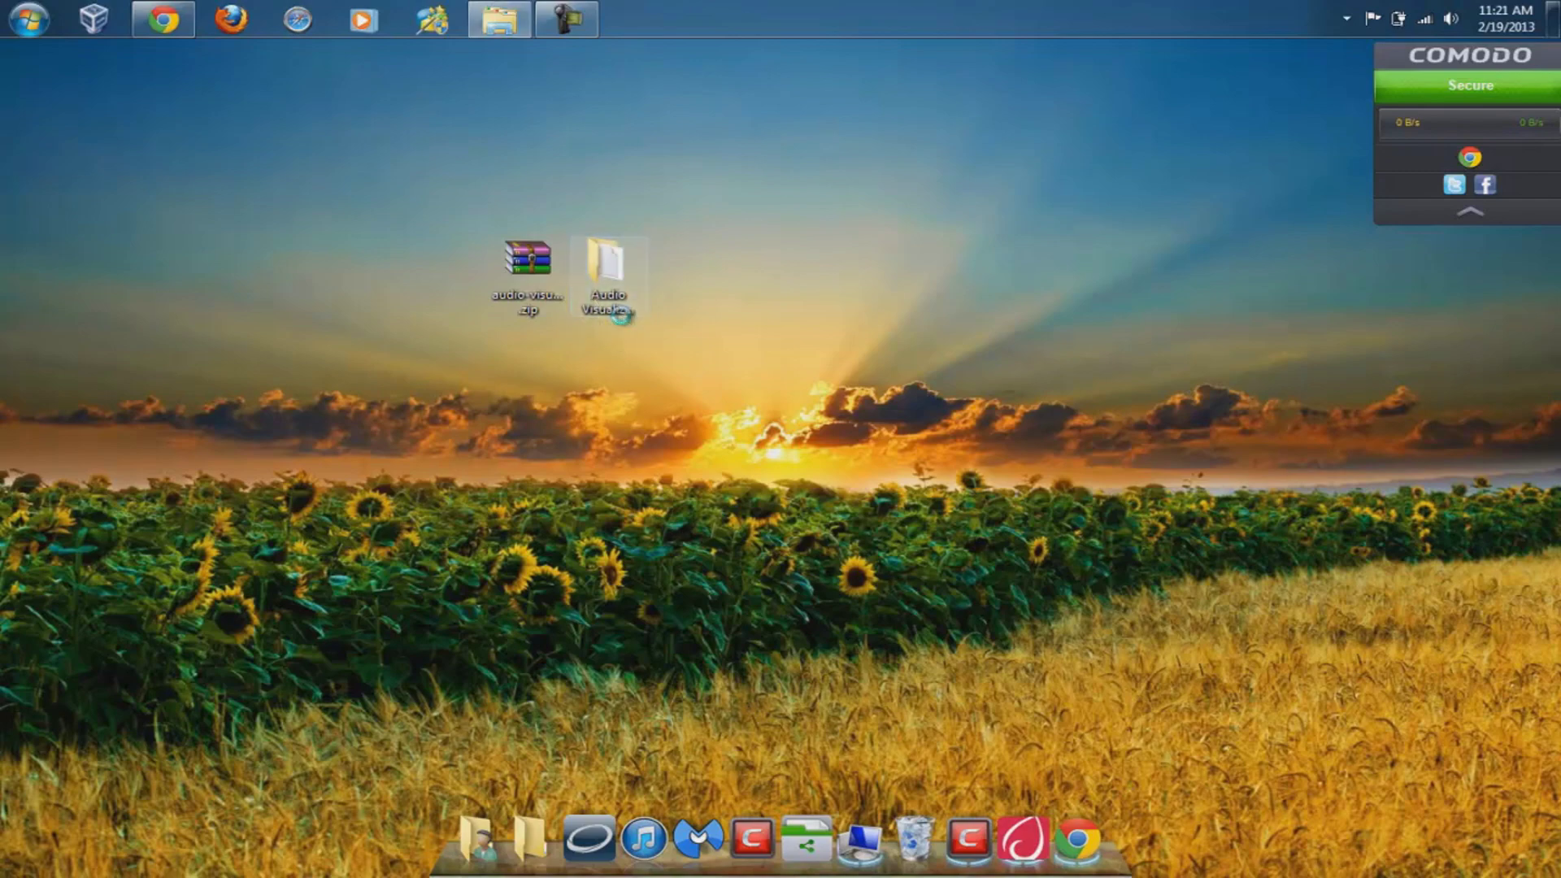
pyautogui.doubleClick(602, 268)
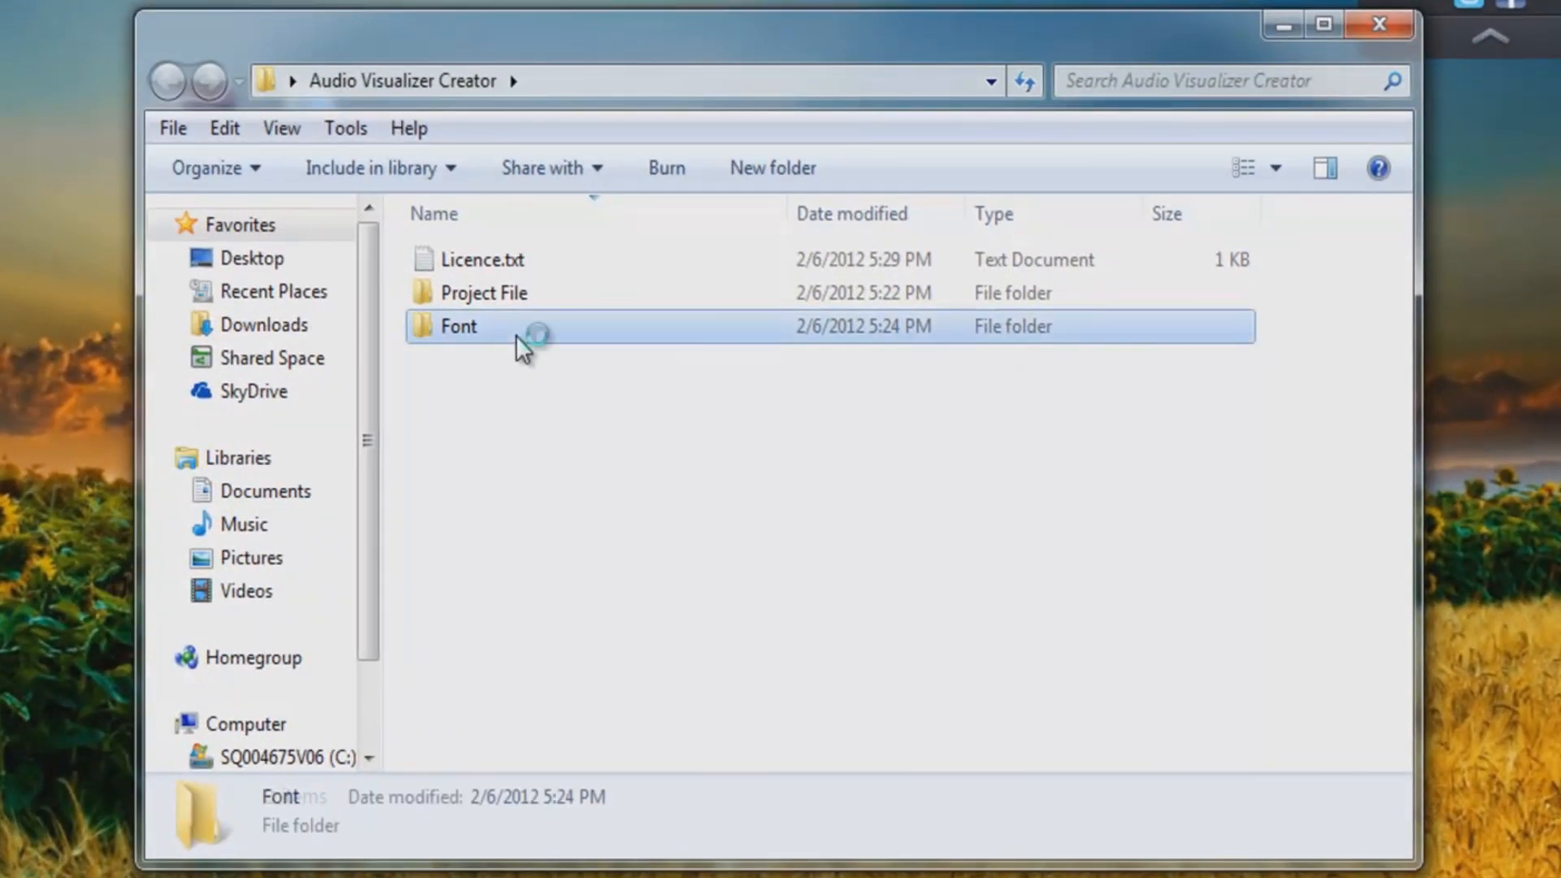
pyautogui.doubleClick(458, 326)
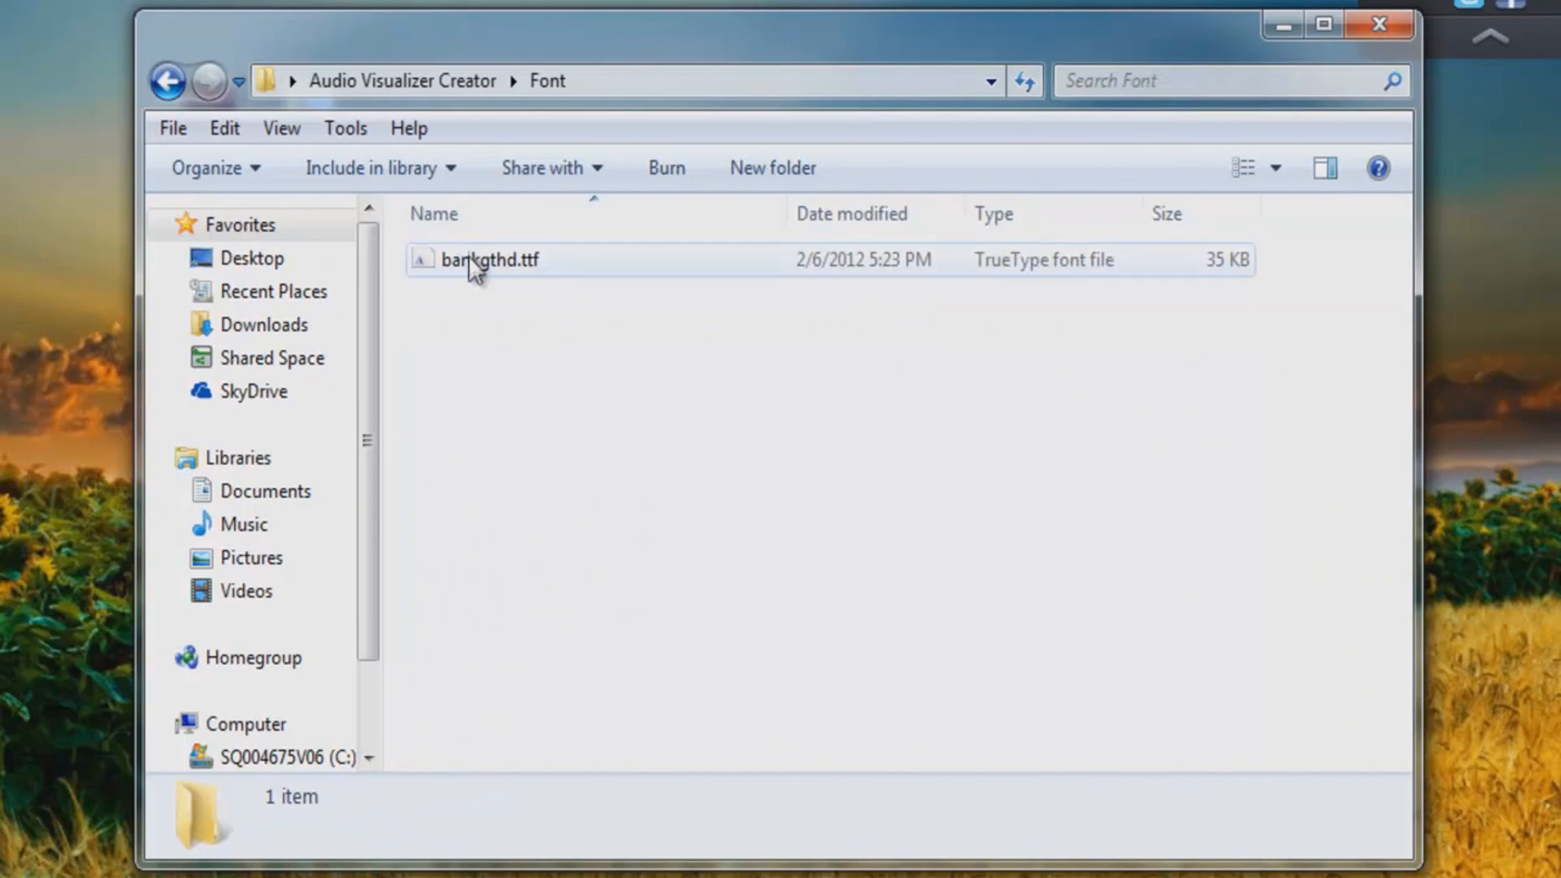
pyautogui.rightClick(473, 264)
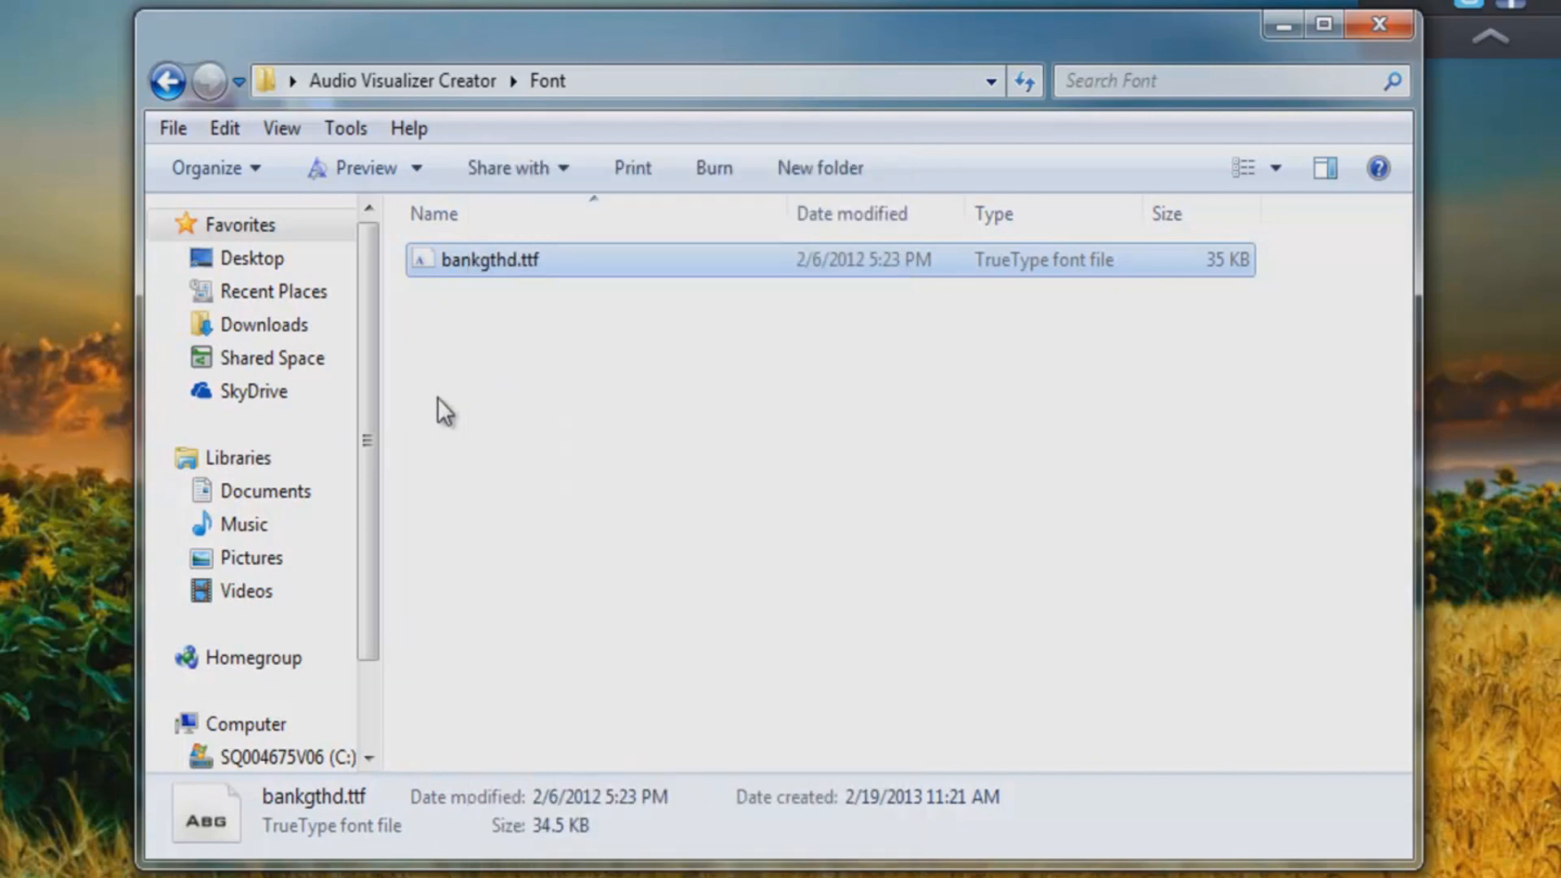
pyautogui.click(171, 79)
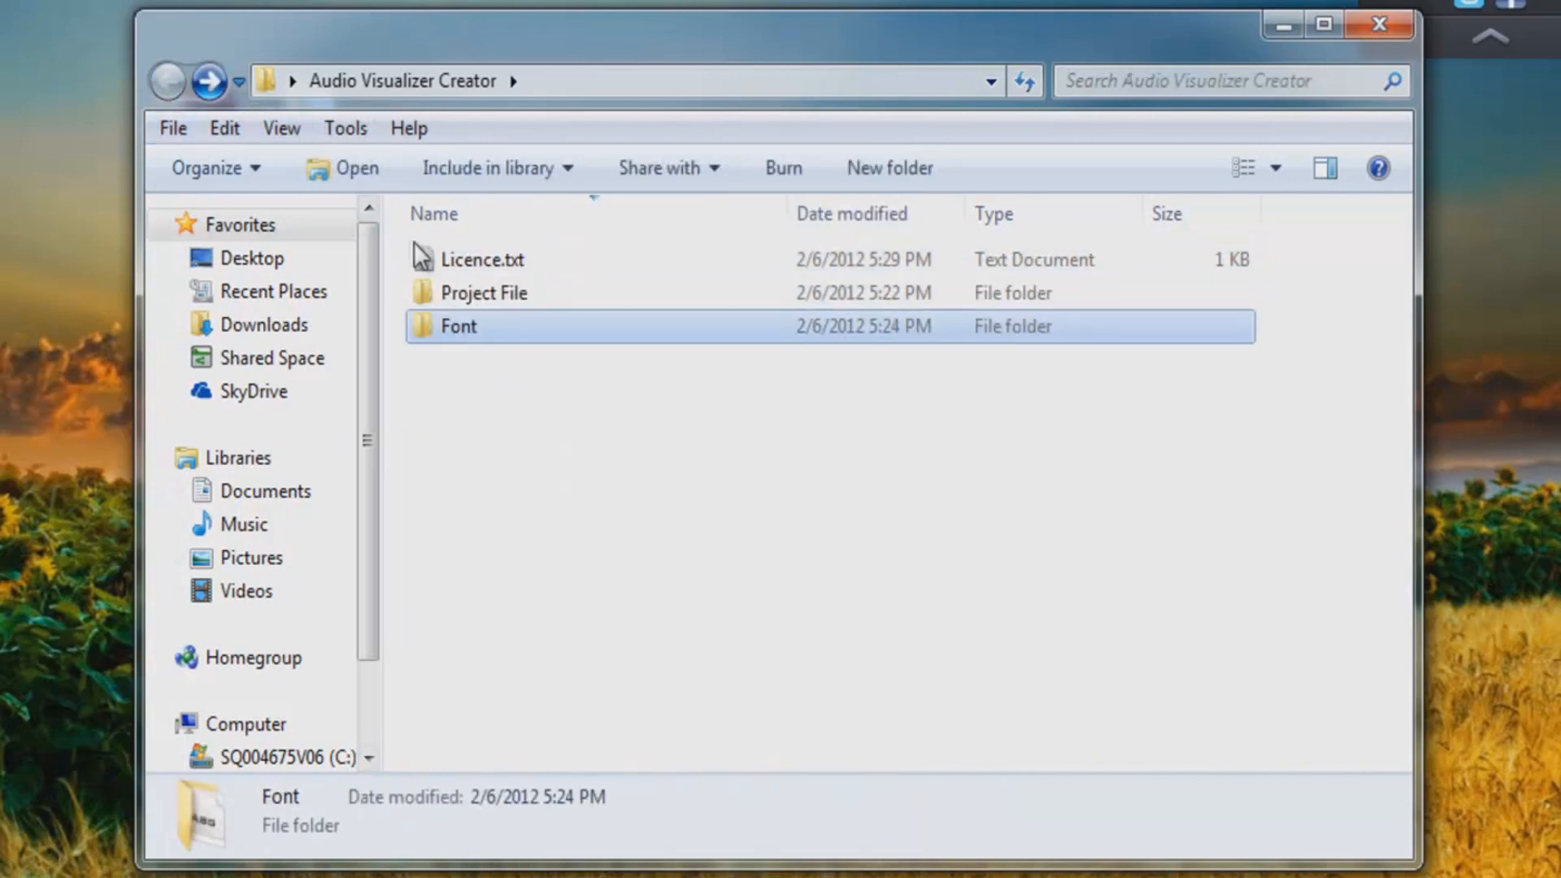
pyautogui.doubleClick(483, 293)
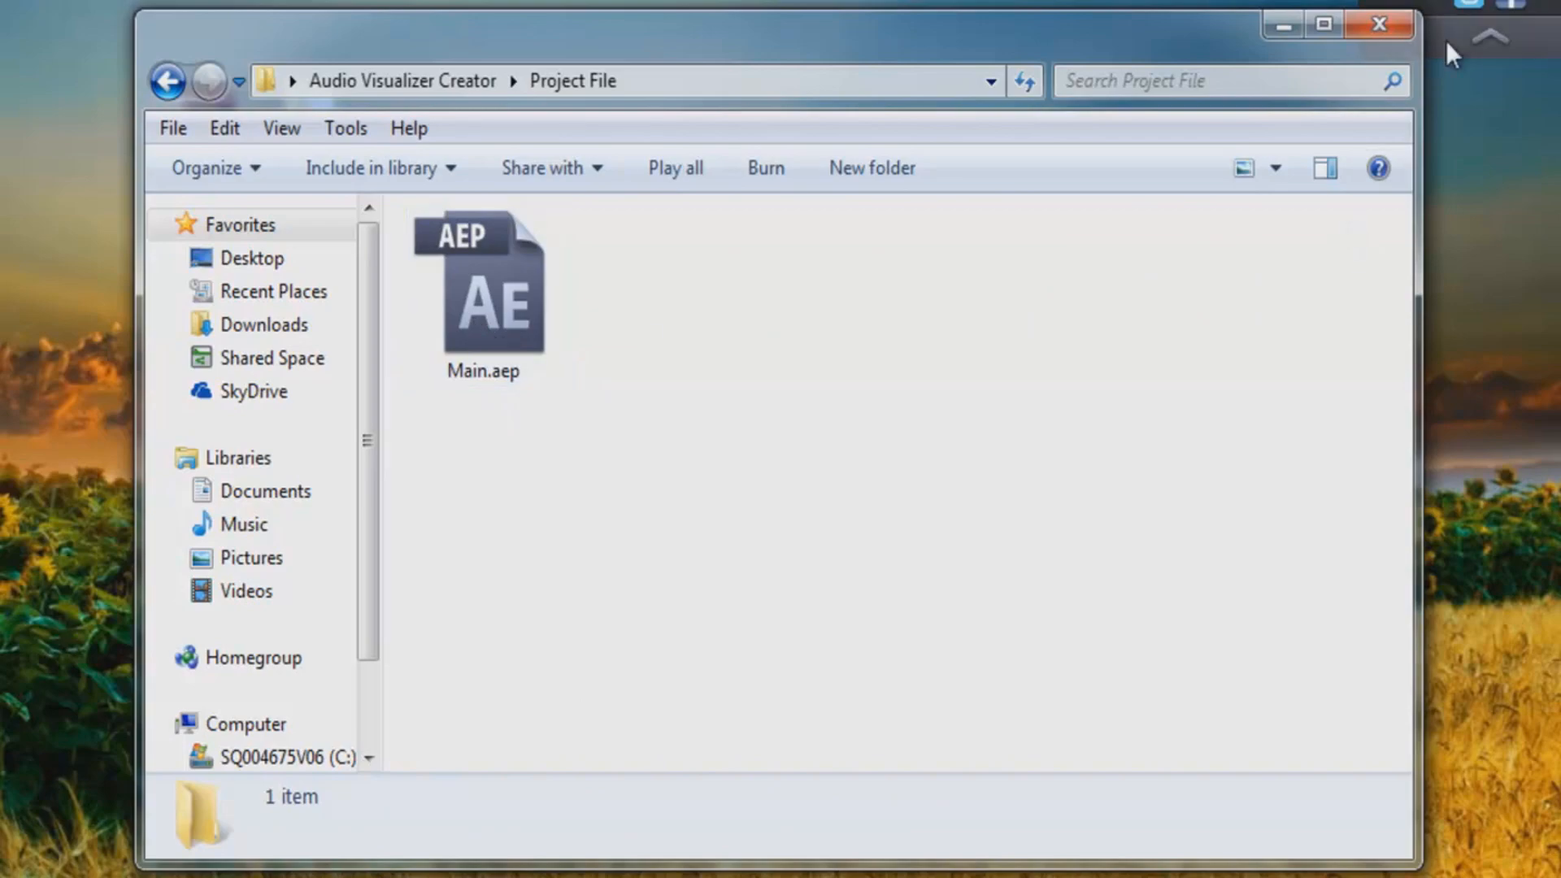
pyautogui.click(1375, 26)
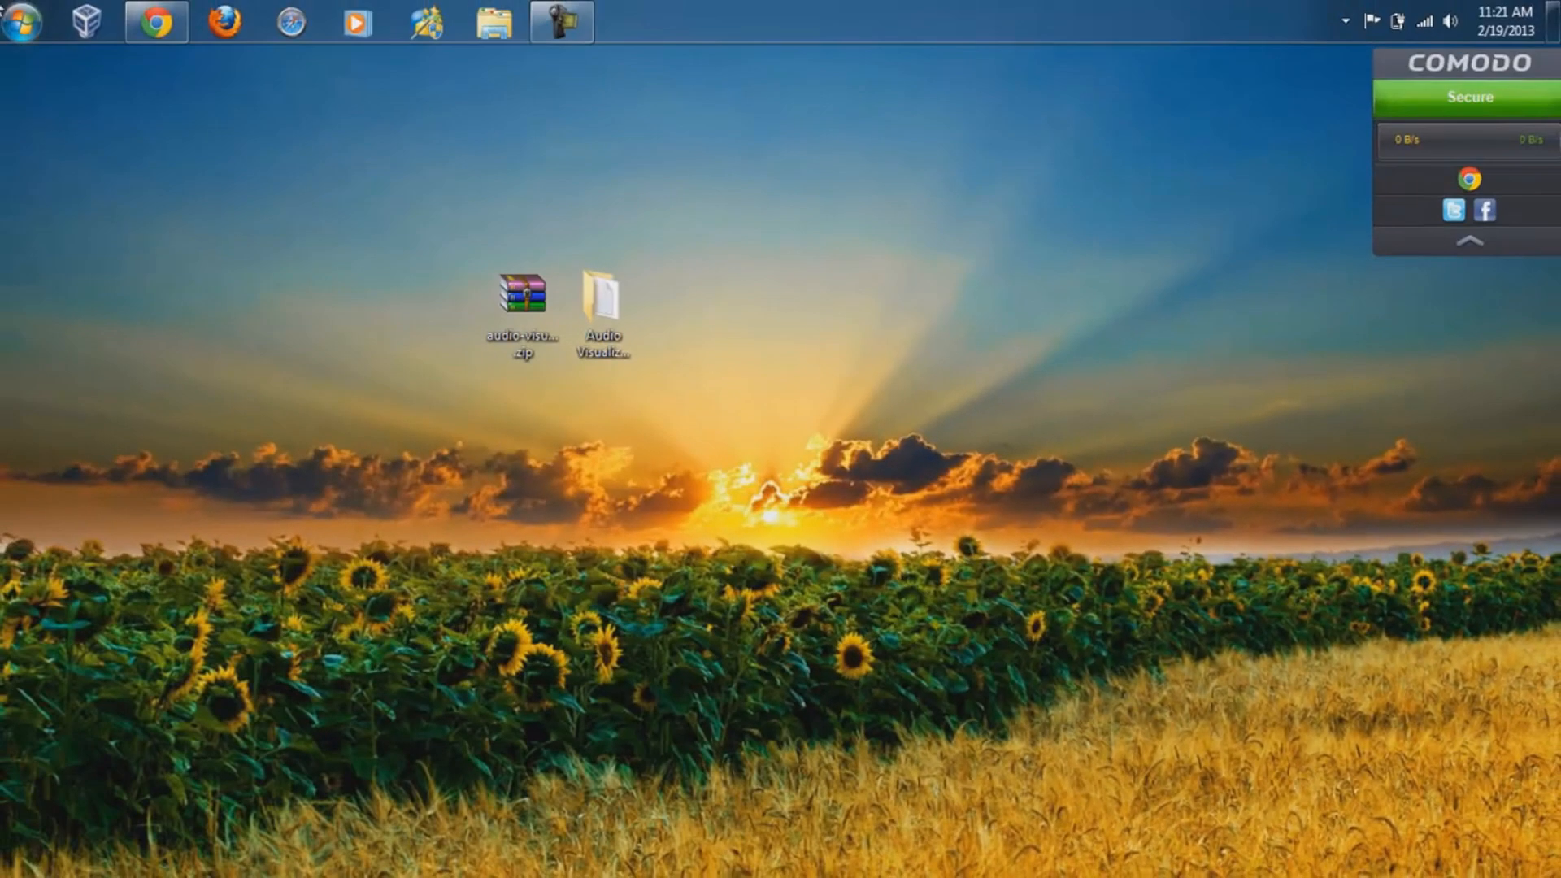
# Launch After Effects, open Main.aep, and accept the project conversion notice
pyautogui.click(17, 18)
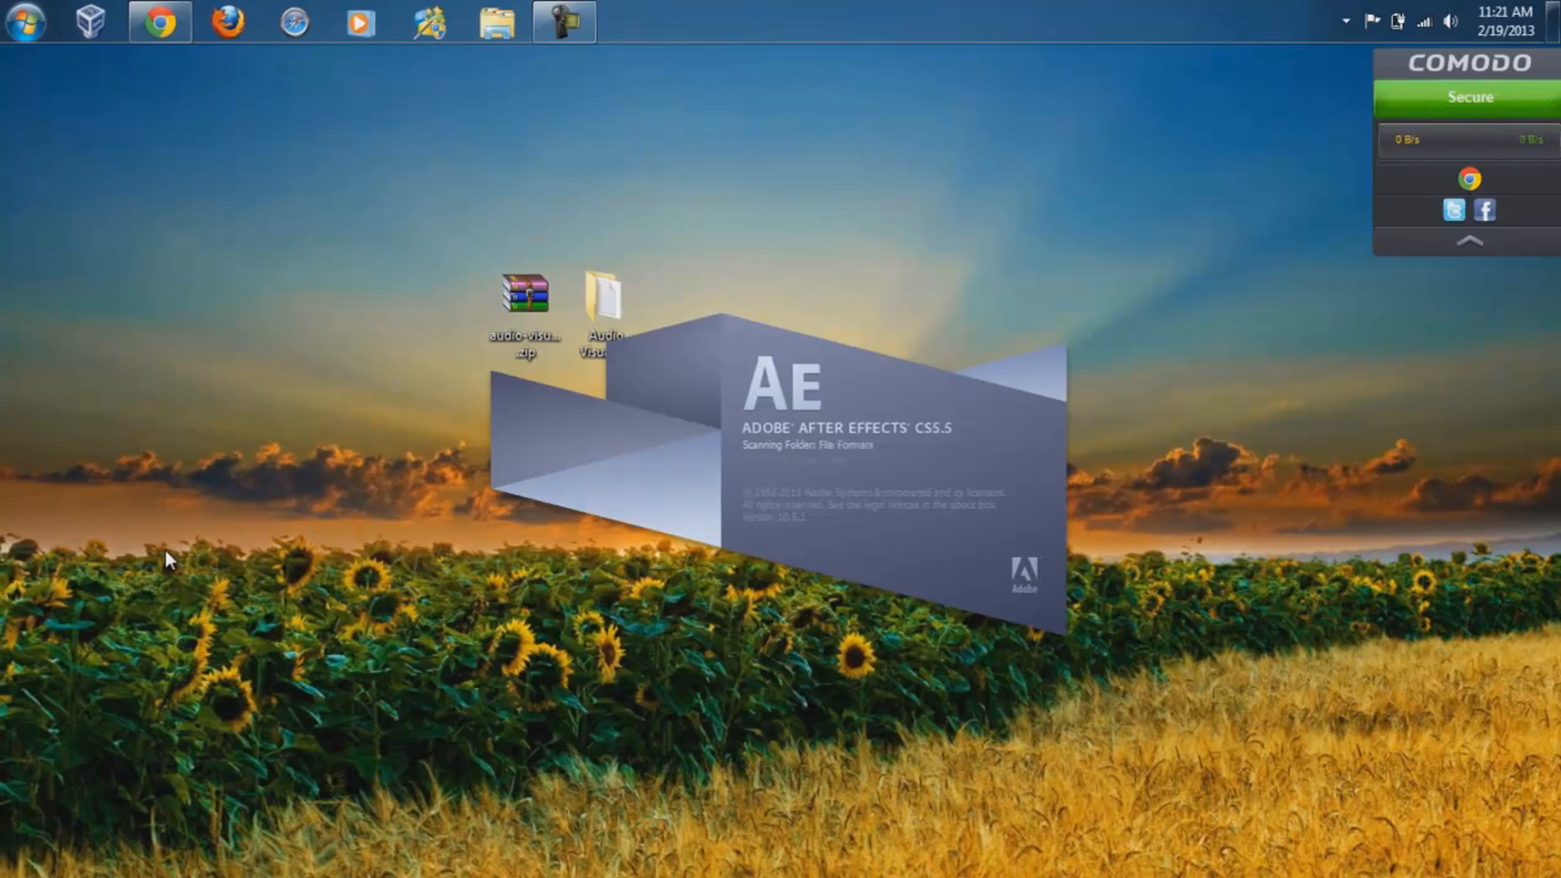
pyautogui.click(11, 100)
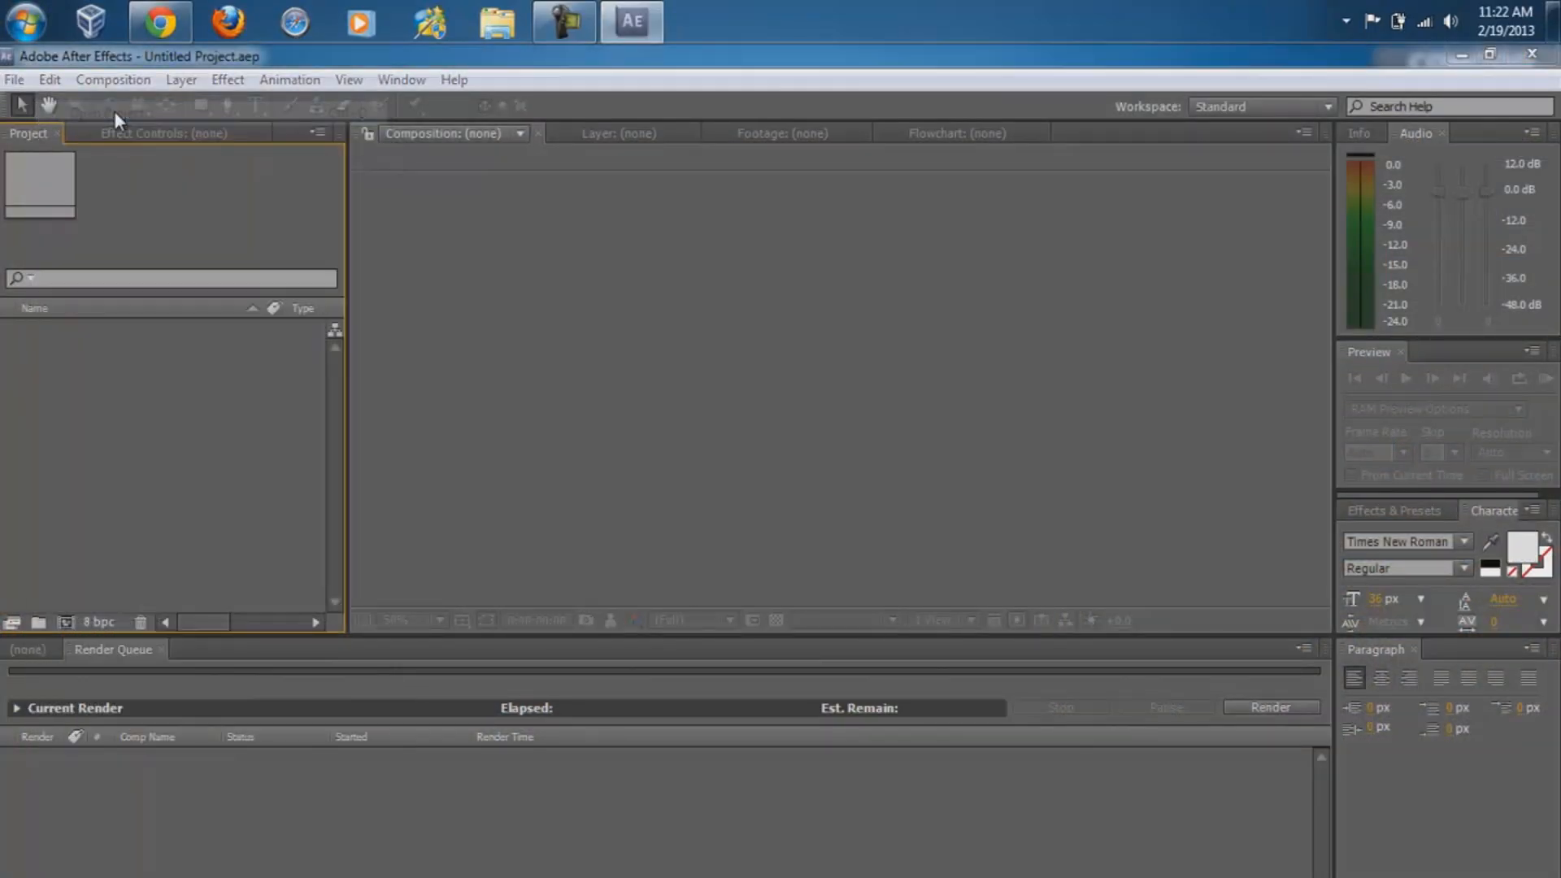
pyautogui.click(13, 80)
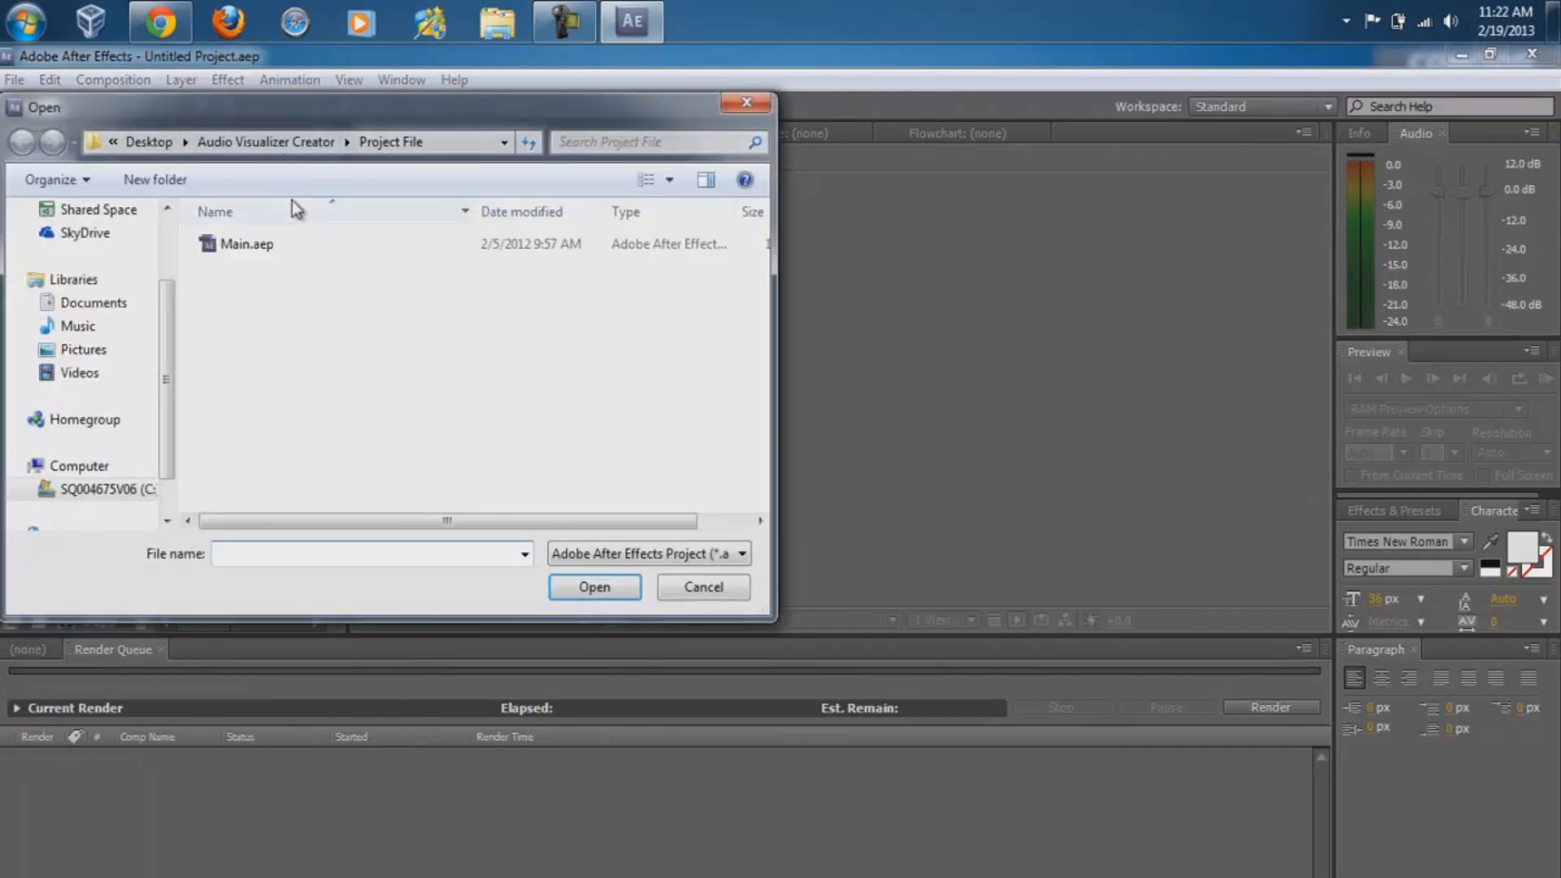
pyautogui.click(246, 245)
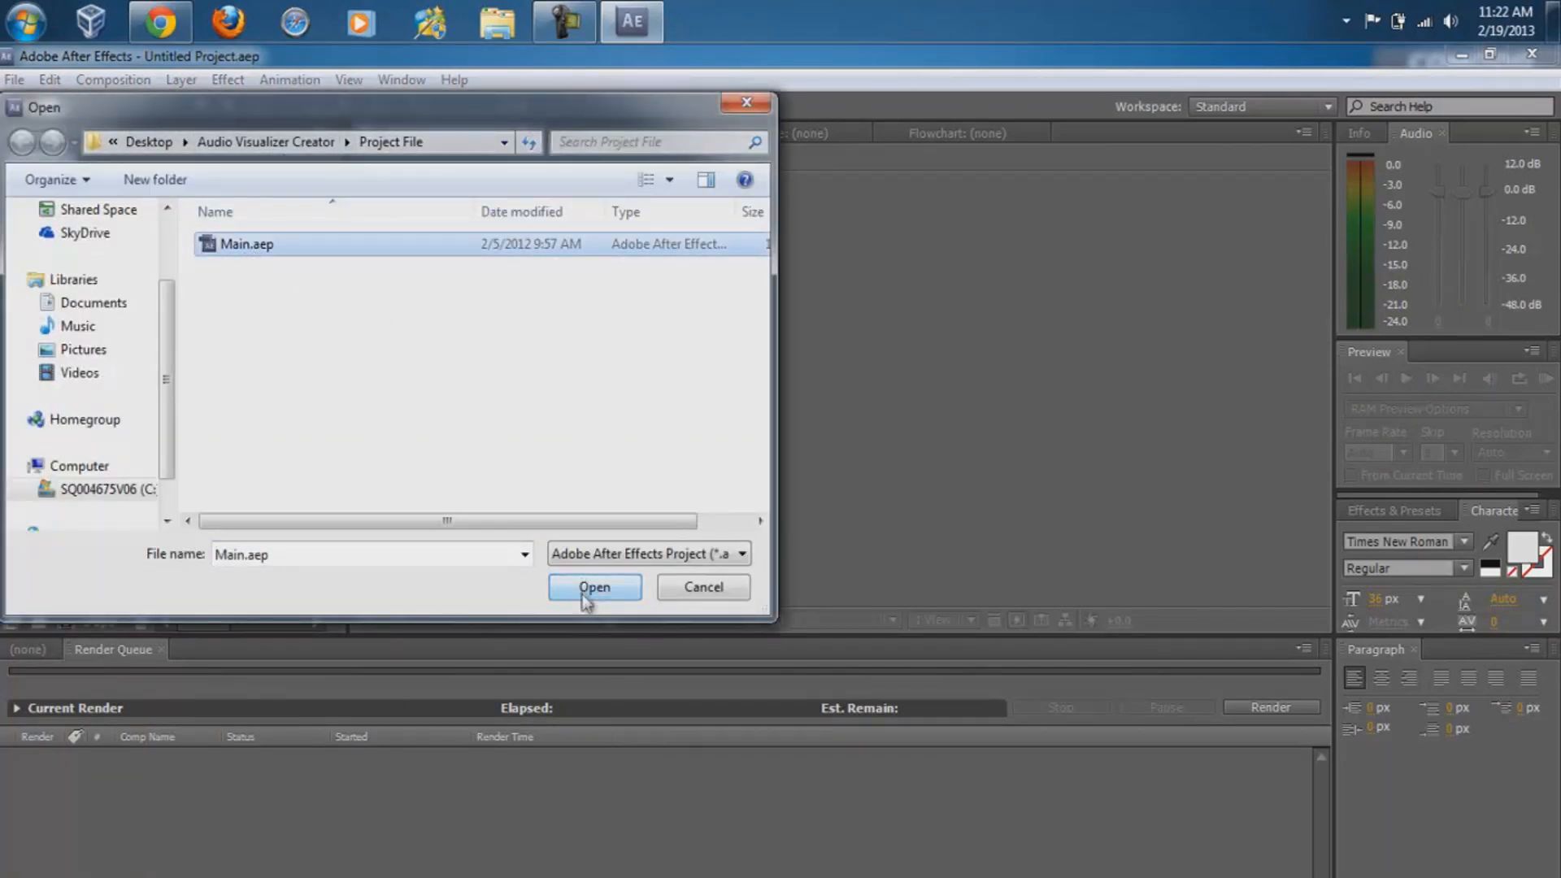
pyautogui.click(594, 587)
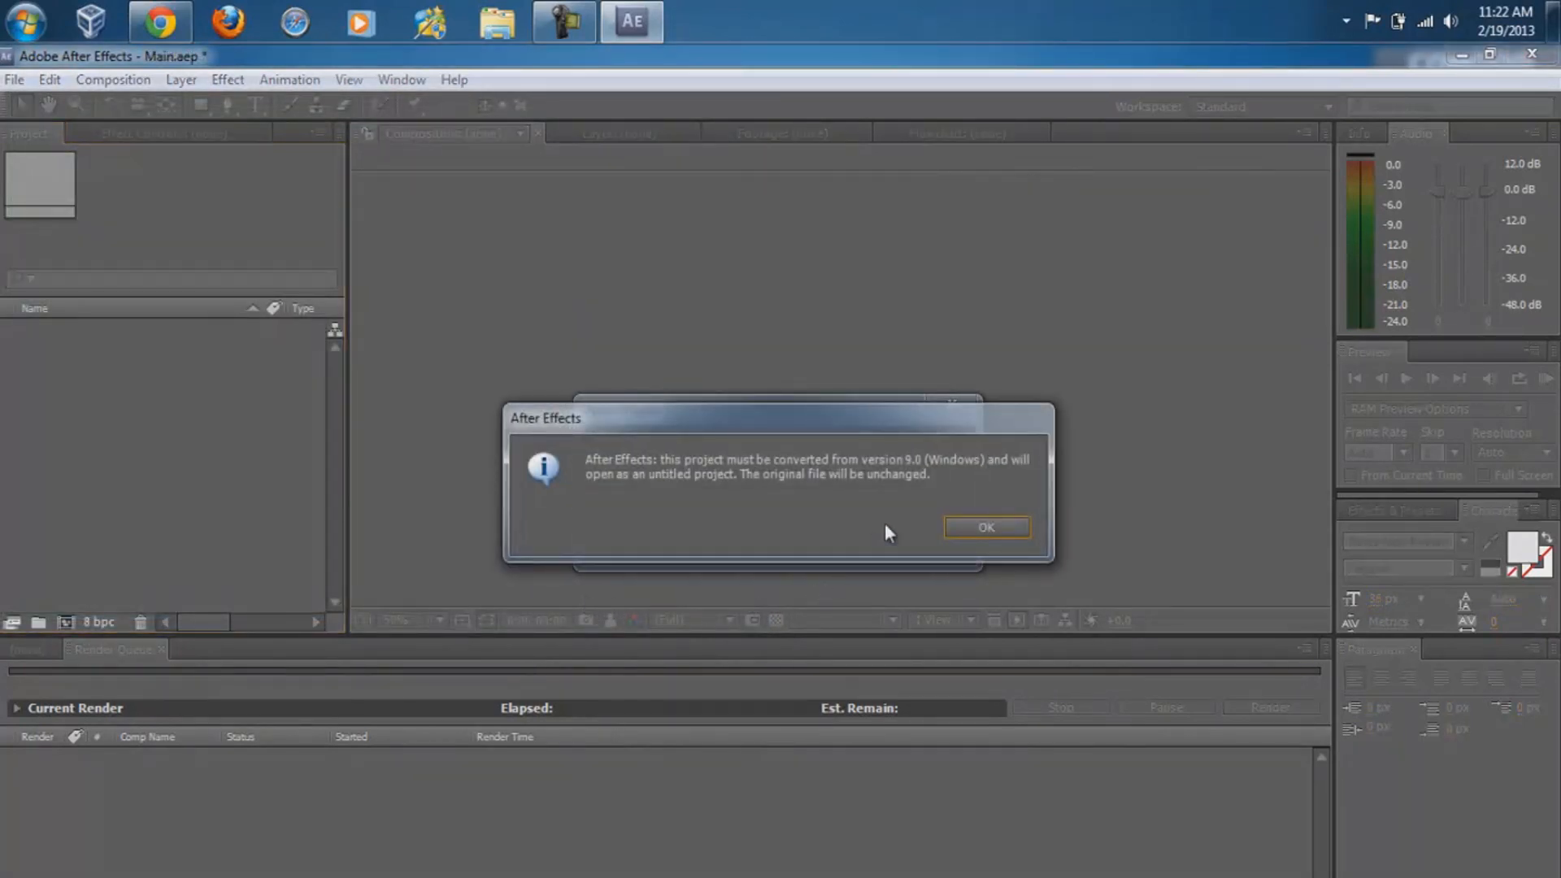
pyautogui.moveTo(993, 541)
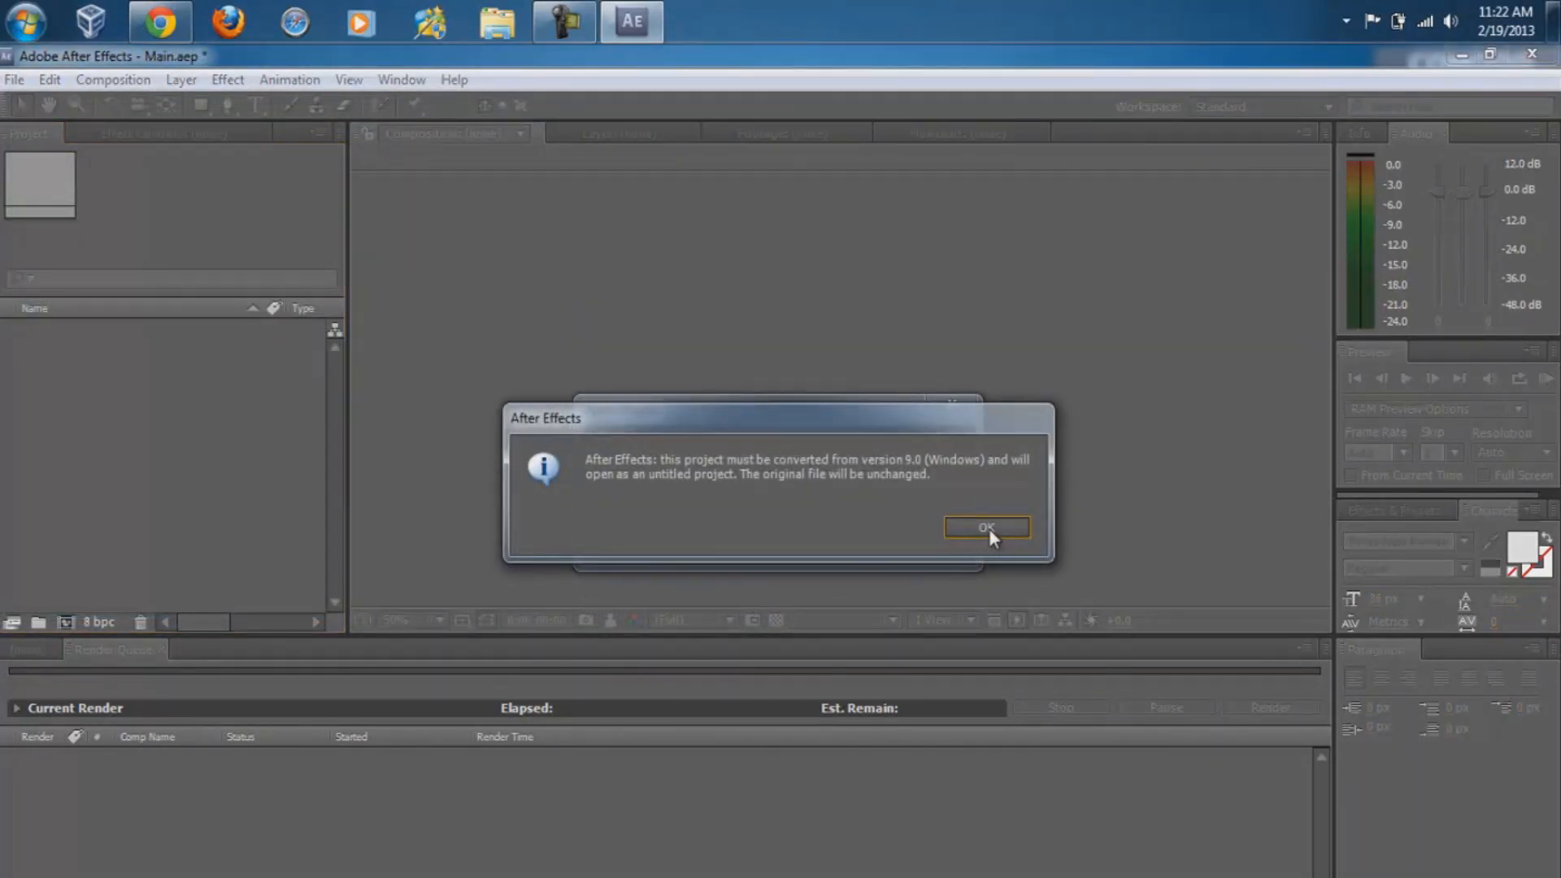
pyautogui.click(988, 526)
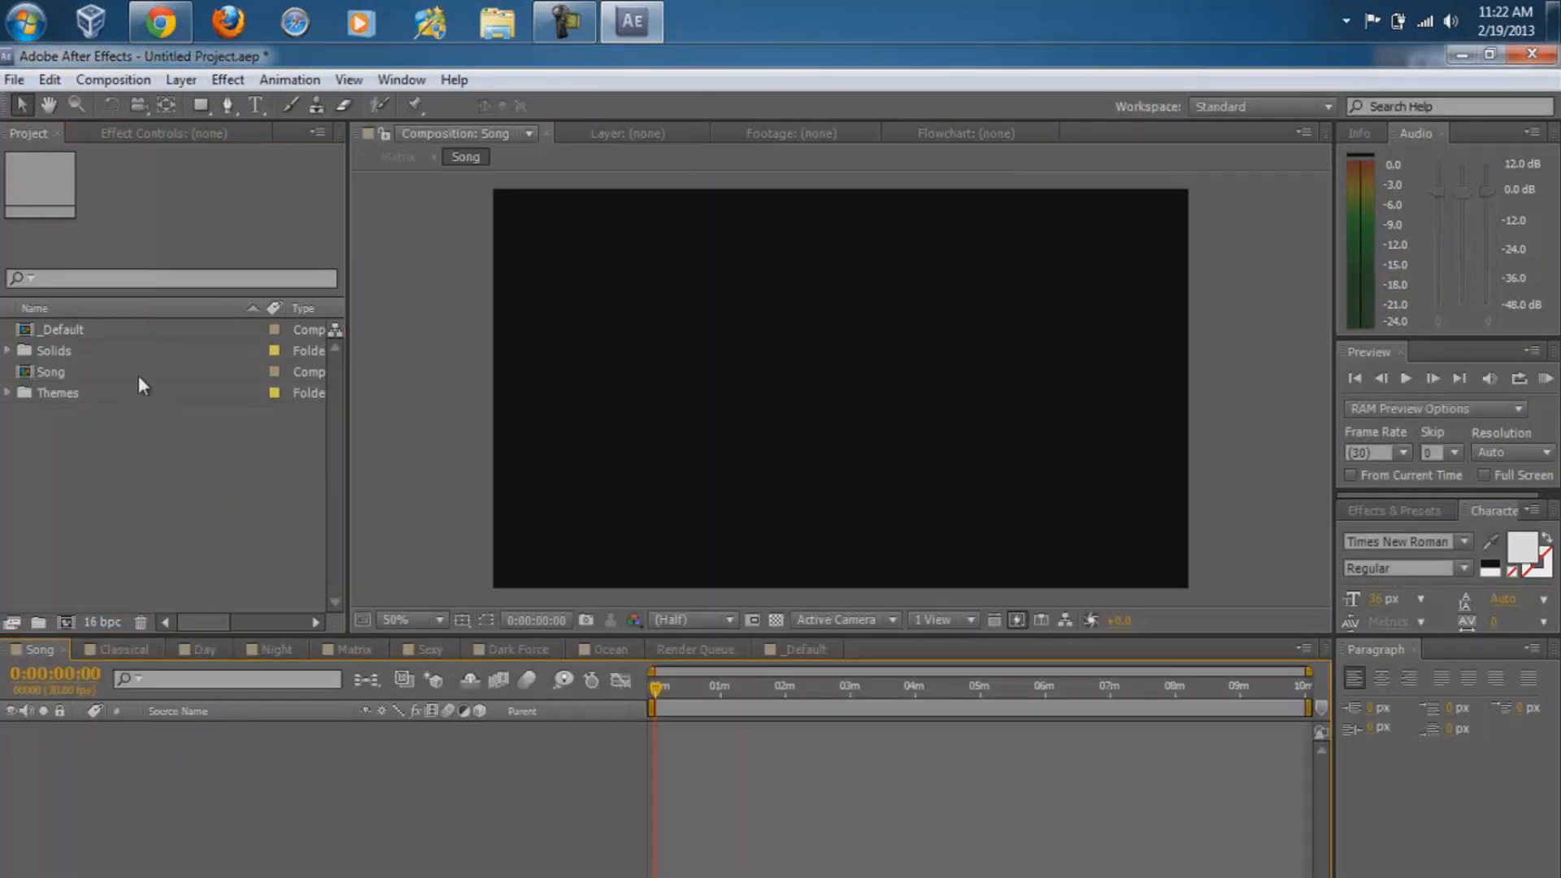
pyautogui.moveTo(179, 491)
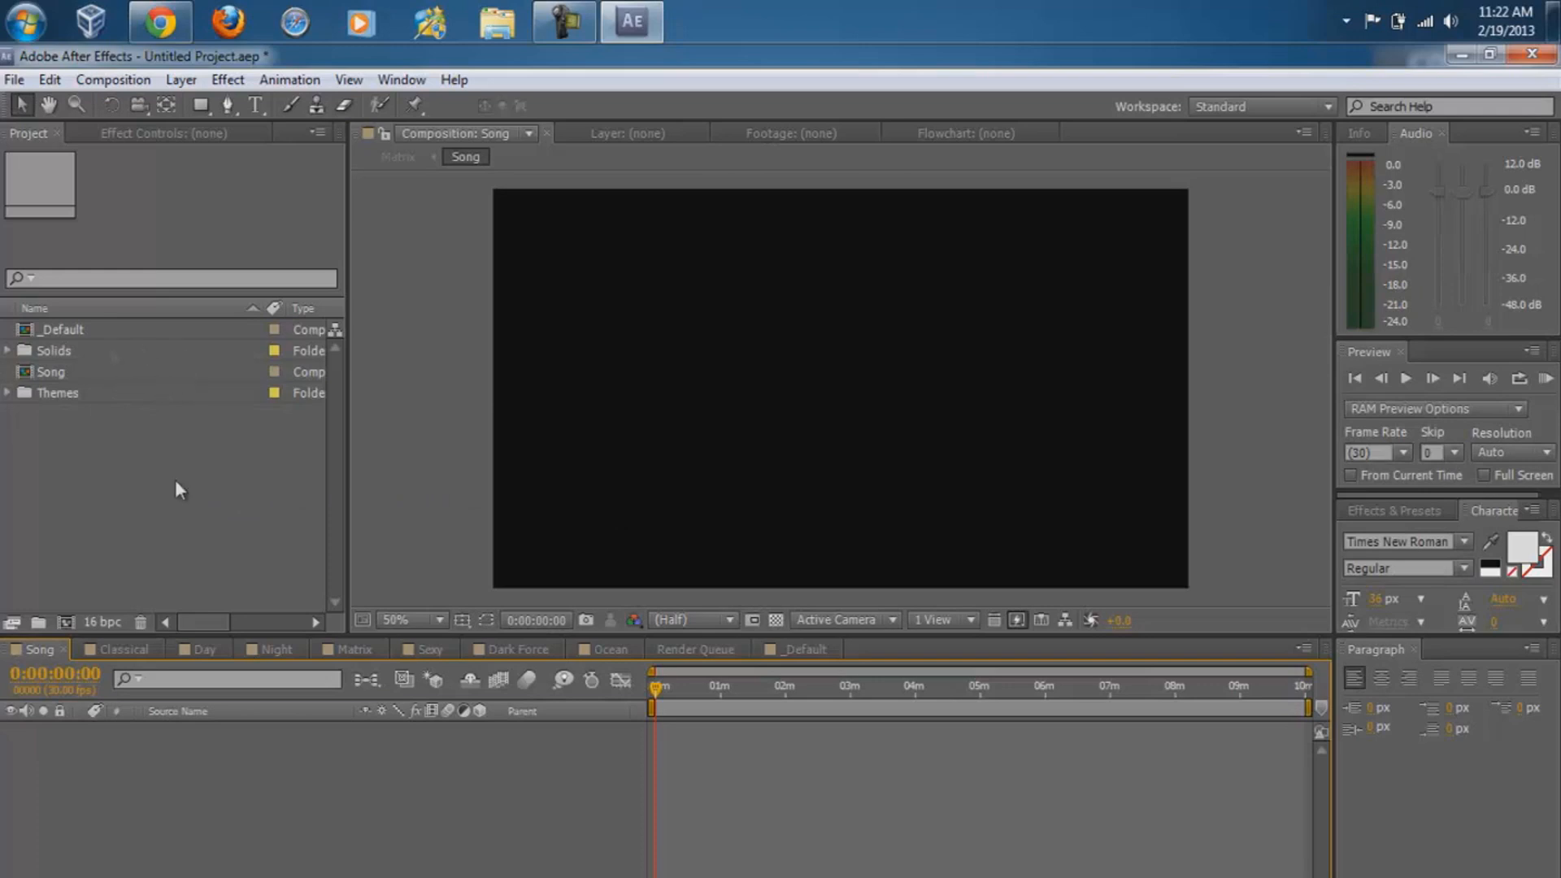
pyautogui.moveTo(77, 71)
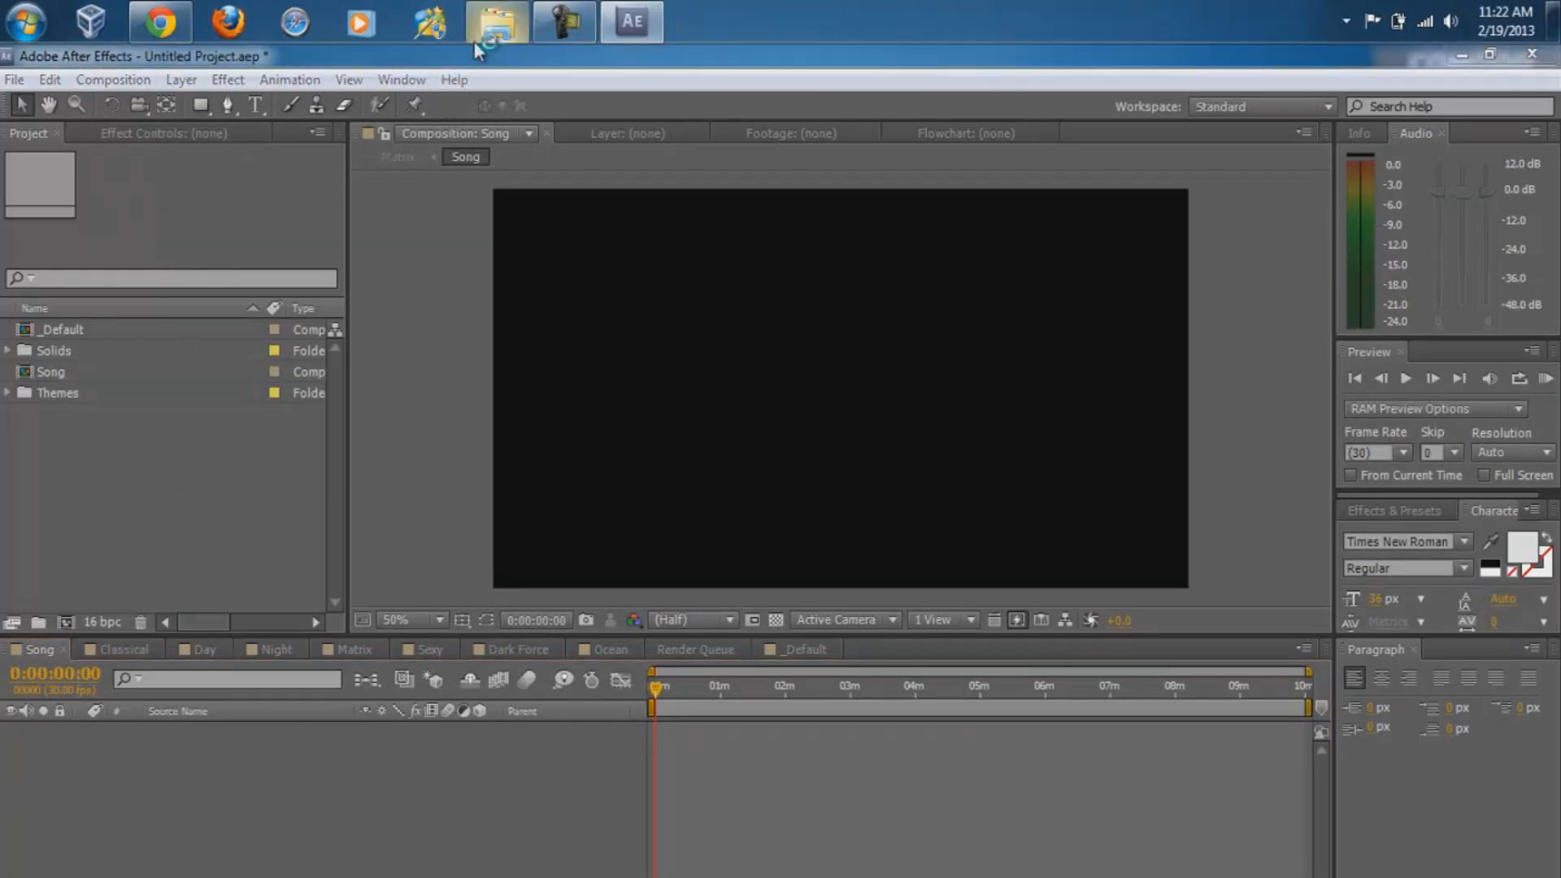
# Find Oh My God.mp3 in the My Beats folder and drag it into the Project panel
pyautogui.click(497, 20)
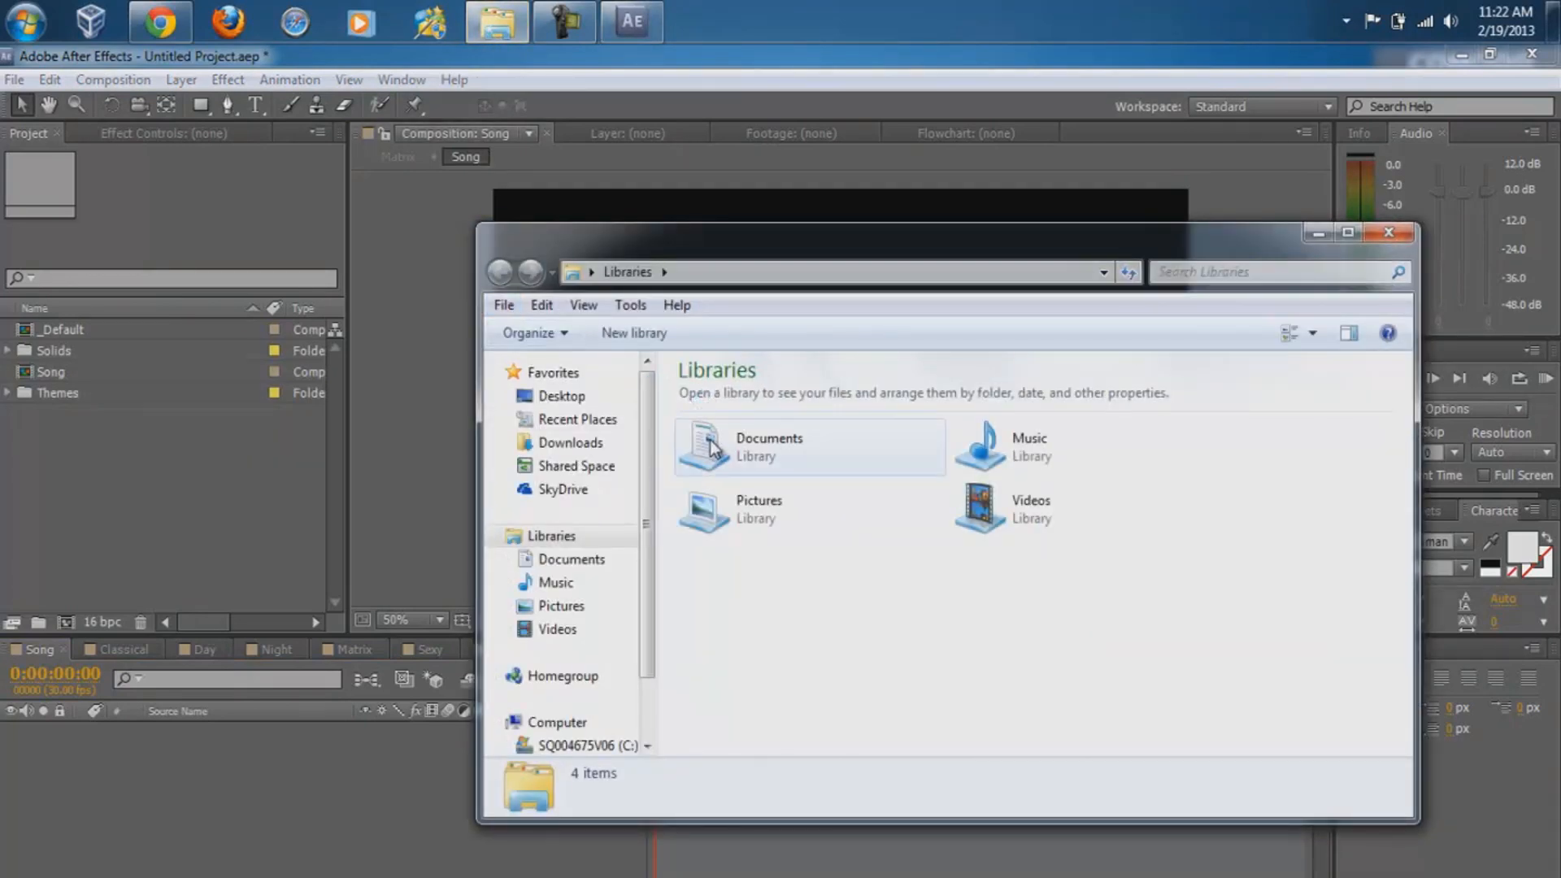
pyautogui.doubleClick(769, 447)
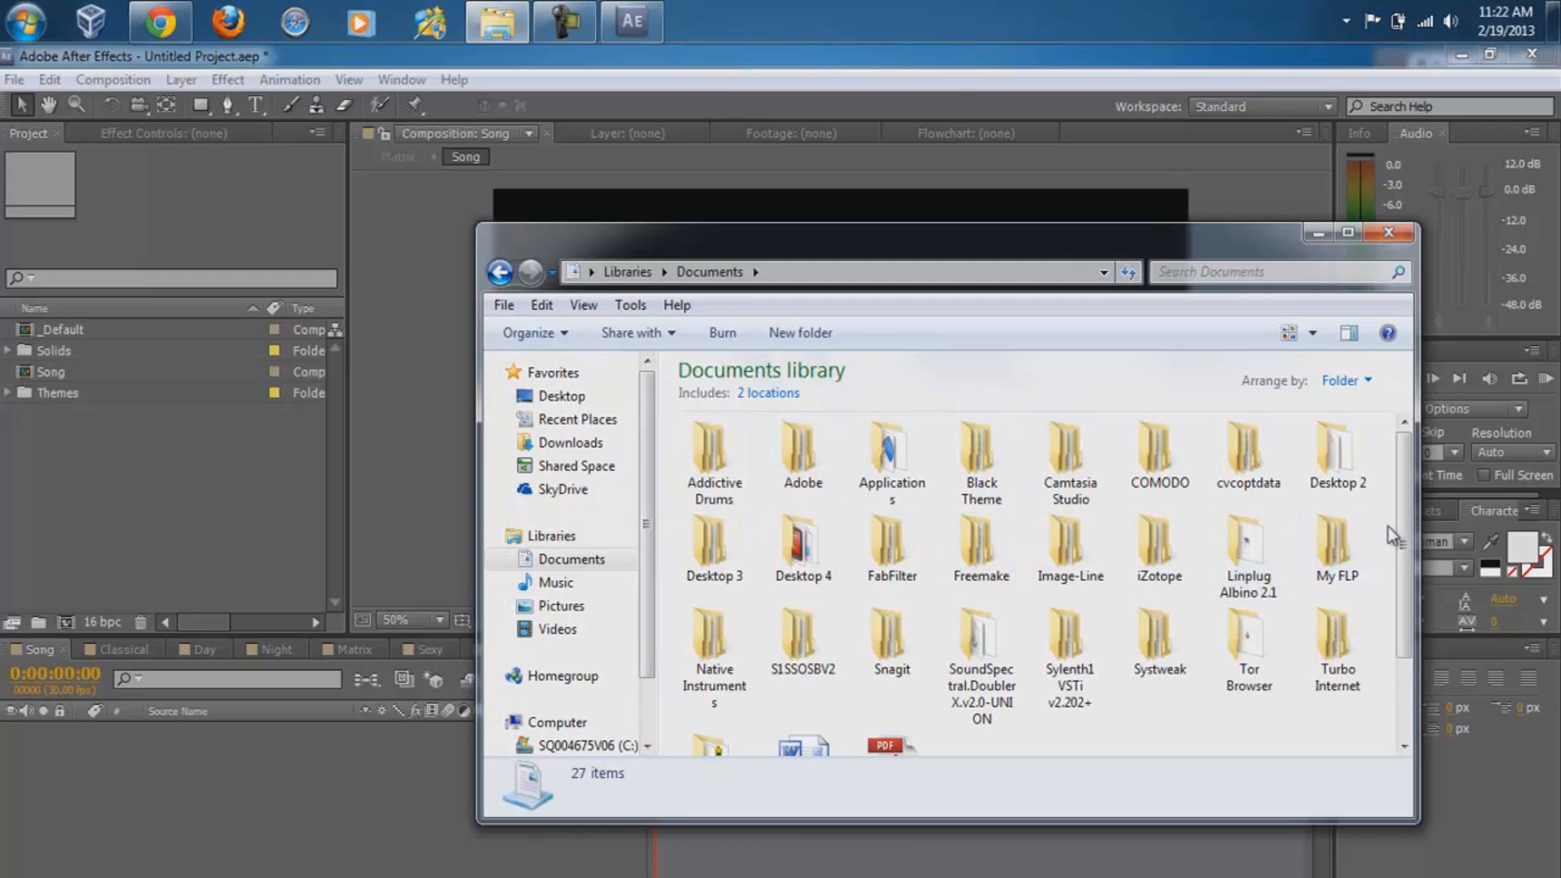
pyautogui.scroll(-3)
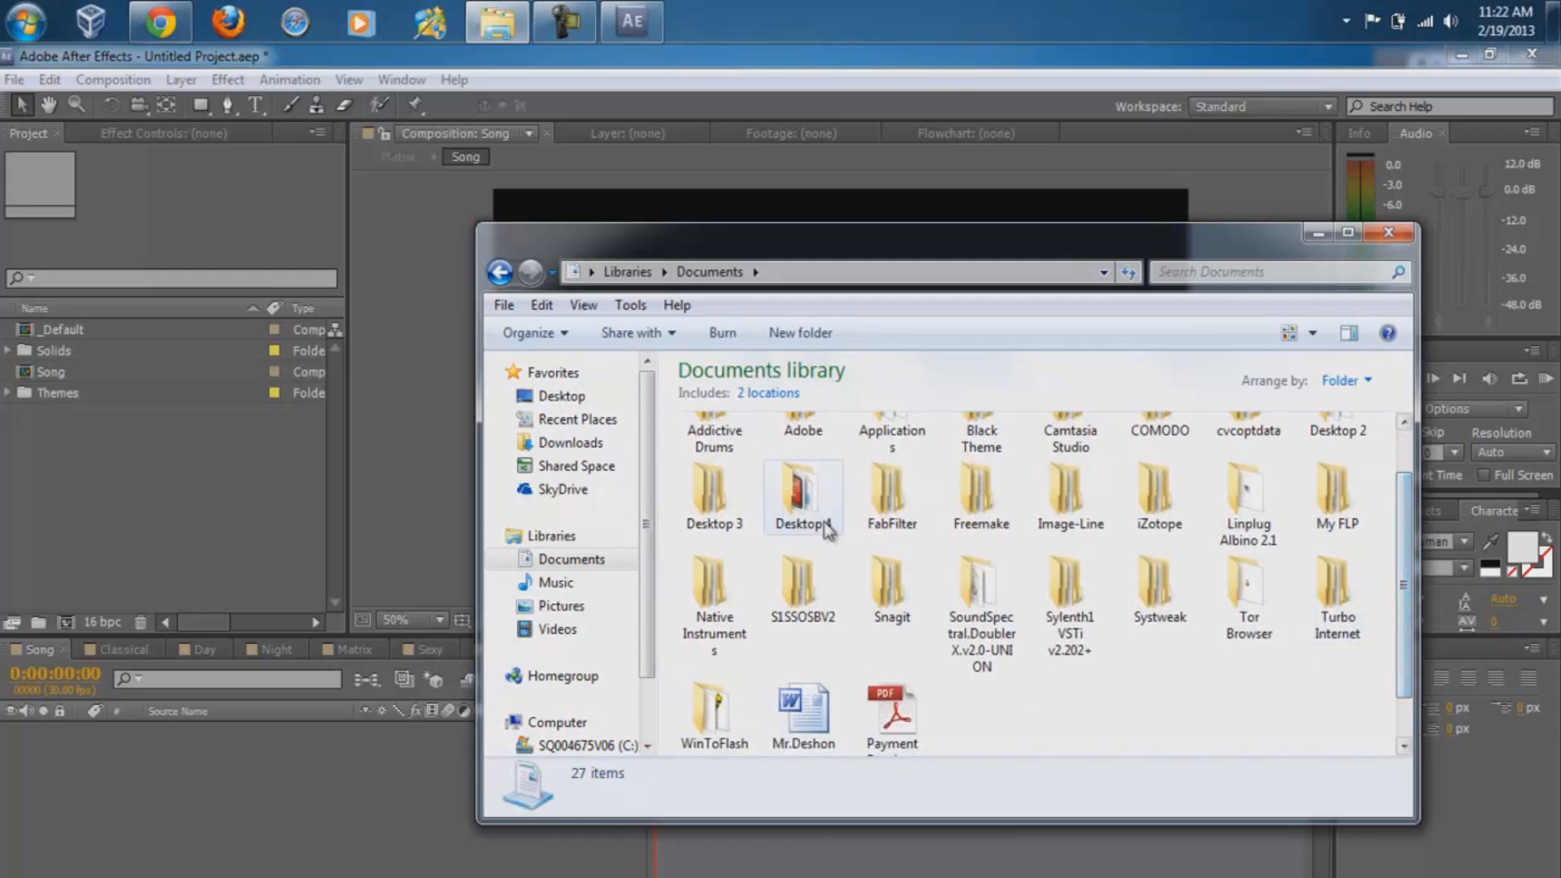
pyautogui.doubleClick(803, 490)
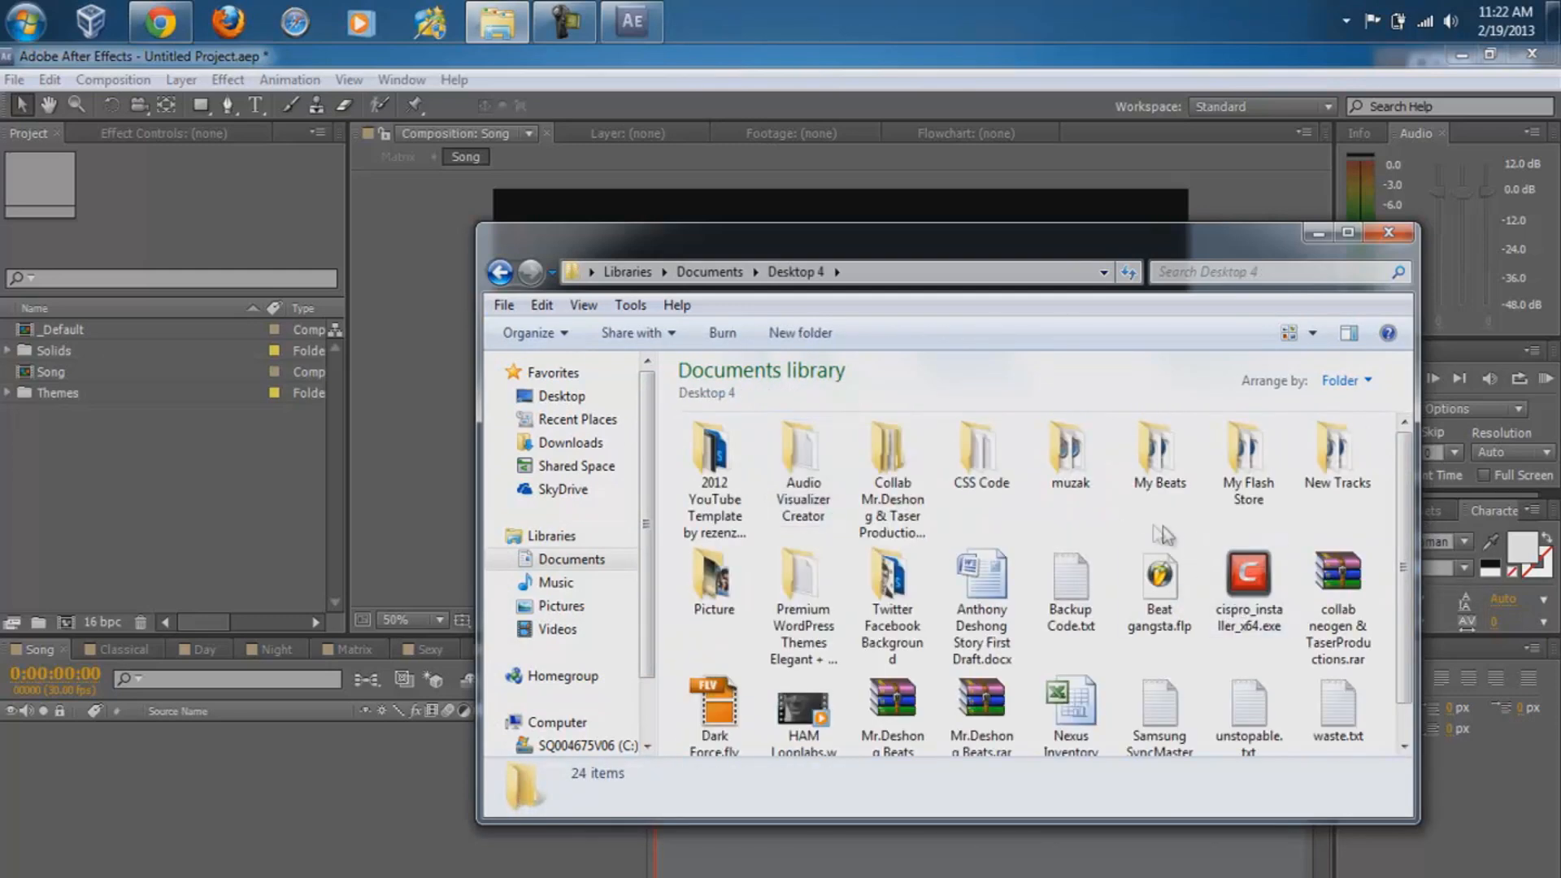
pyautogui.moveTo(989, 511)
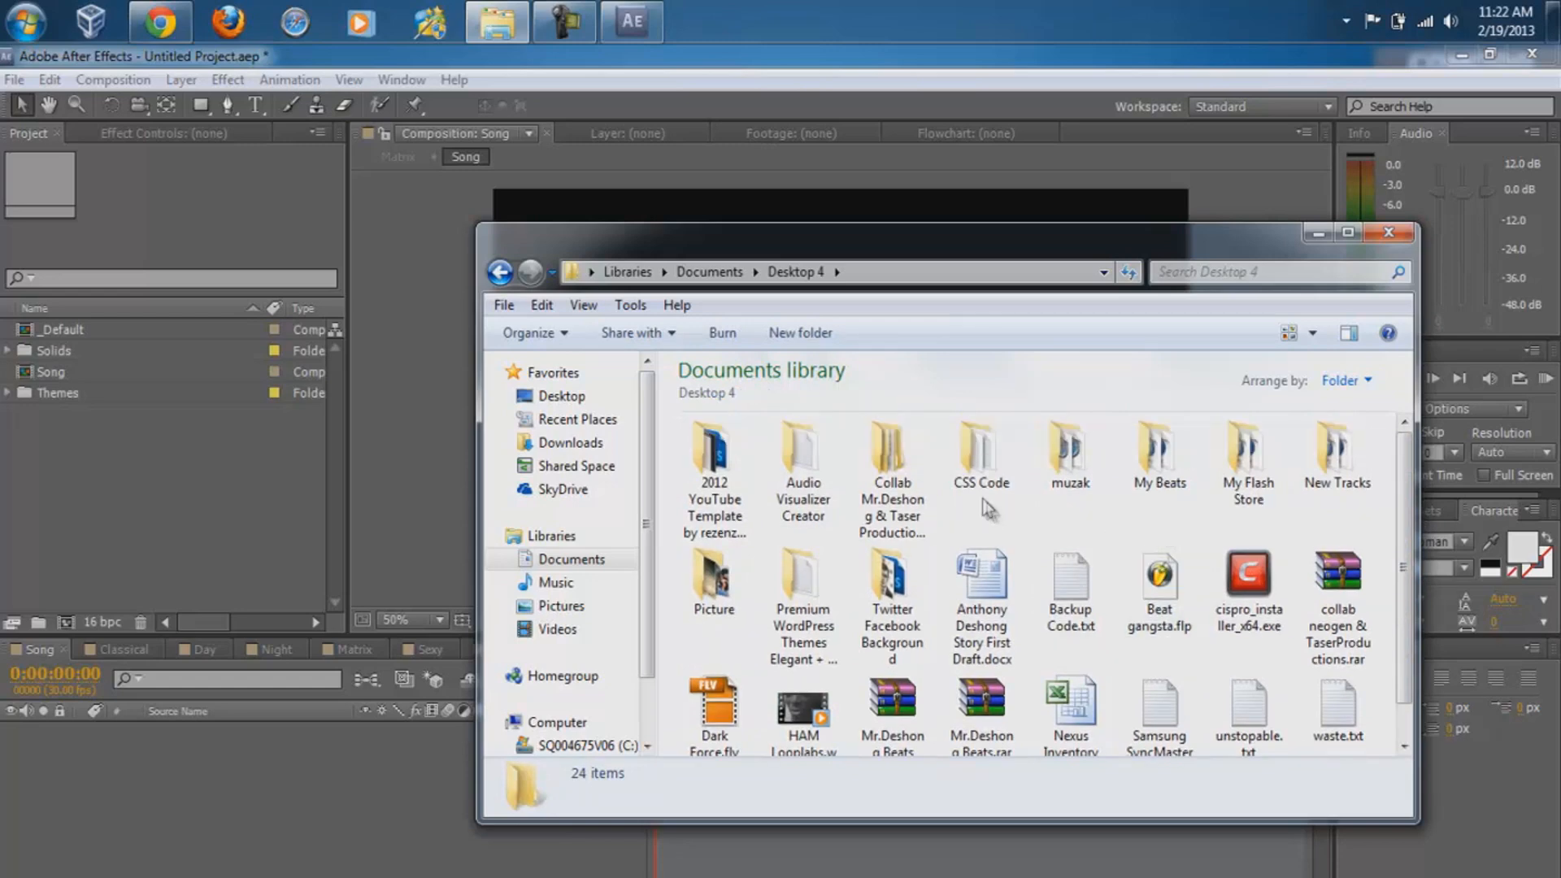
pyautogui.click(980, 451)
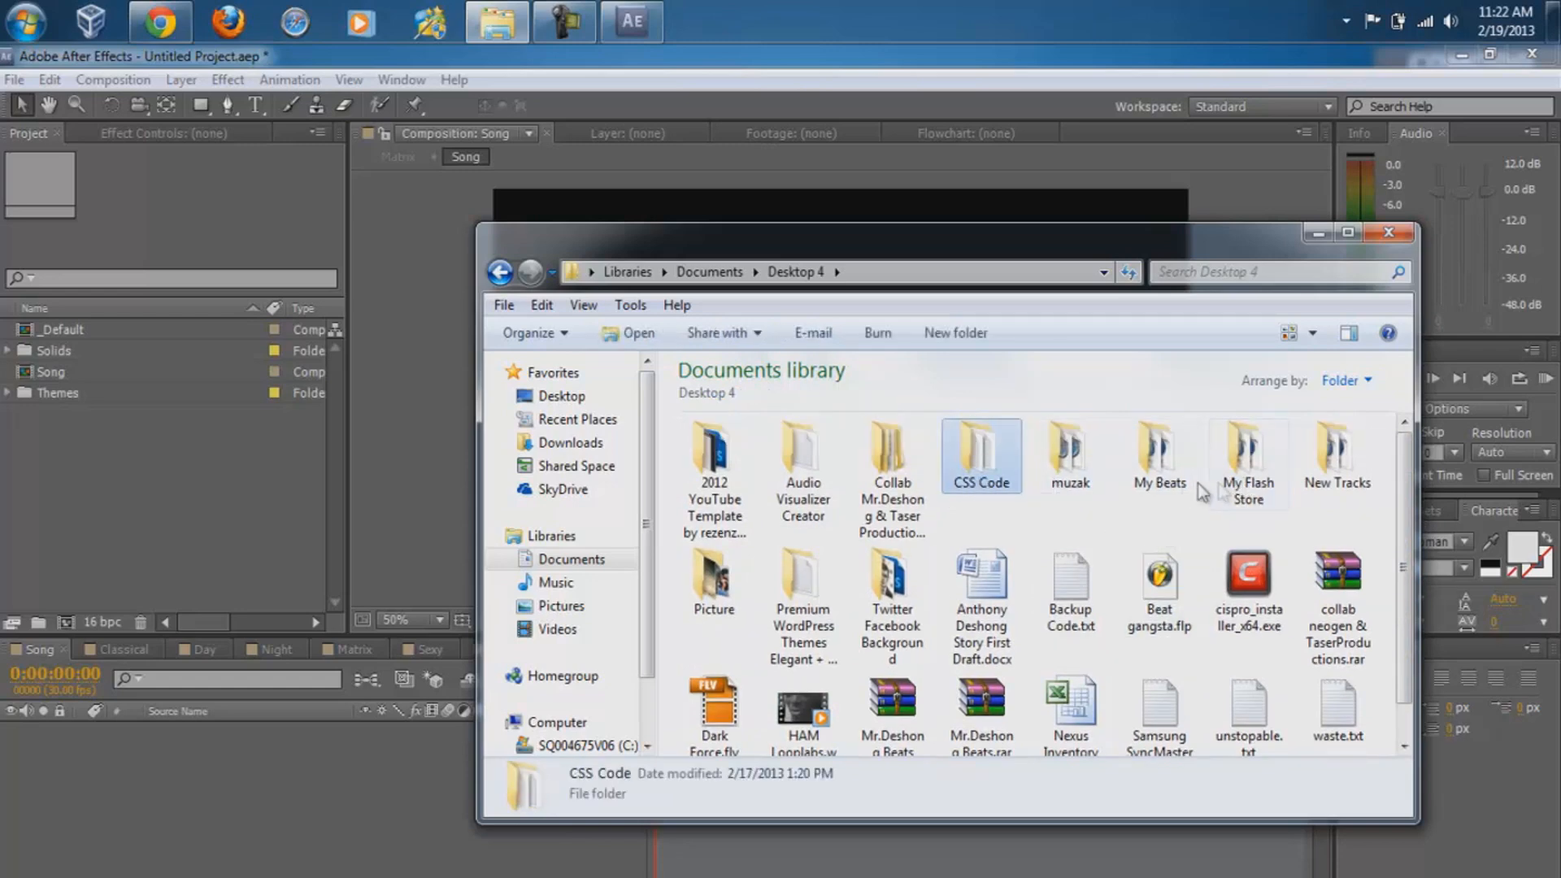
pyautogui.doubleClick(1159, 446)
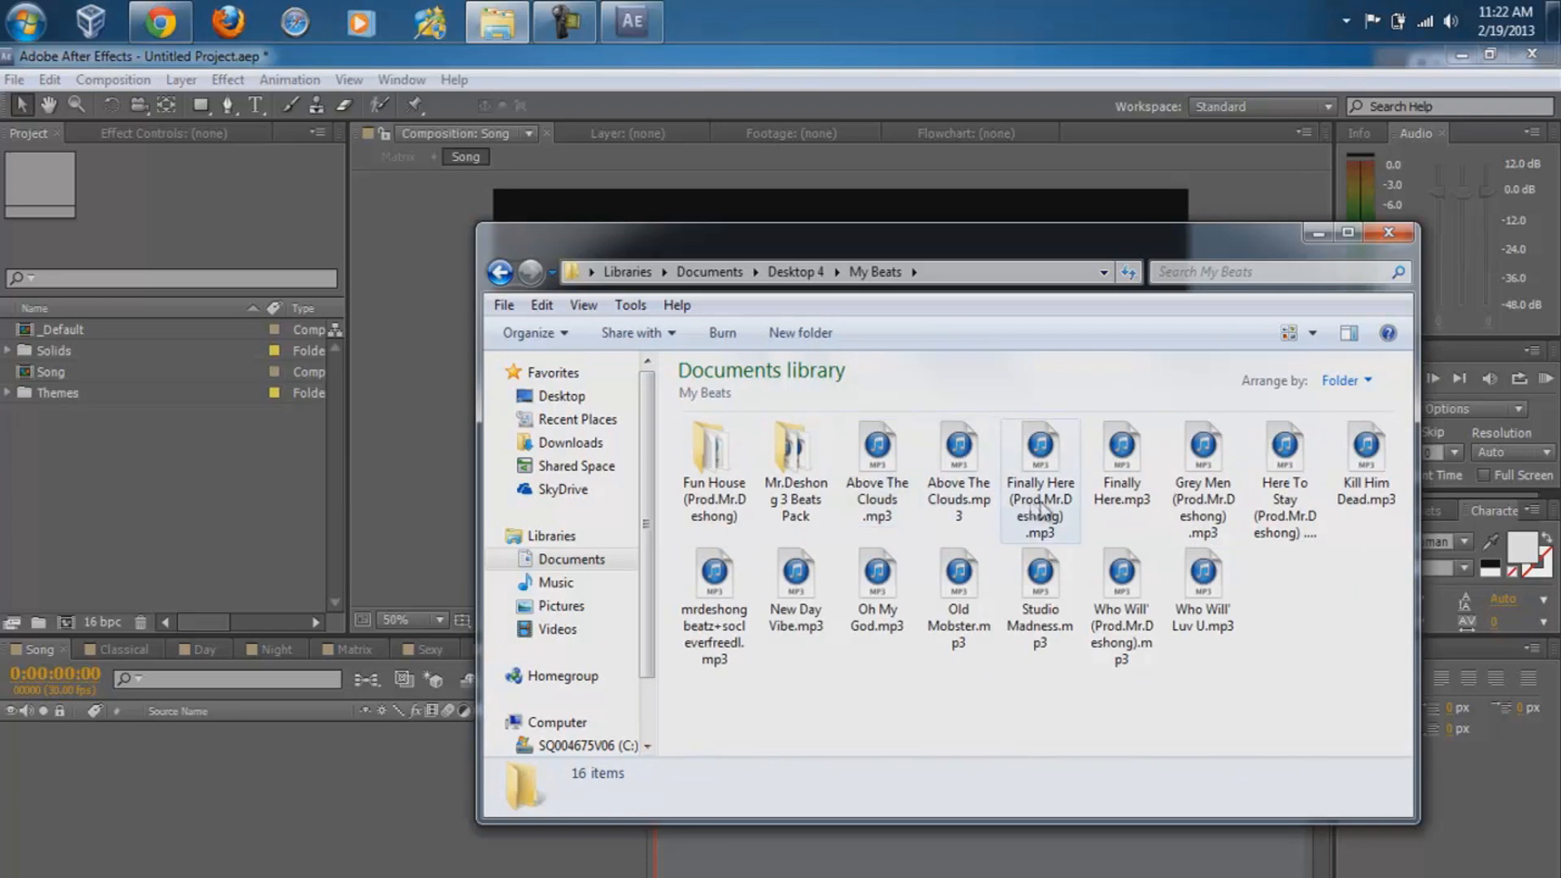
pyautogui.click(876, 586)
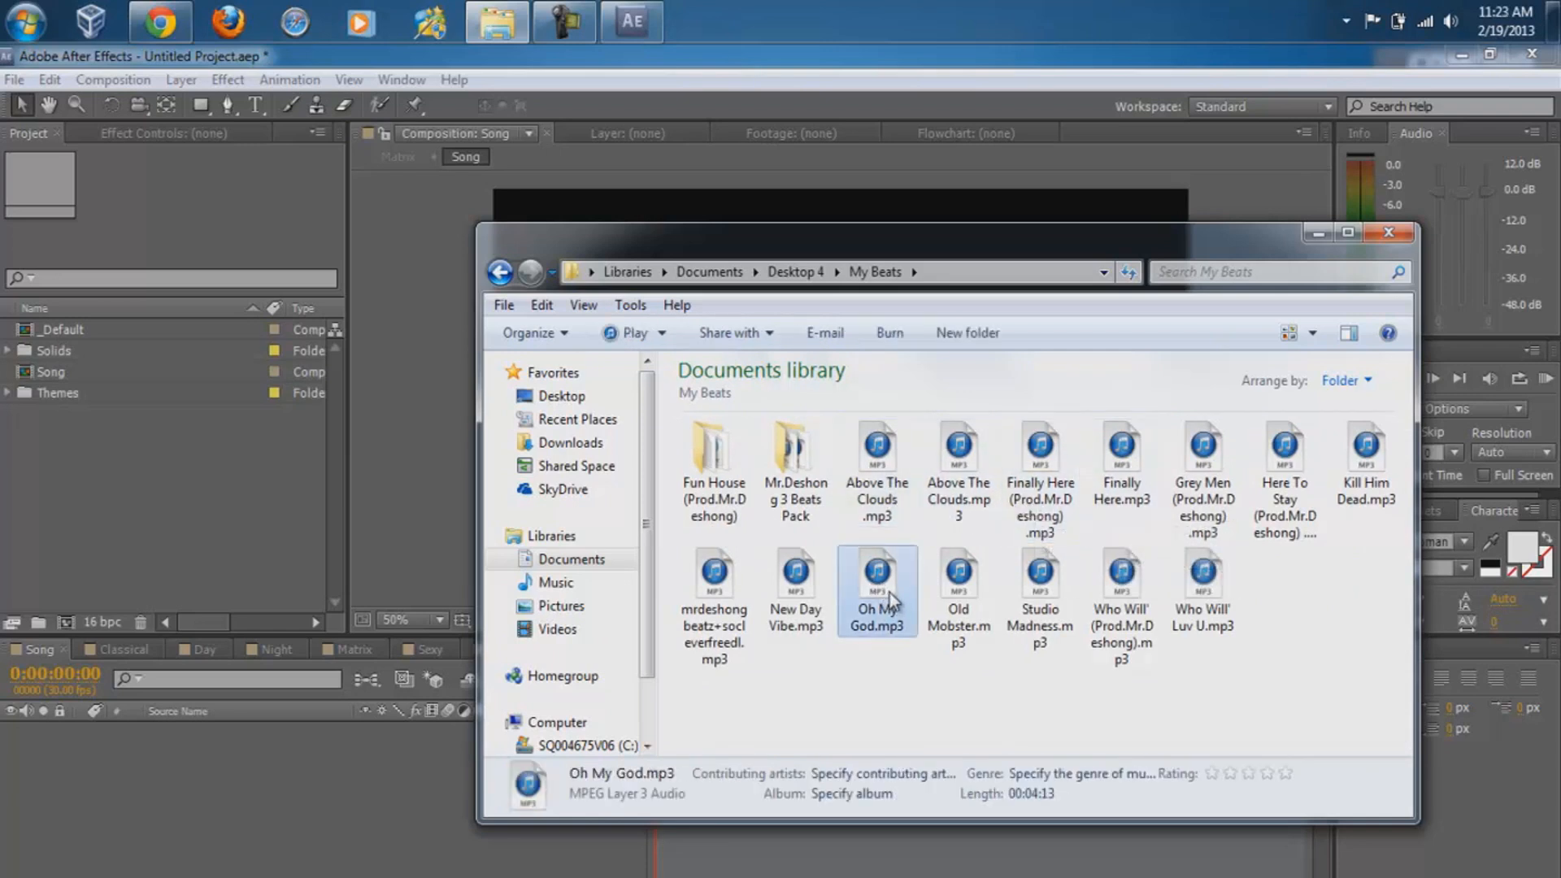
pyautogui.moveTo(877, 577); pyautogui.dragTo(177, 458)
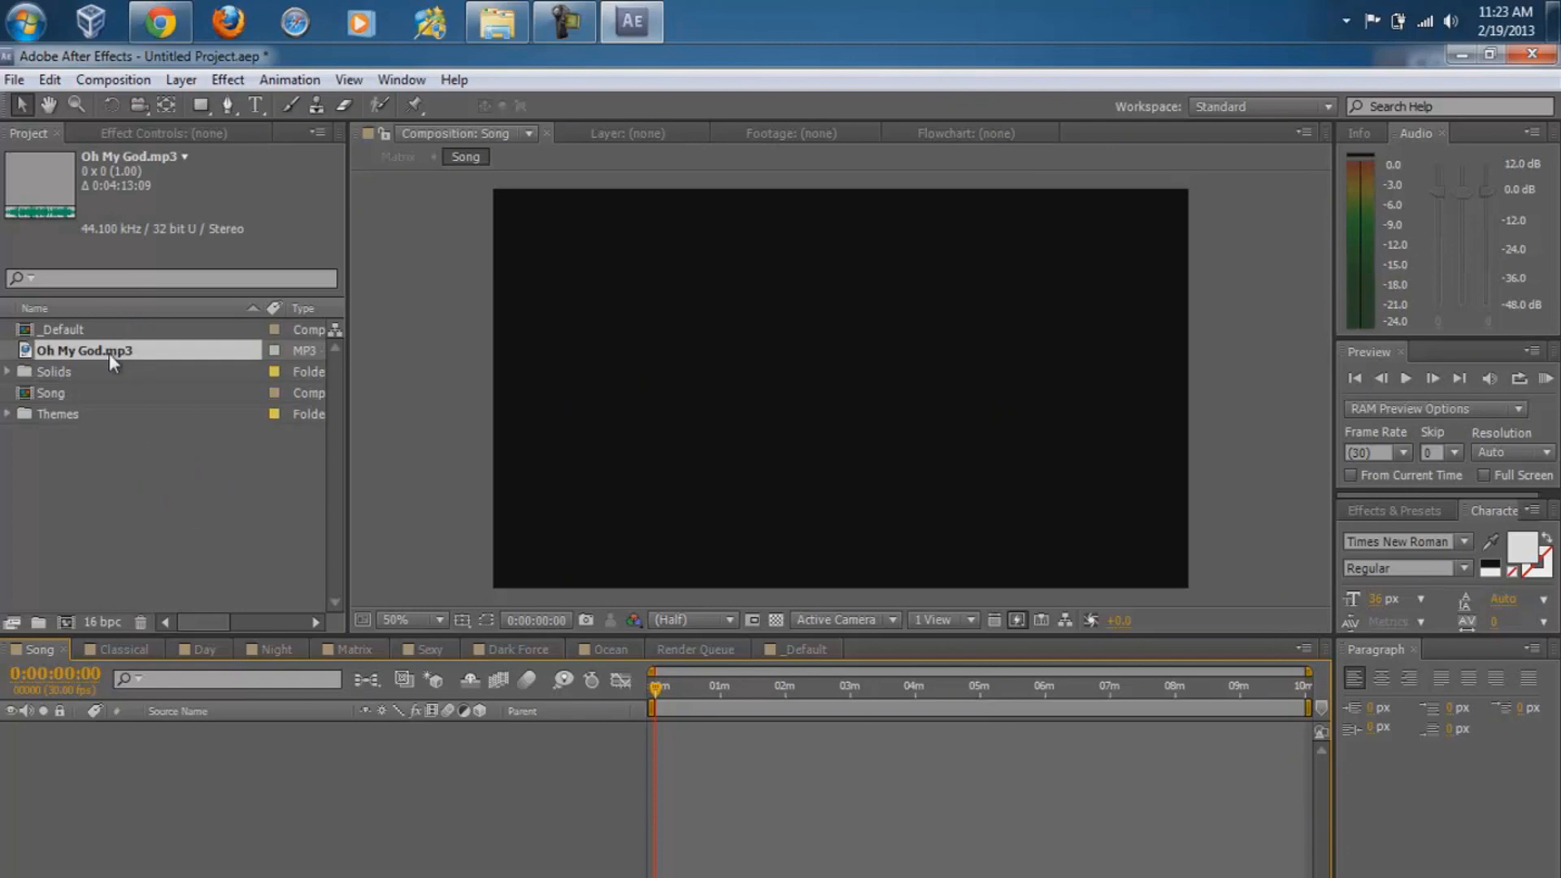
pyautogui.moveTo(102, 359)
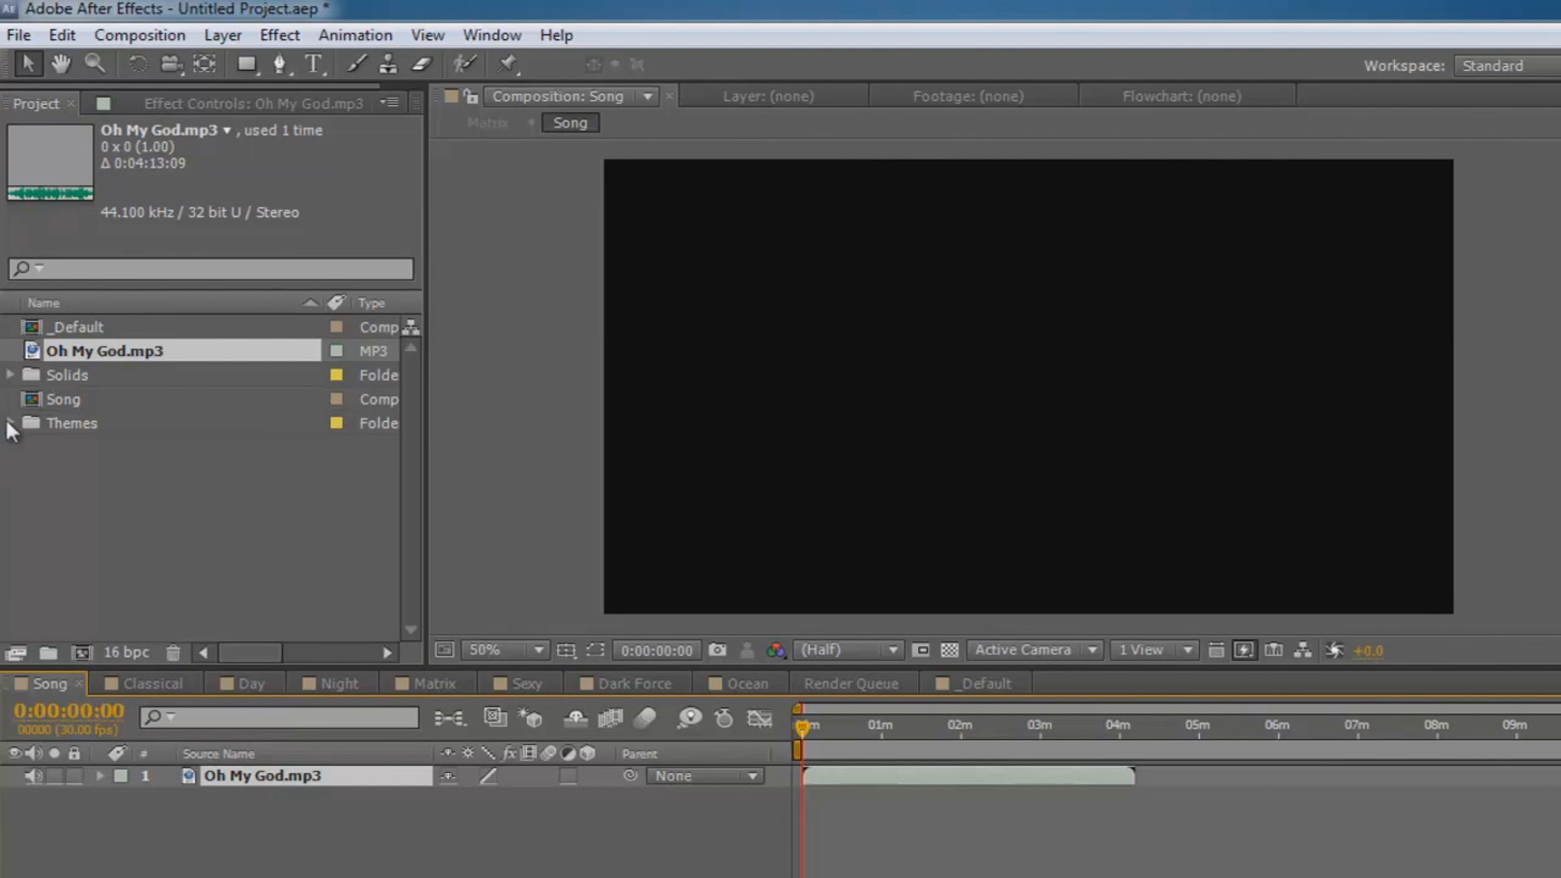
# Expand the Themes folder and open the Dark Force composition
pyautogui.click(11, 423)
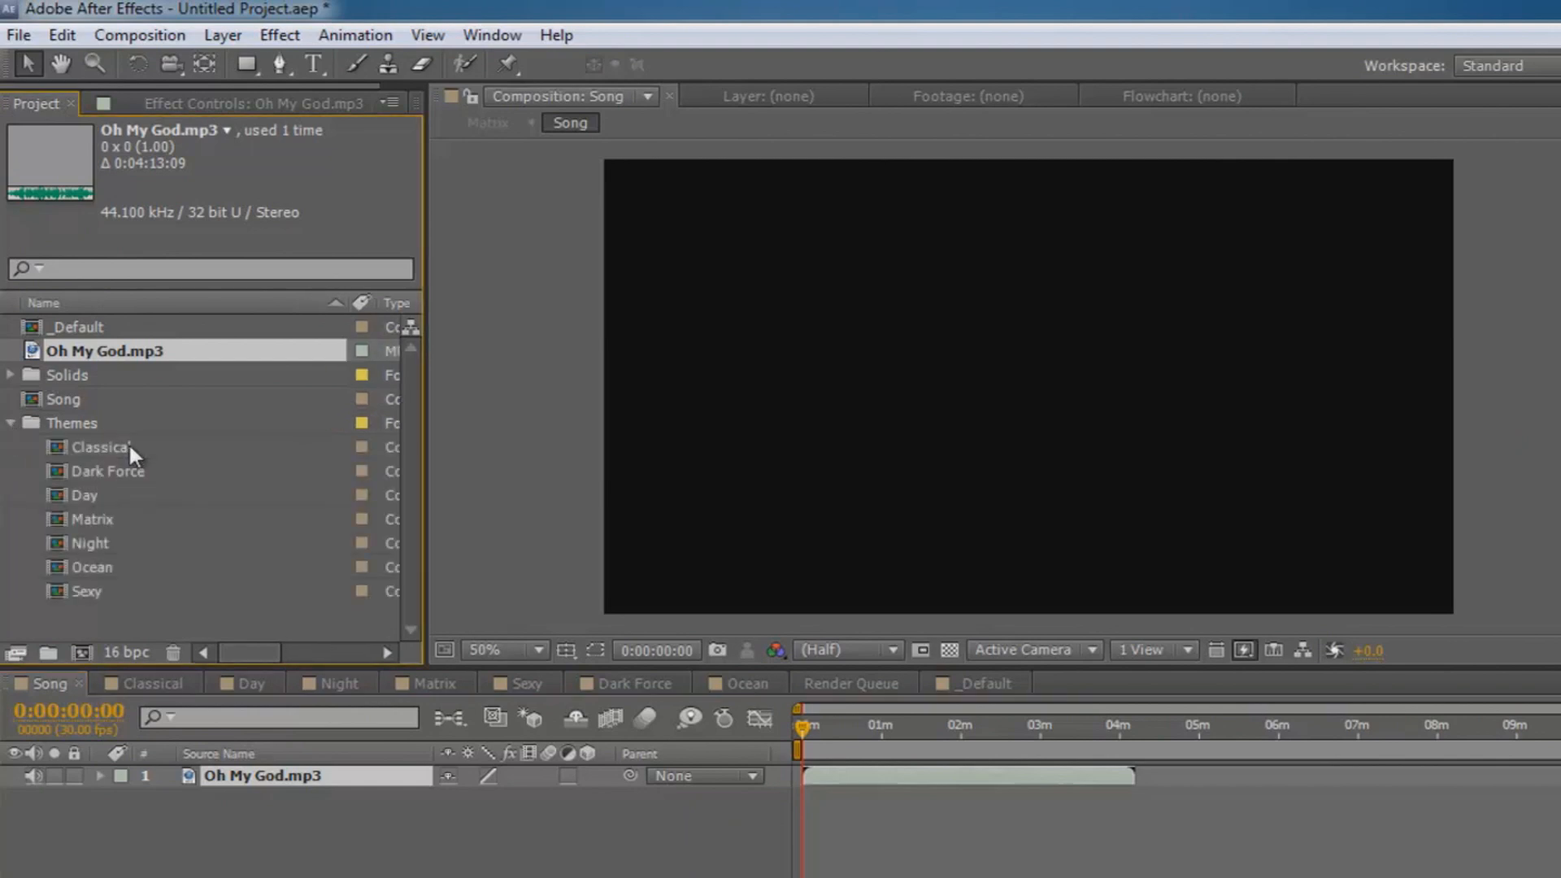
pyautogui.moveTo(120, 525)
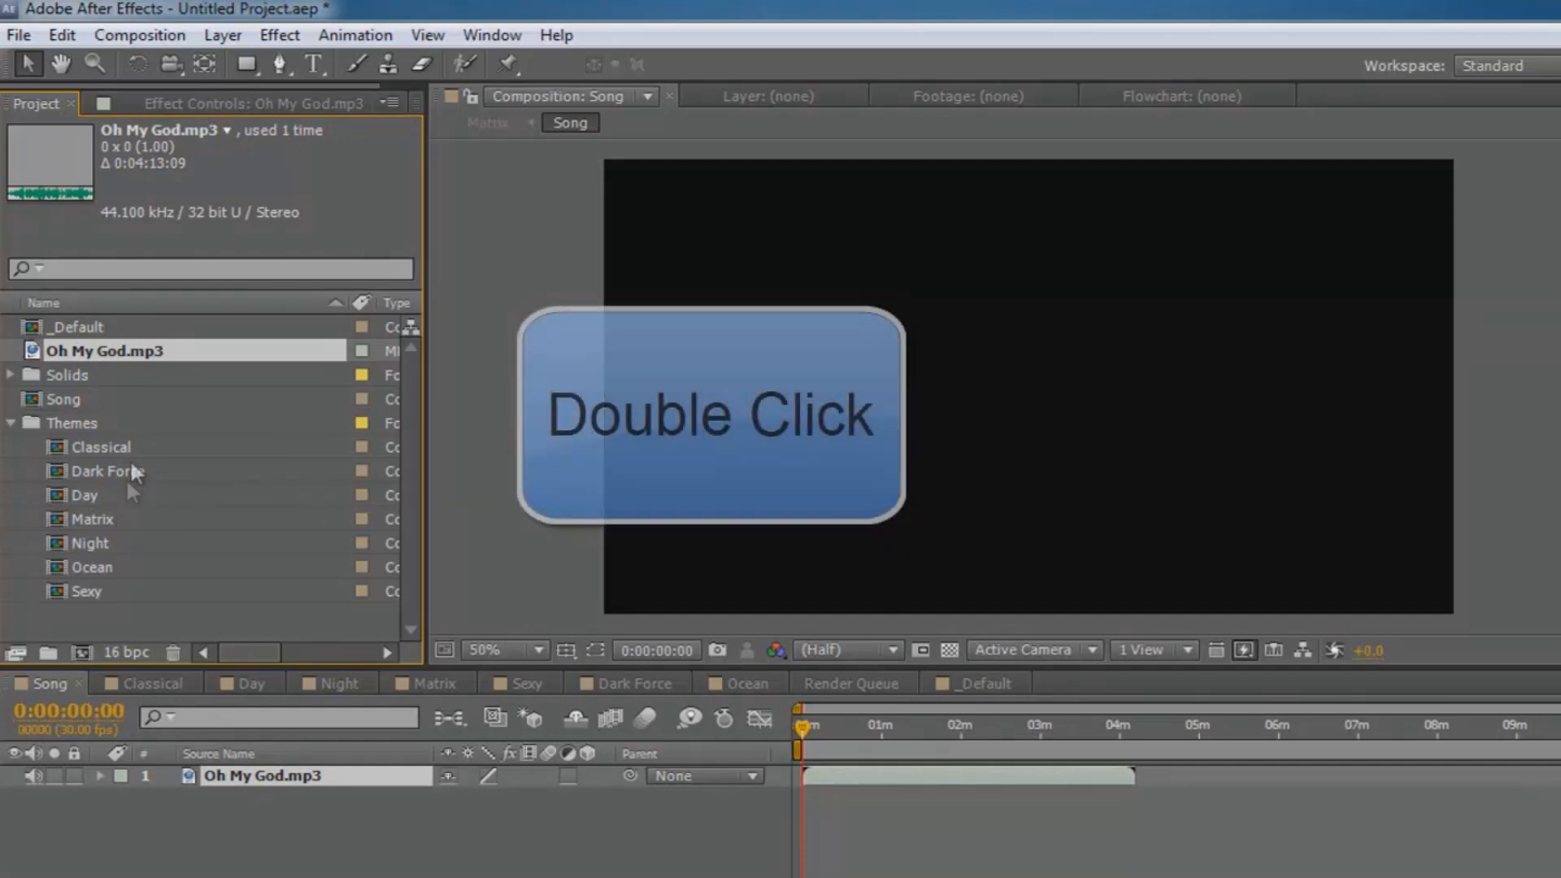
pyautogui.click(107, 471)
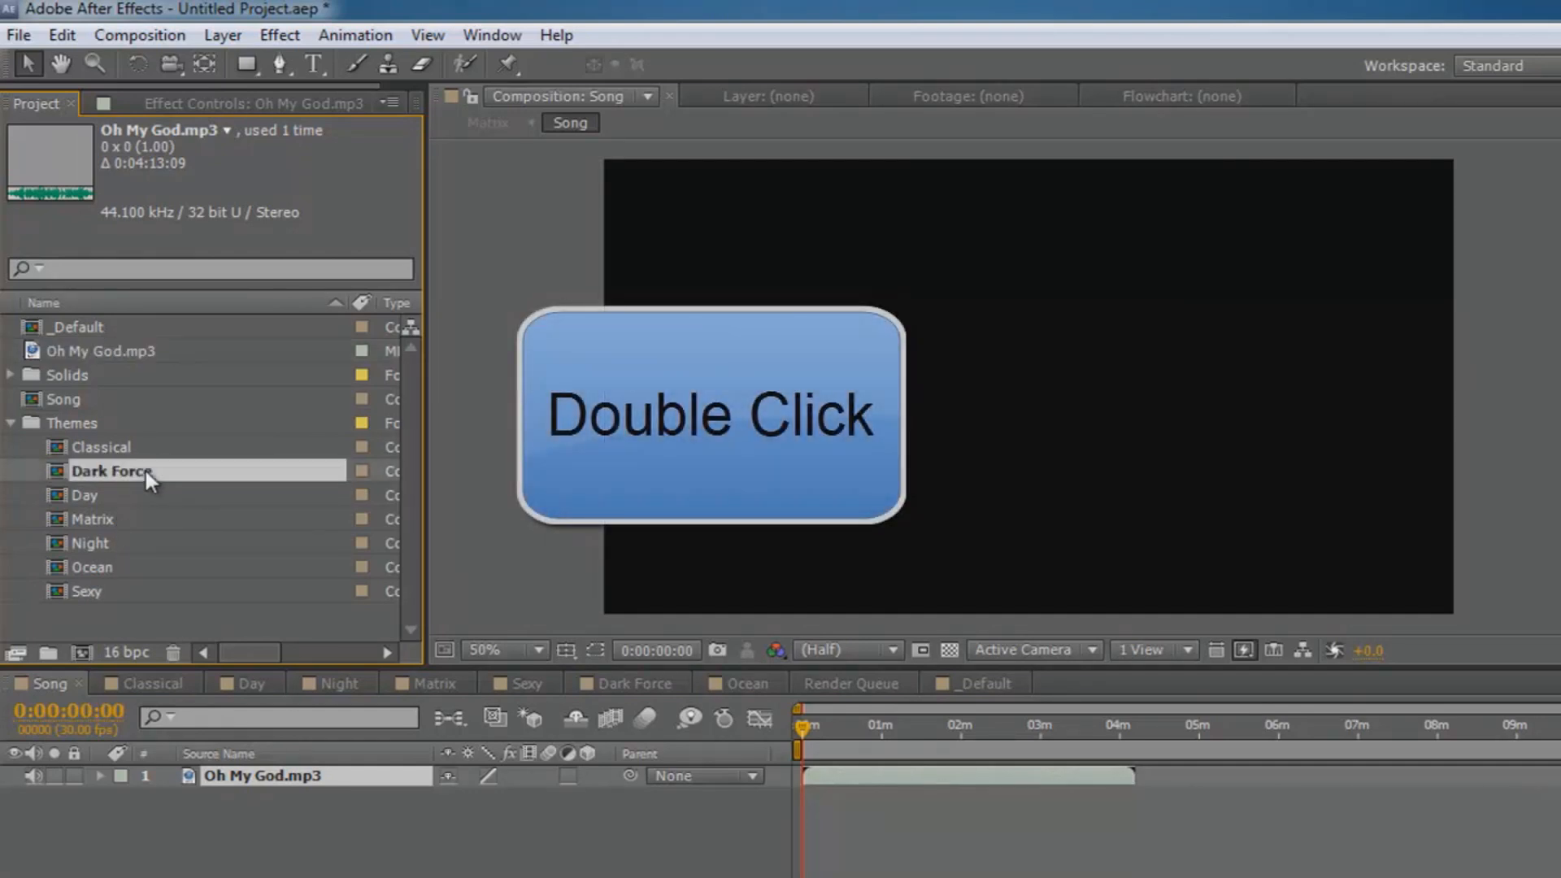
pyautogui.doubleClick(112, 470)
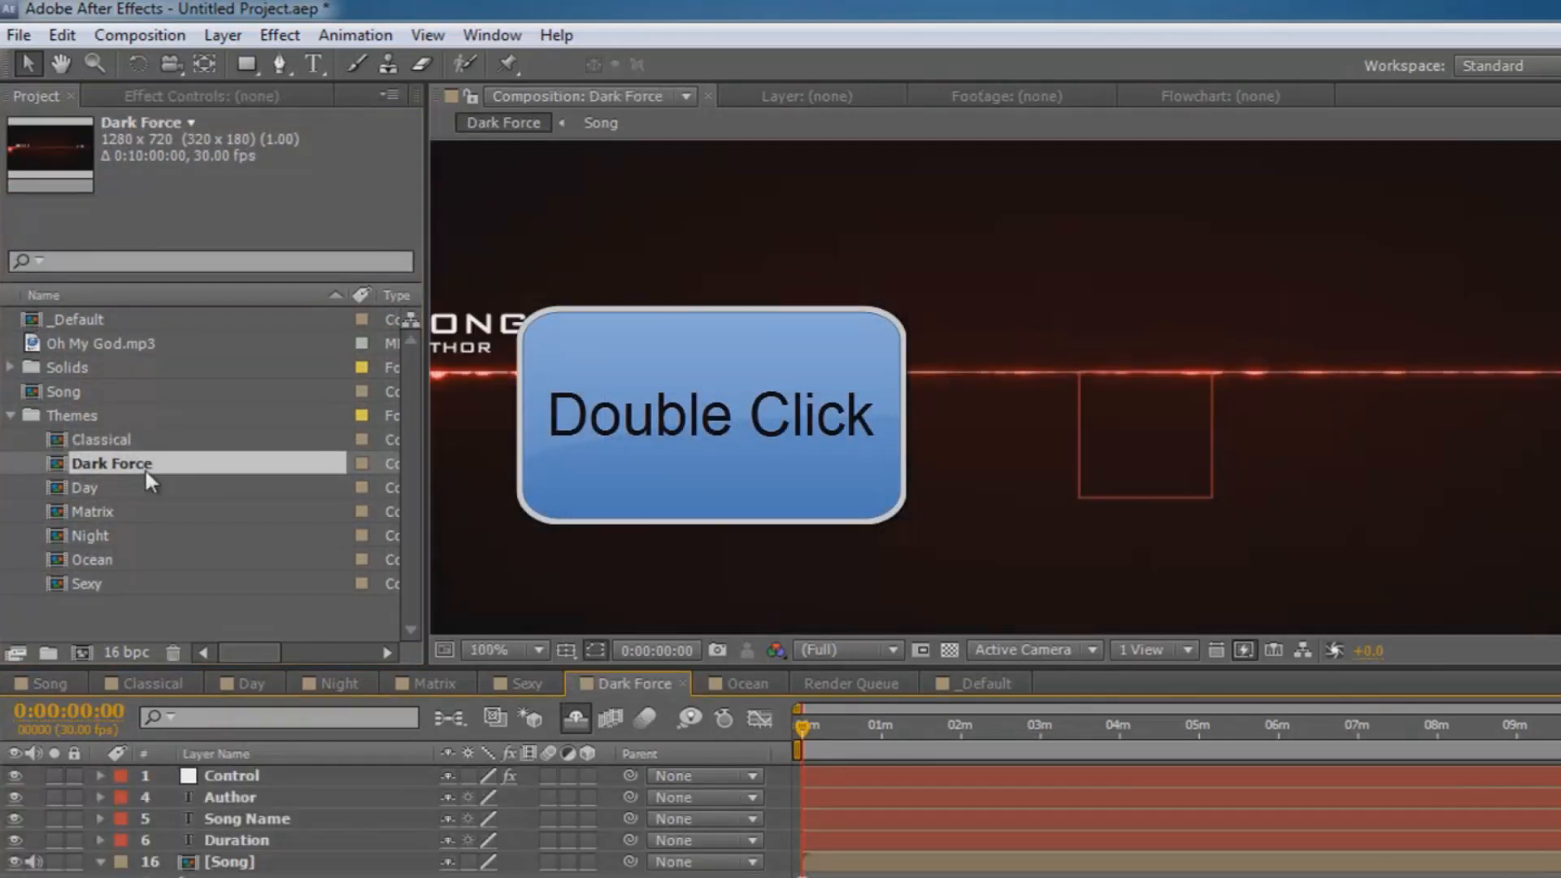
# Set the author text to MR.DESHONGBEATZ and the song title to OH MY GOD
pyautogui.doubleClick(710, 414)
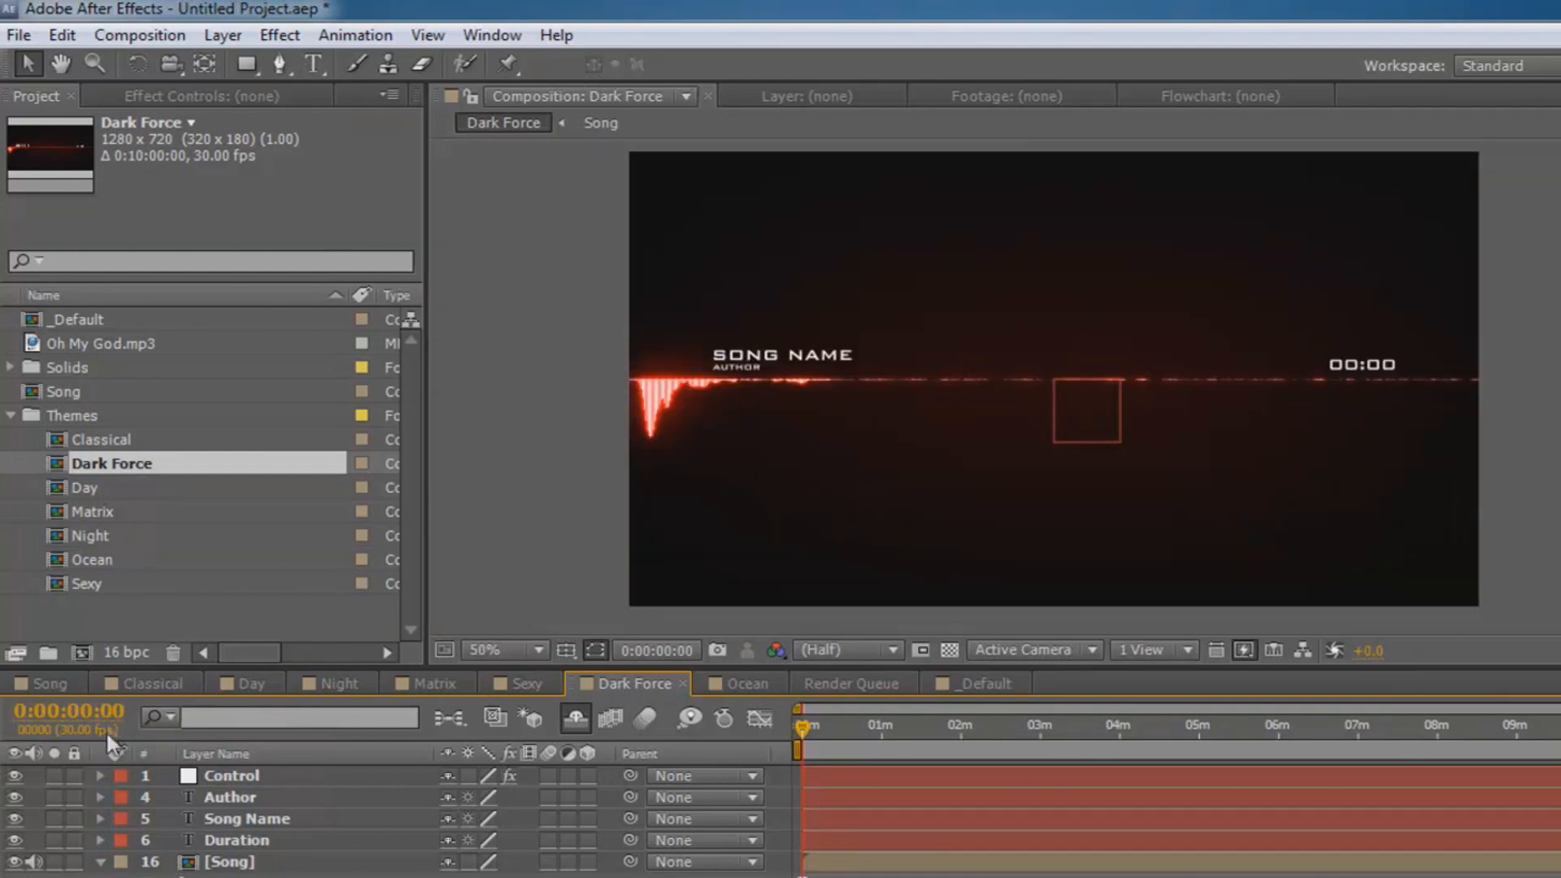
pyautogui.click(230, 796)
pyautogui.write('MR.DESHONDBEATZ')
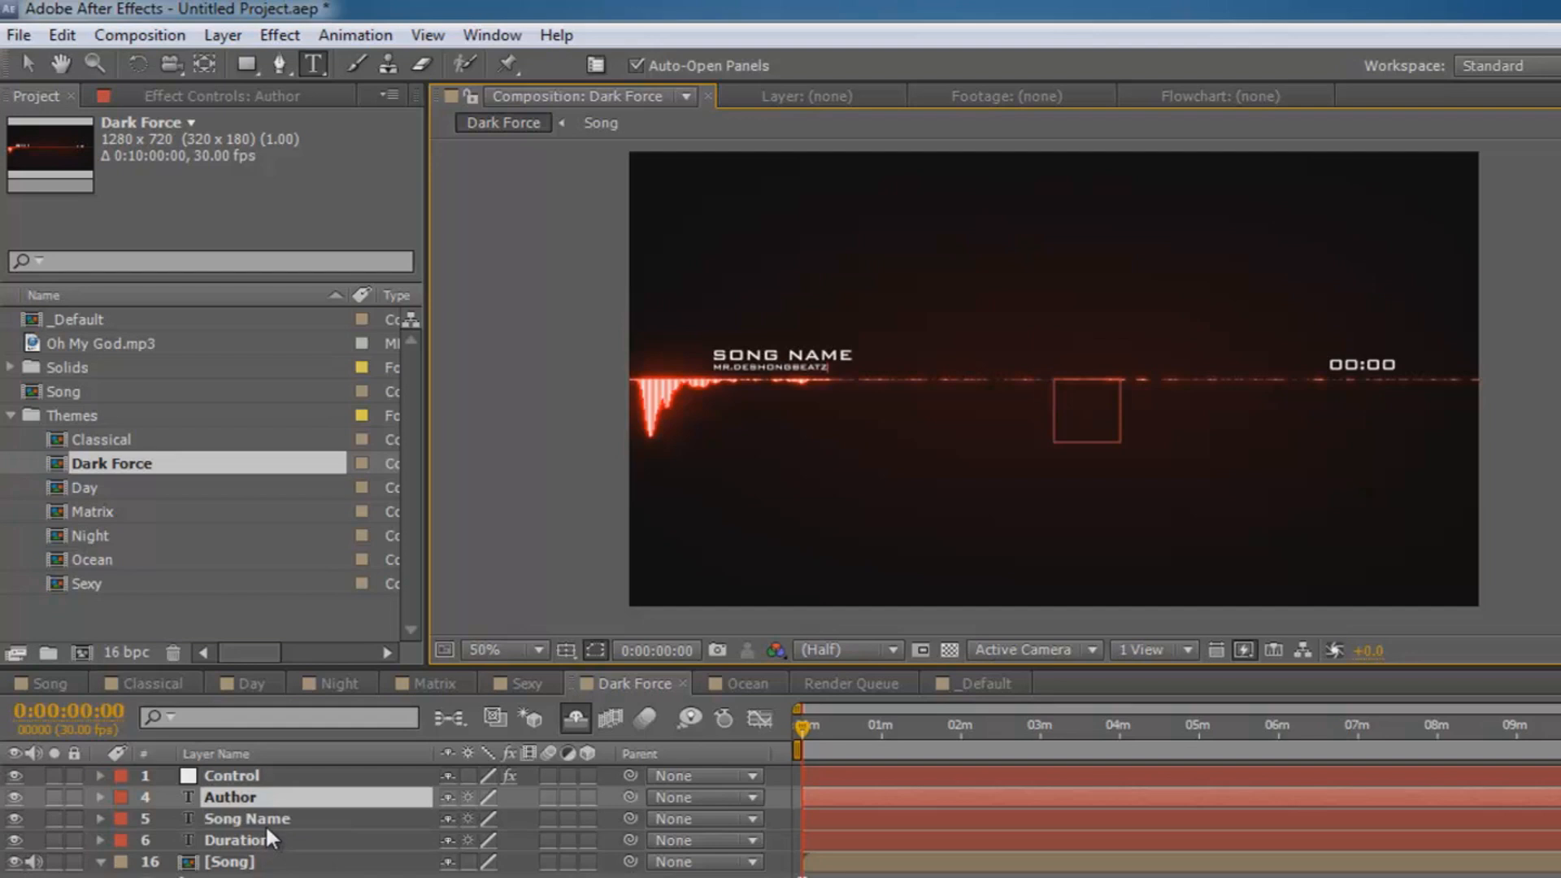
pyautogui.click(247, 818)
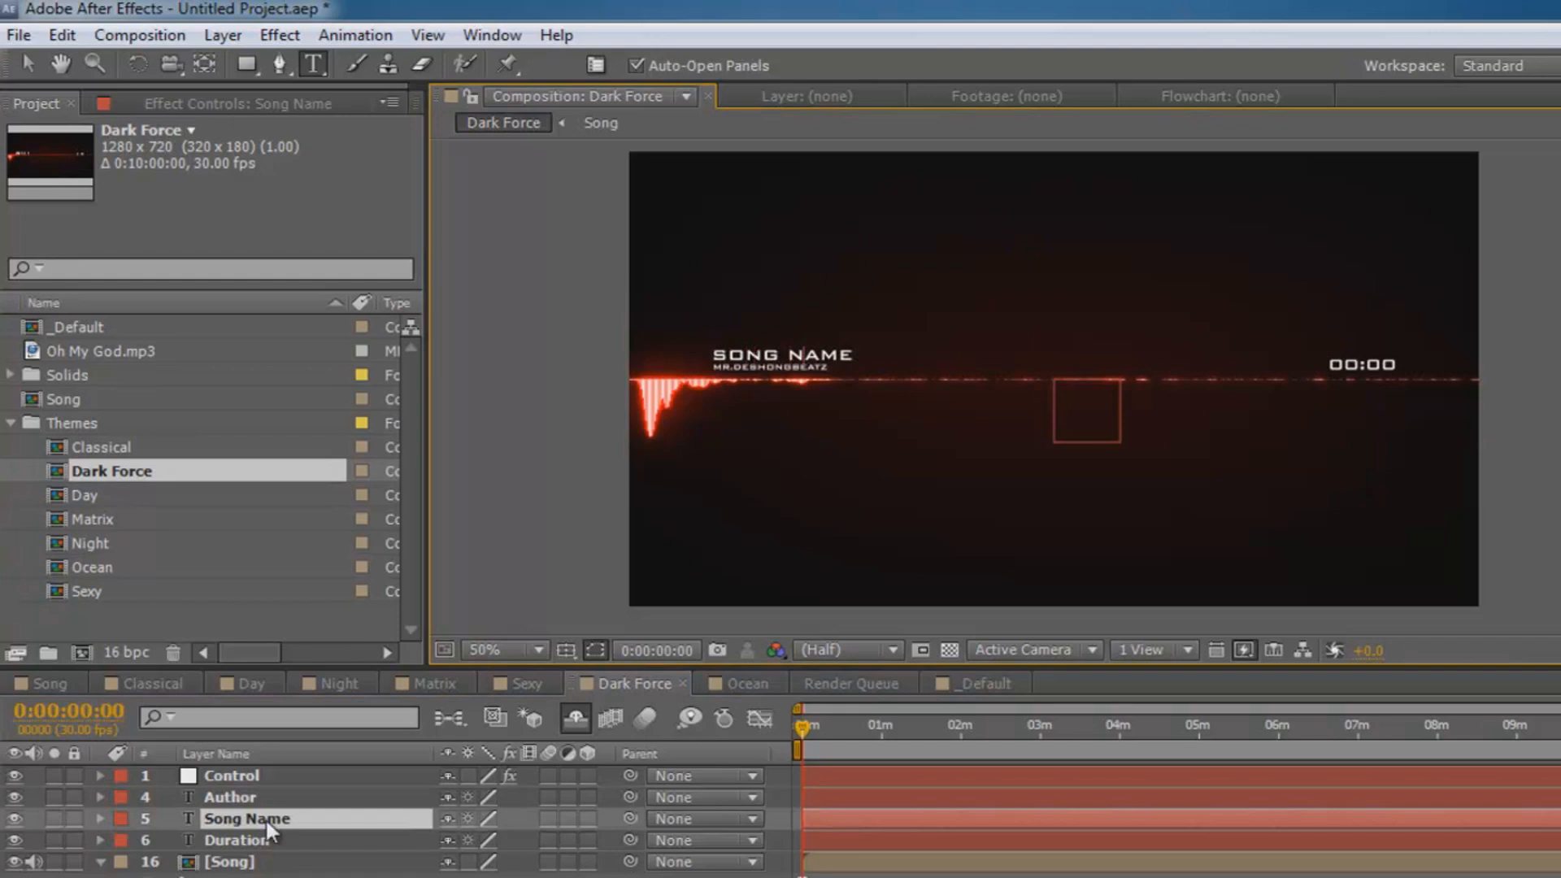
pyautogui.write('OH MNY')
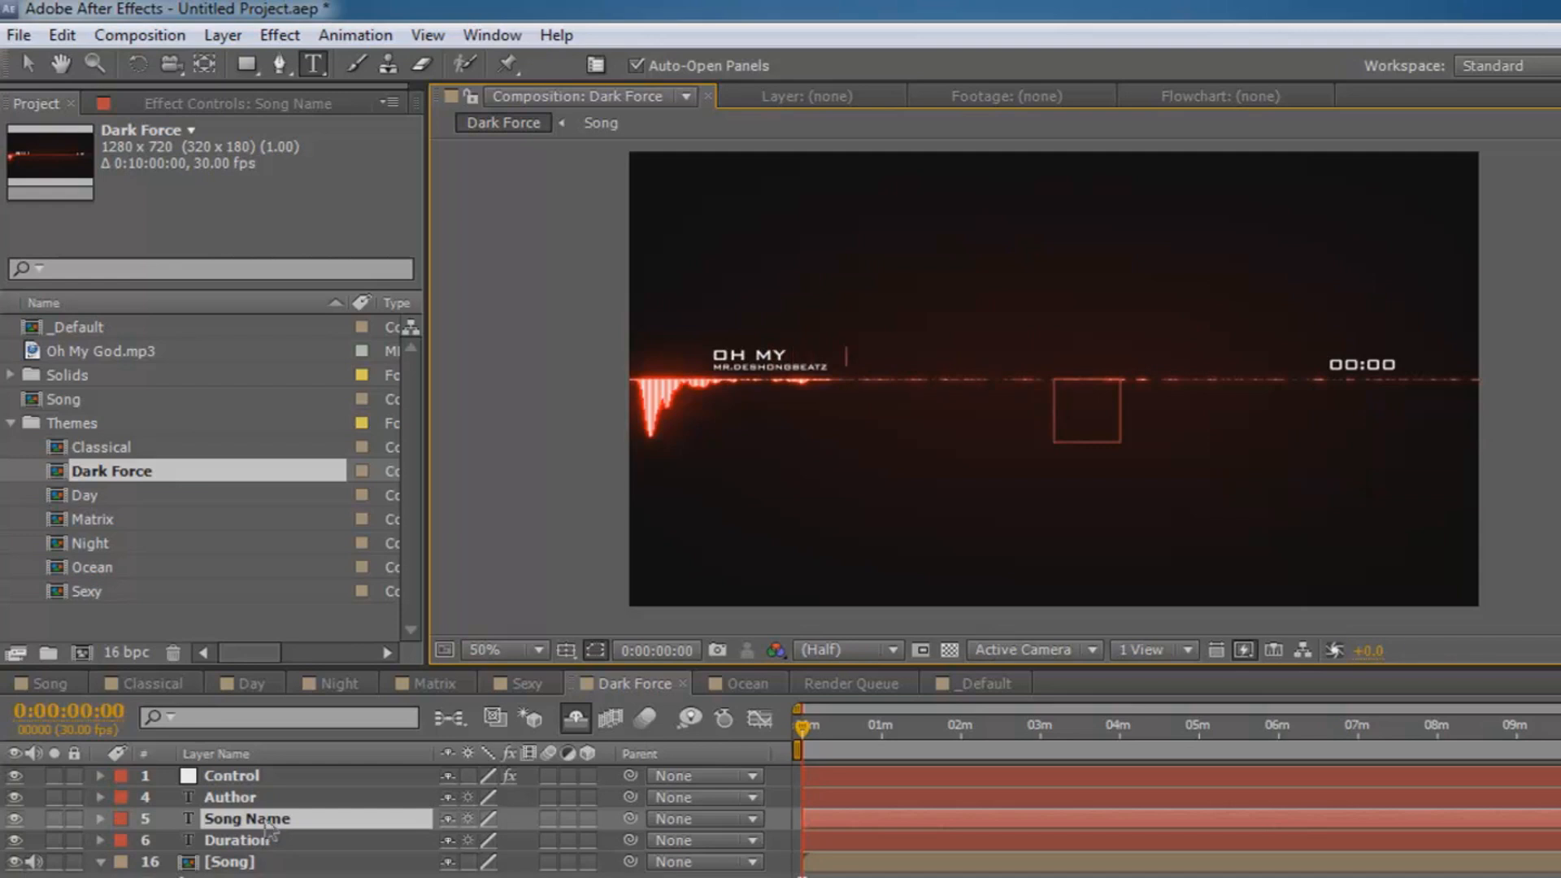
pyautogui.write('GOD')
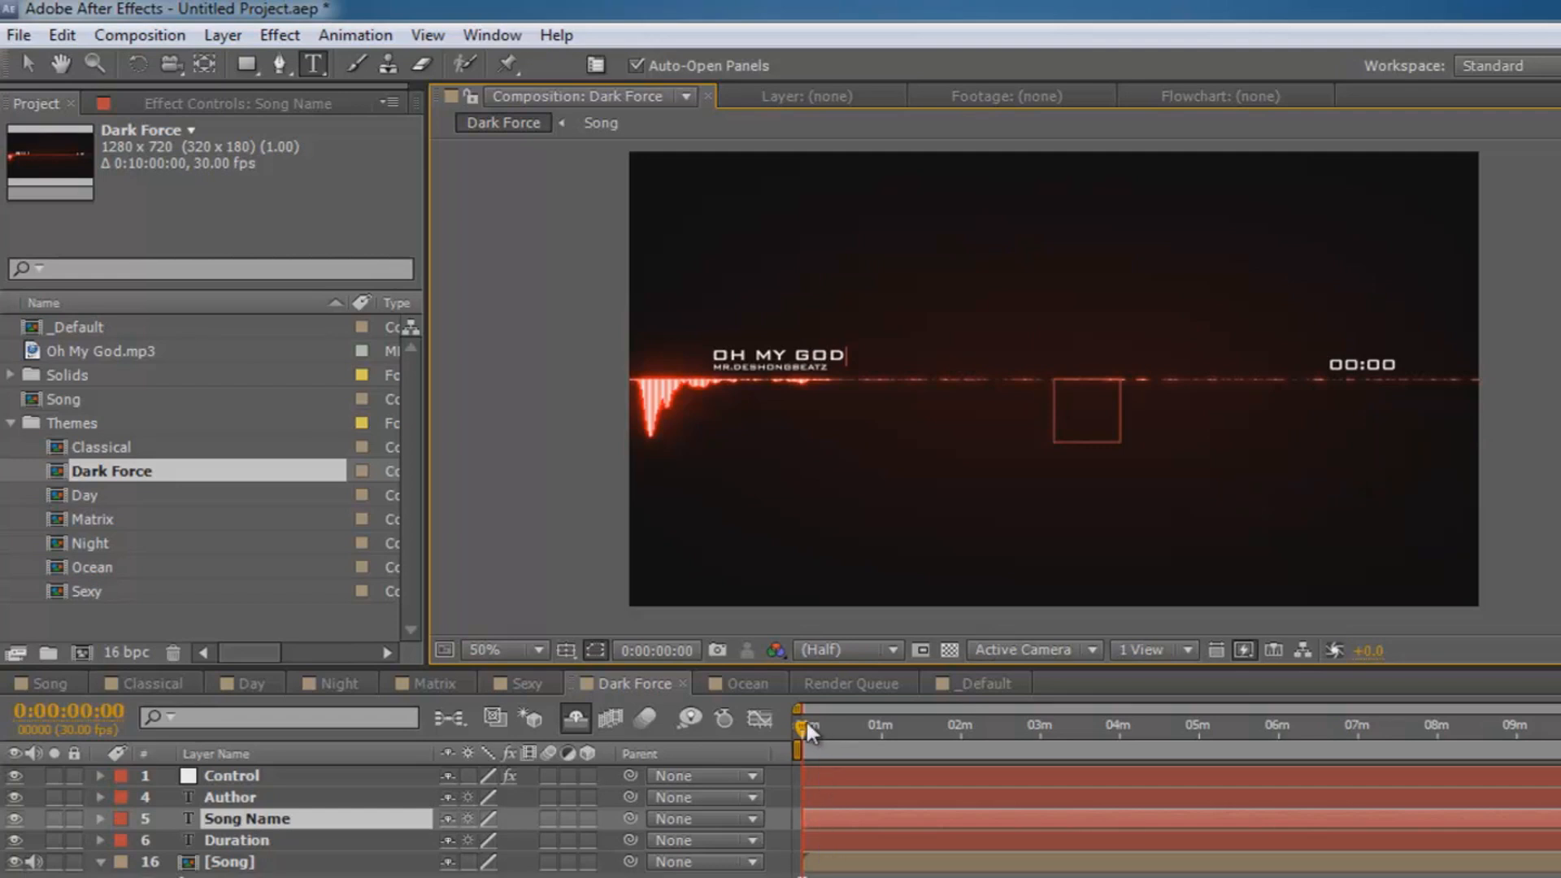
pyautogui.moveTo(804, 724); pyautogui.dragTo(883, 725)
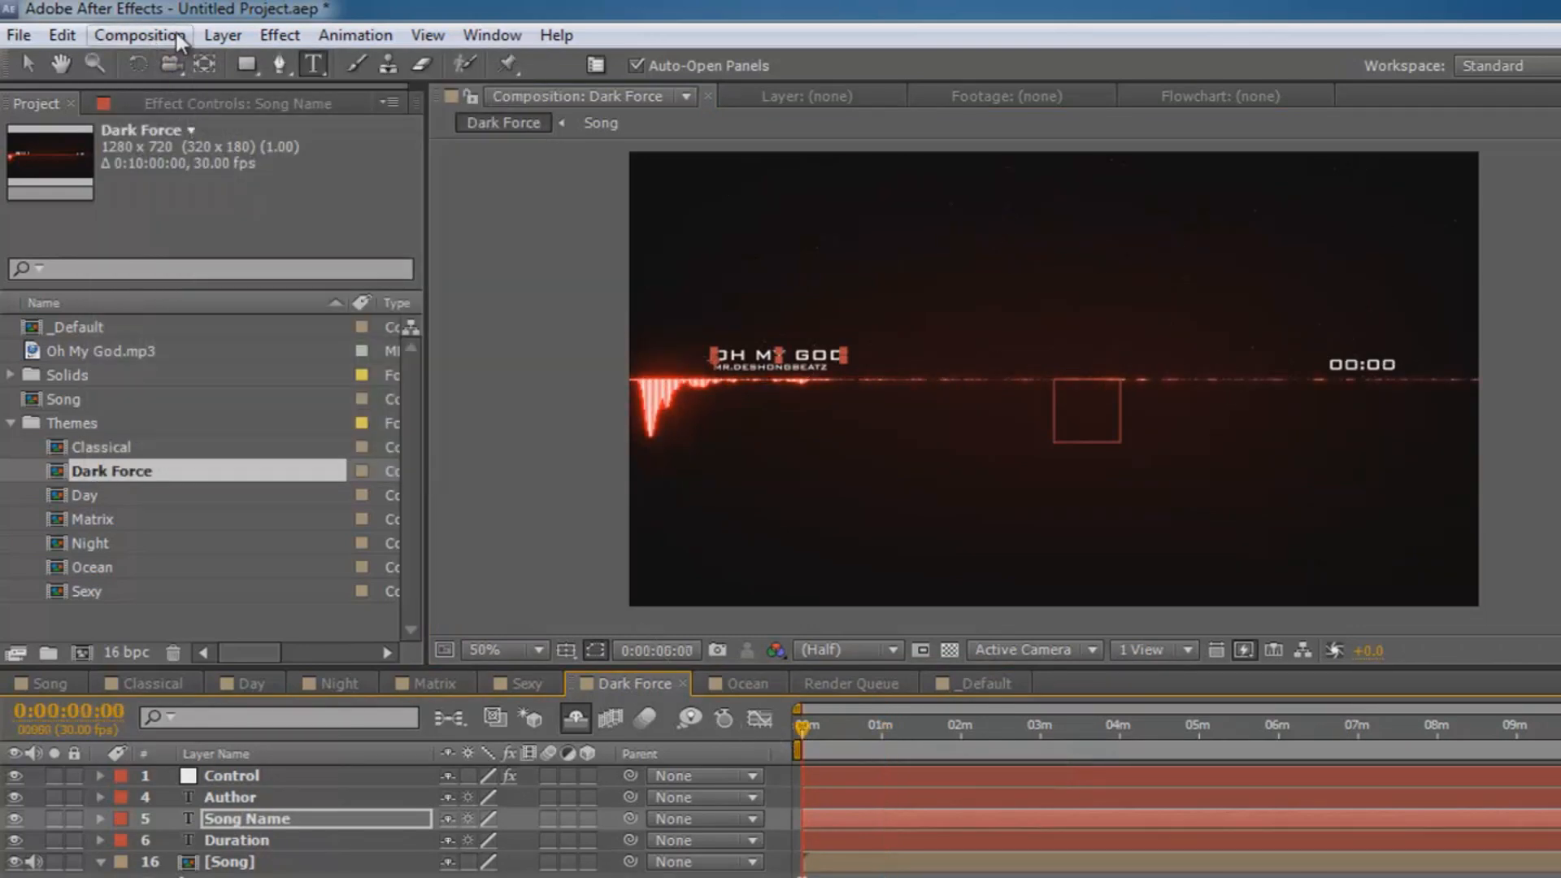
# Set the Dark Force composition duration to 0:04:00:00 in Composition Settings
pyautogui.click(138, 35)
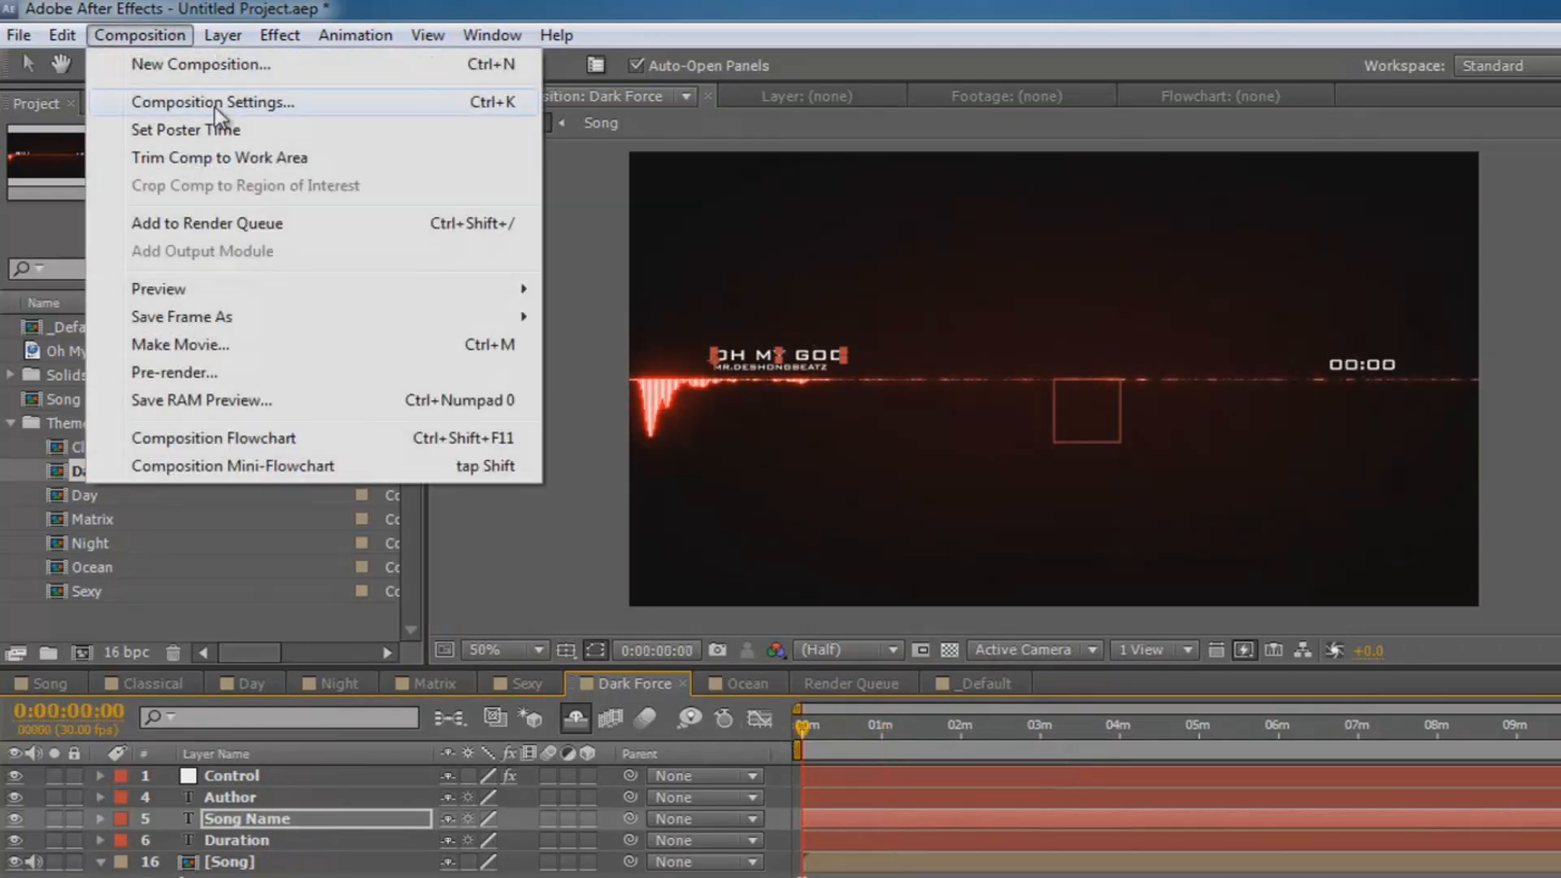
pyautogui.click(216, 101)
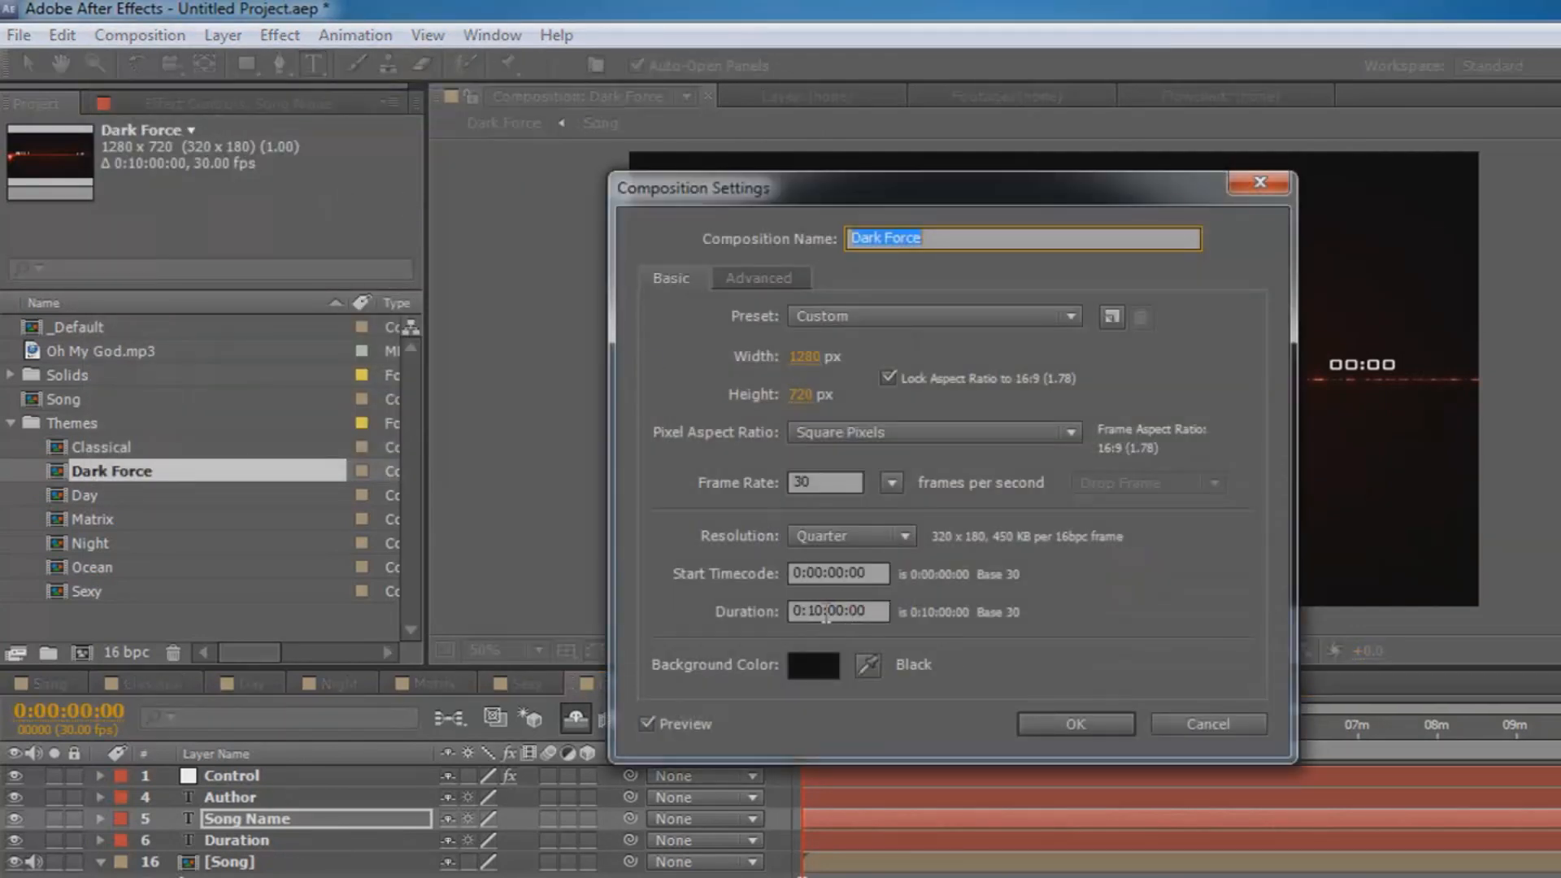
pyautogui.click(838, 612)
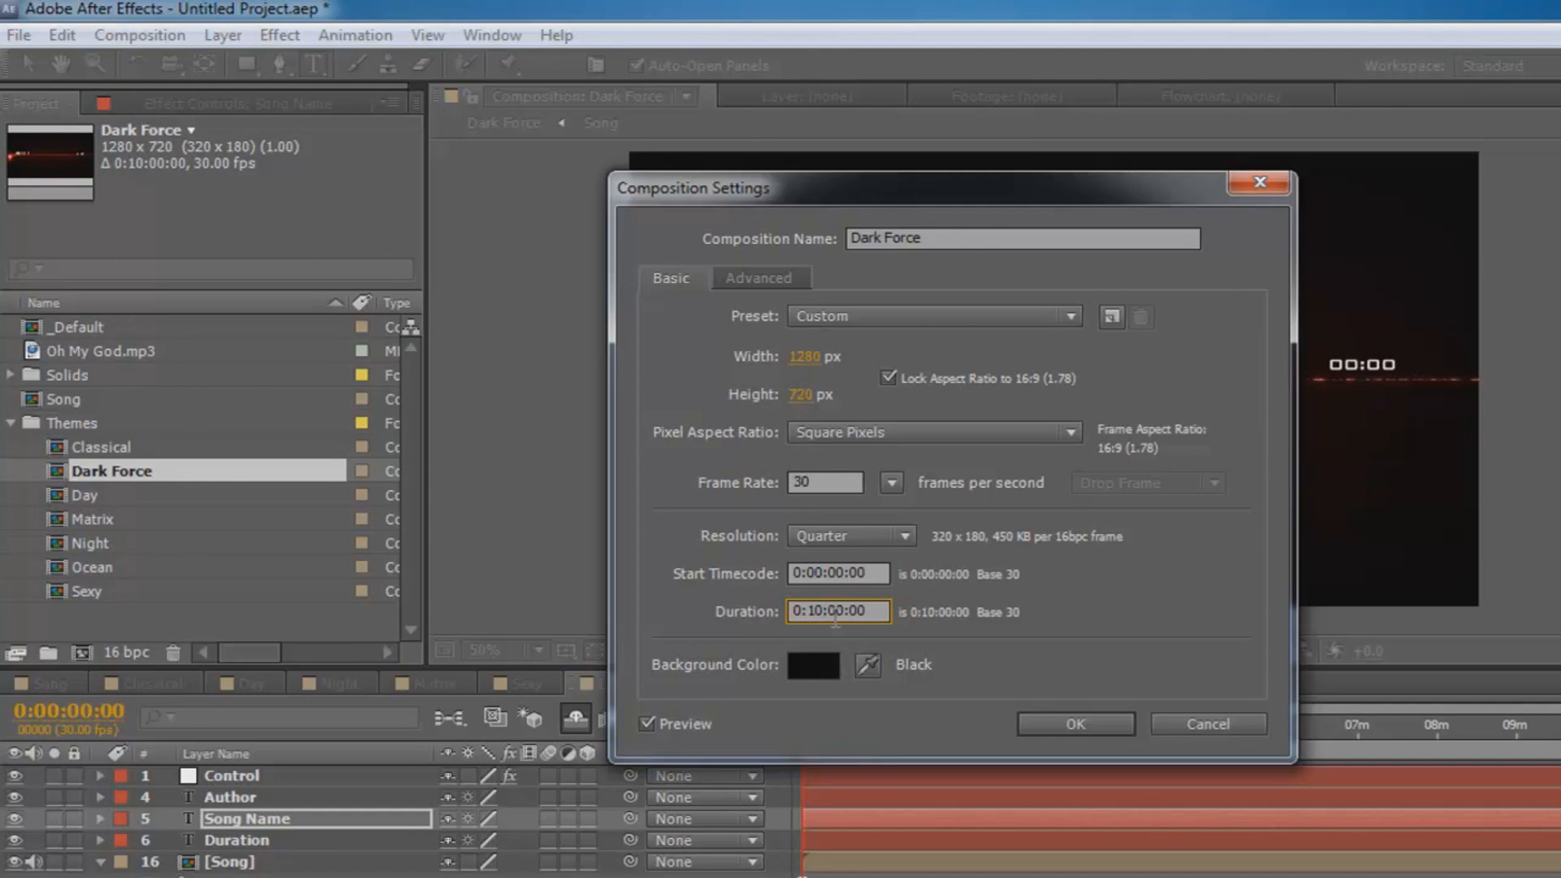
pyautogui.moveTo(837, 635)
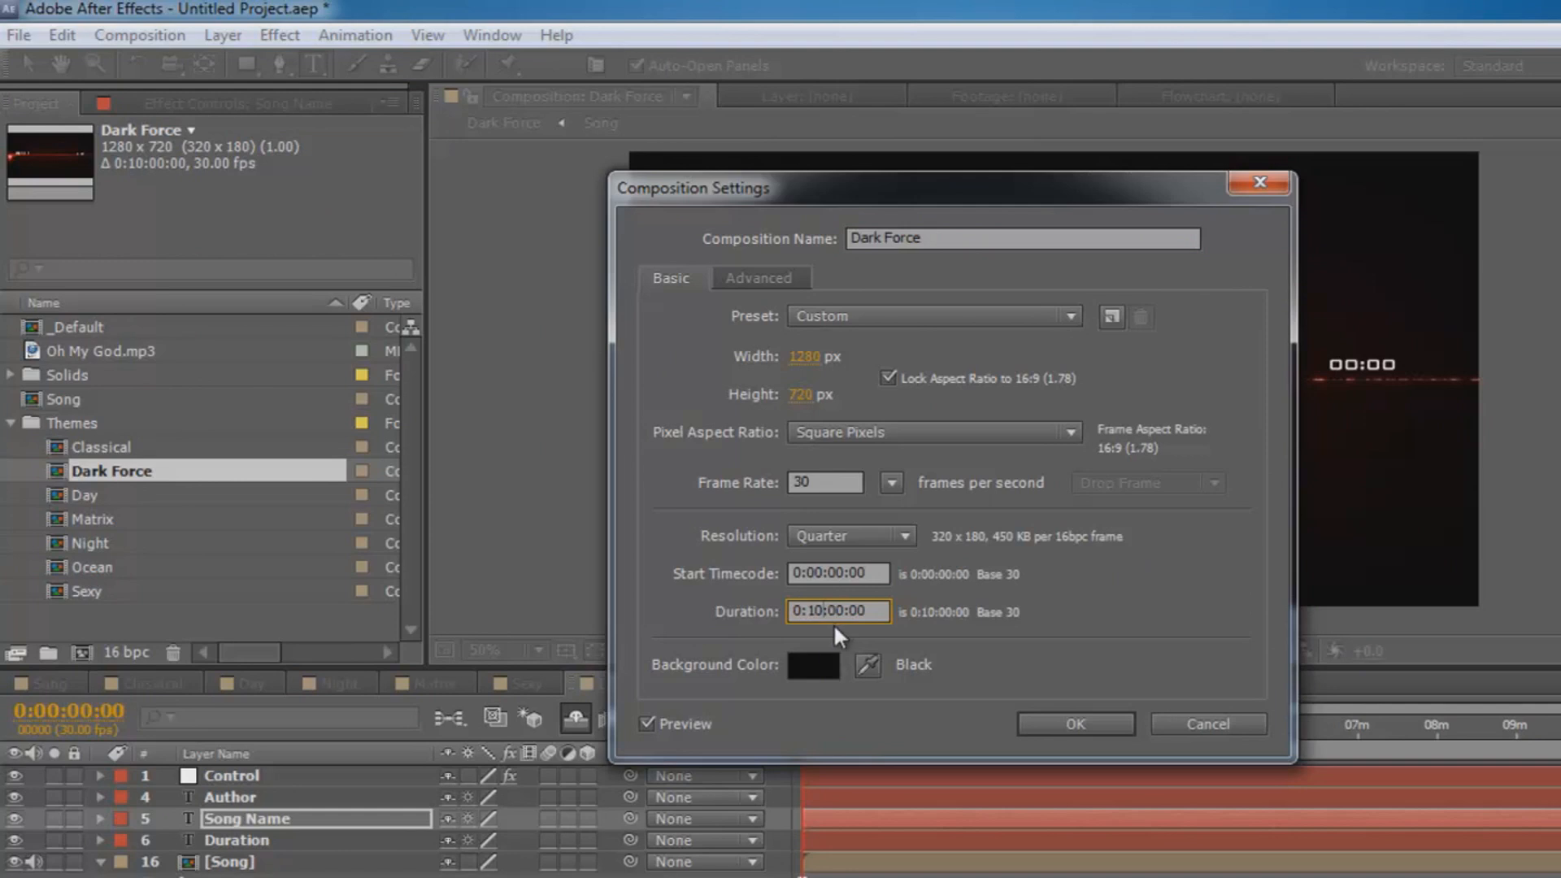
pyautogui.write('0:01:00:00')
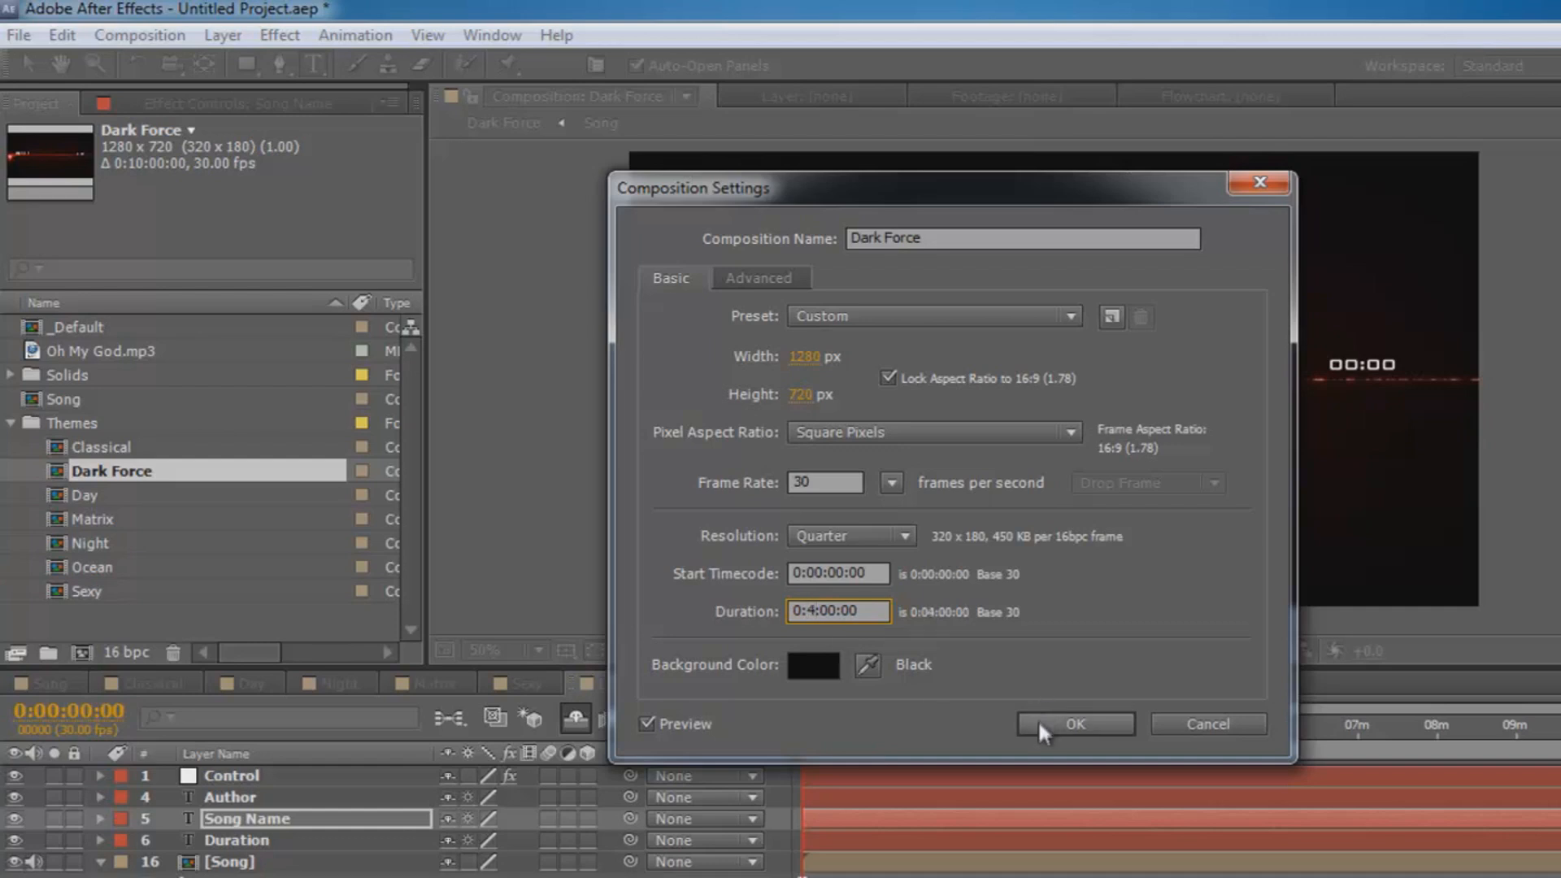
pyautogui.click(1076, 724)
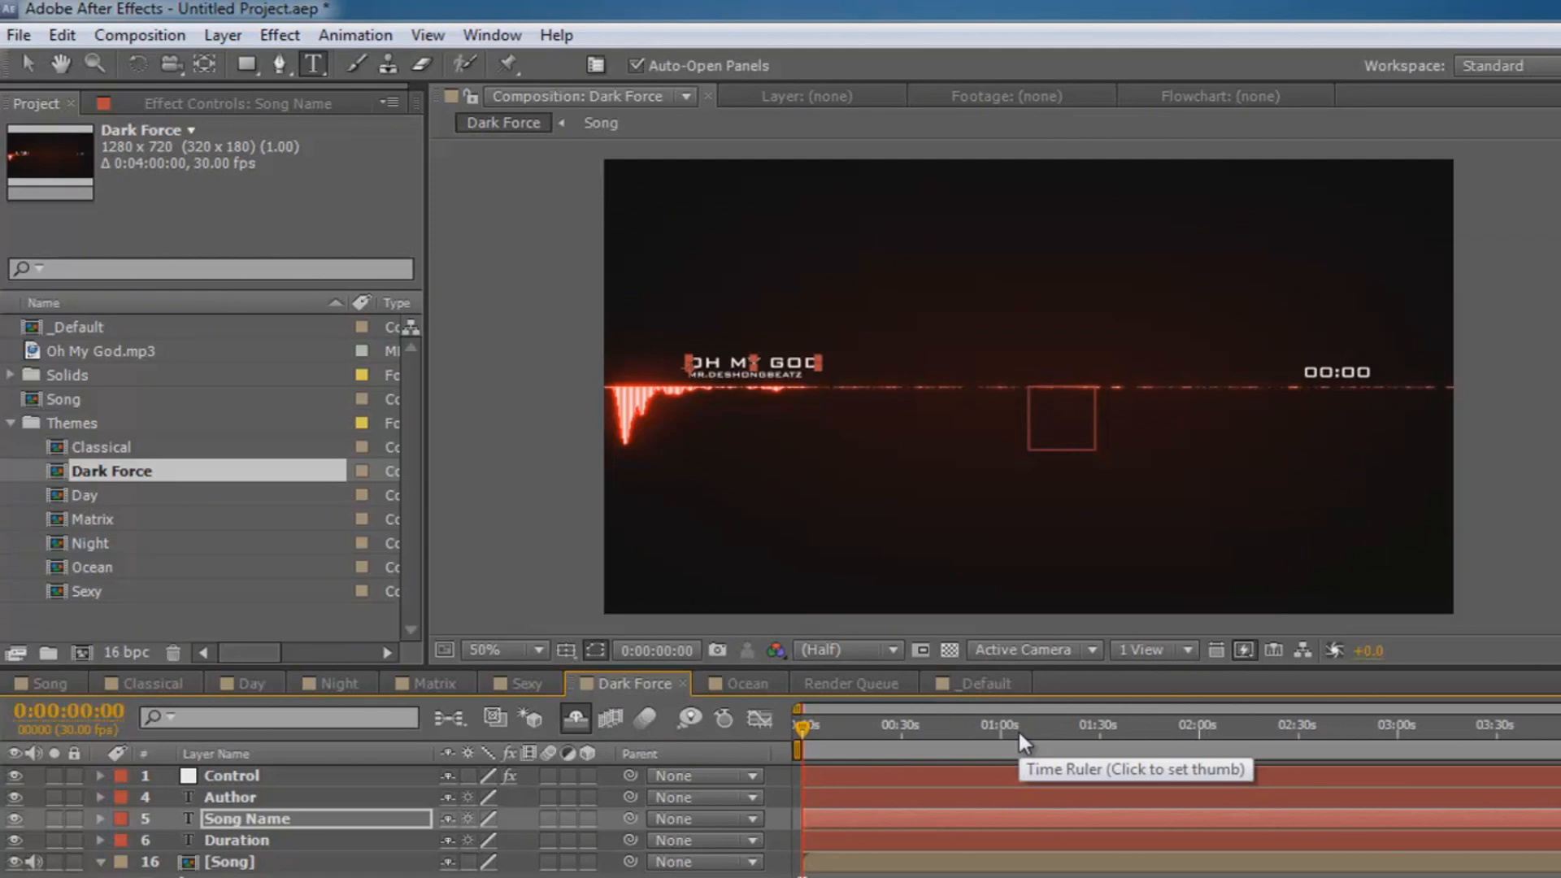
pyautogui.moveTo(150, 229)
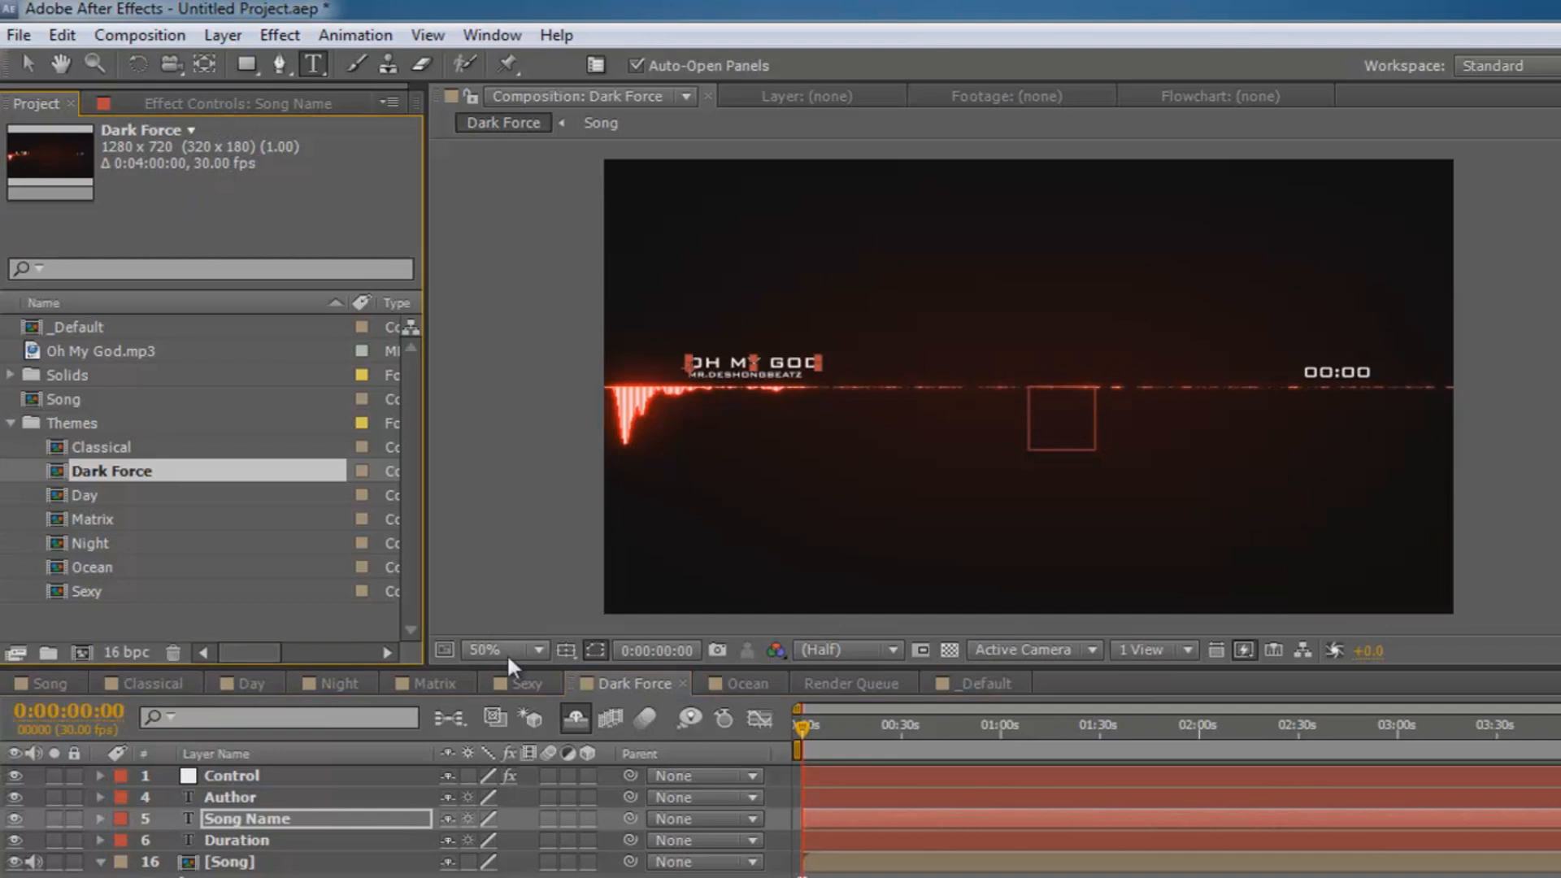
# On the Control layer, make the audio bars white and set Audio Line Offset to 118
pyautogui.click(232, 775)
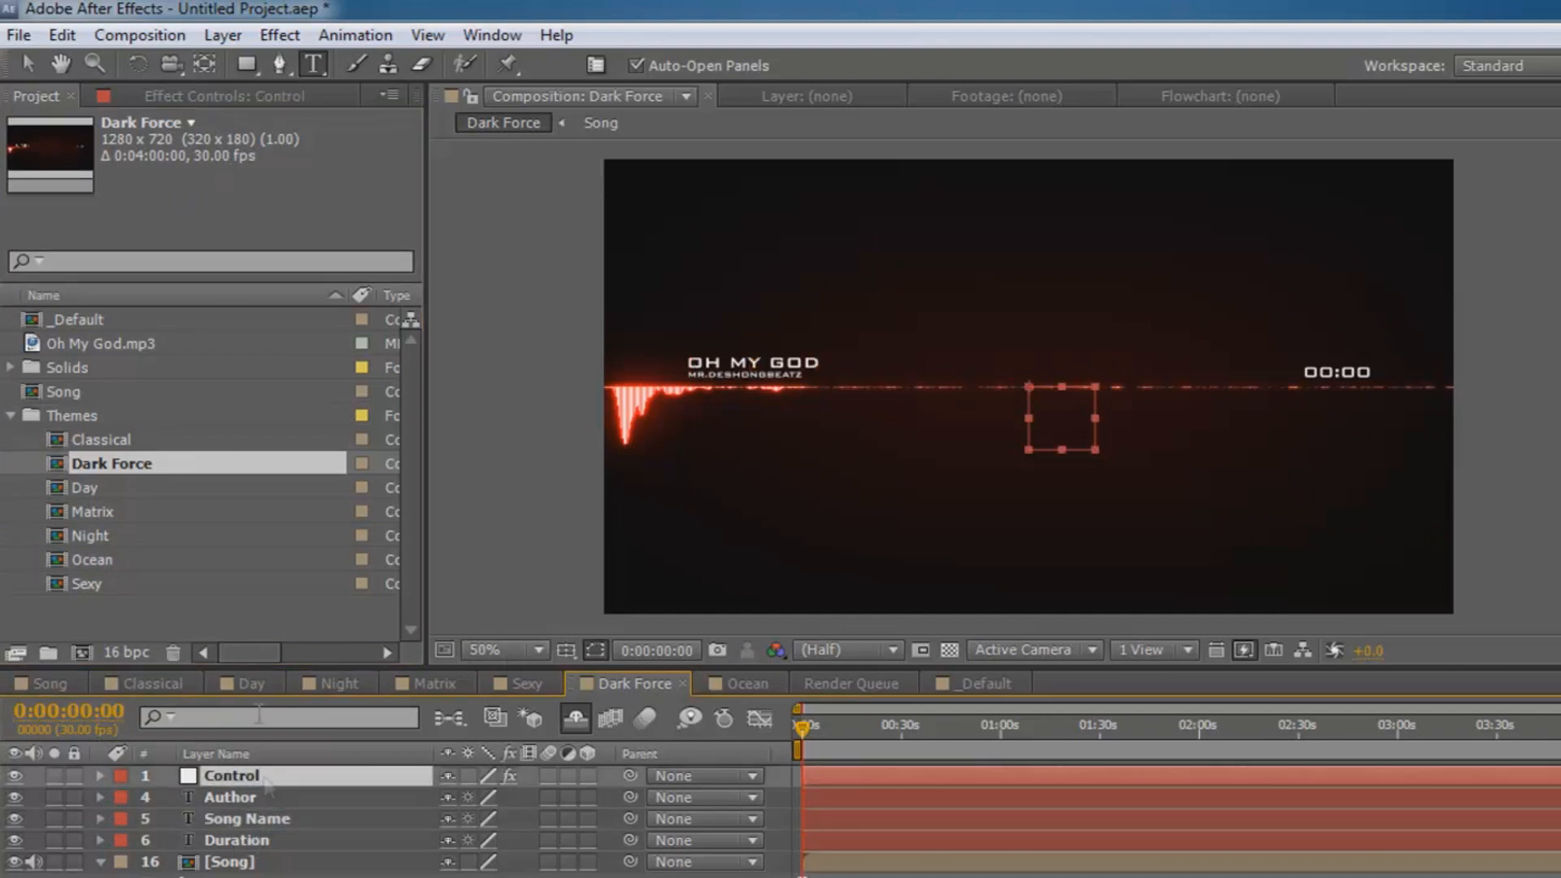
pyautogui.moveTo(197, 106)
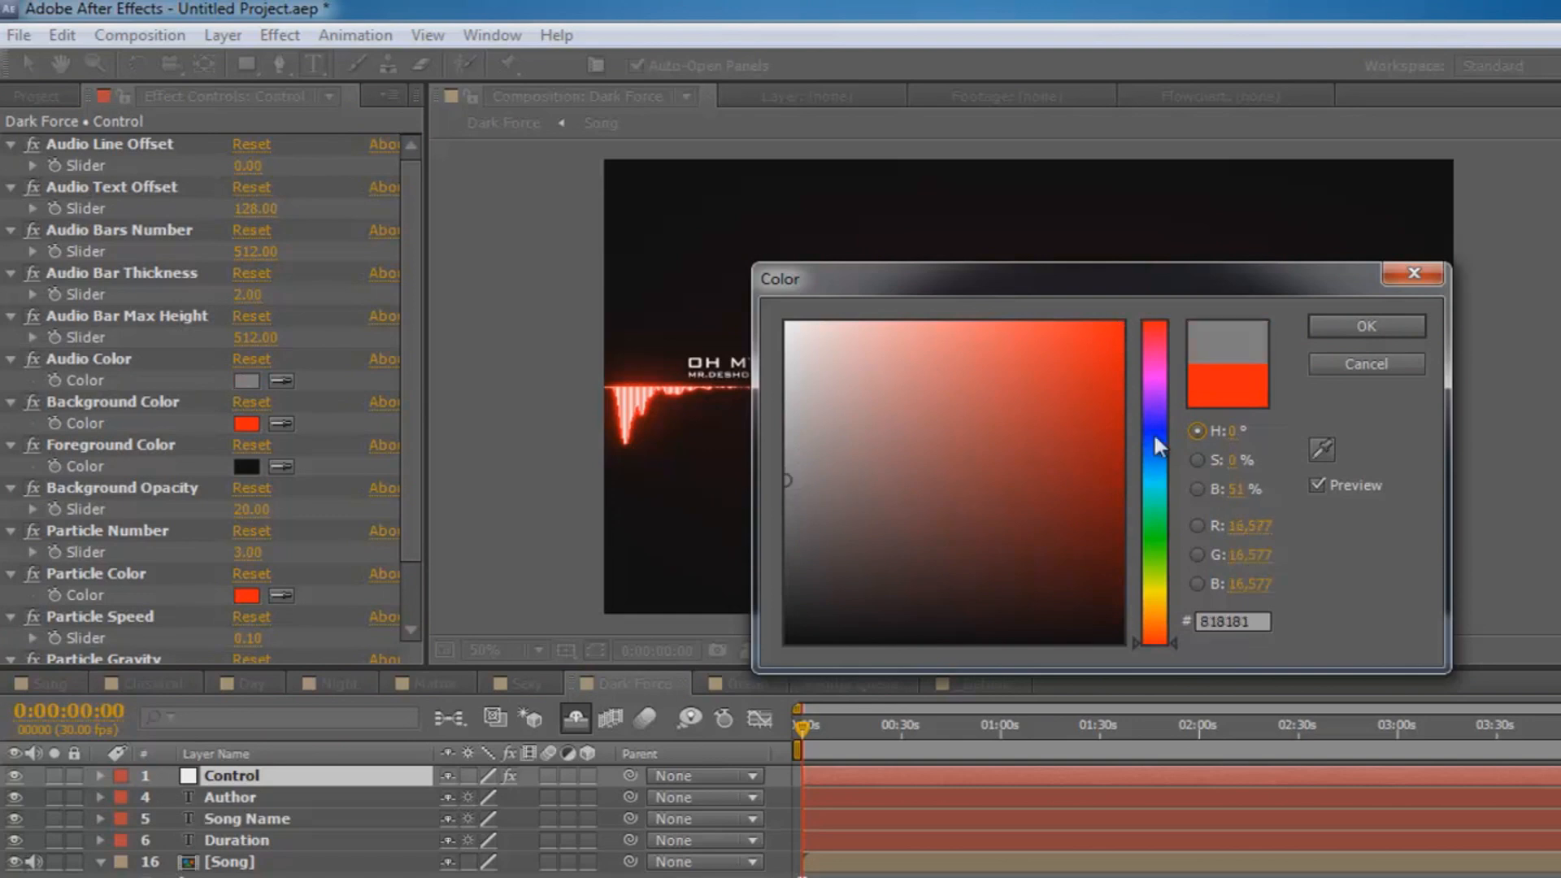
pyautogui.click(1366, 325)
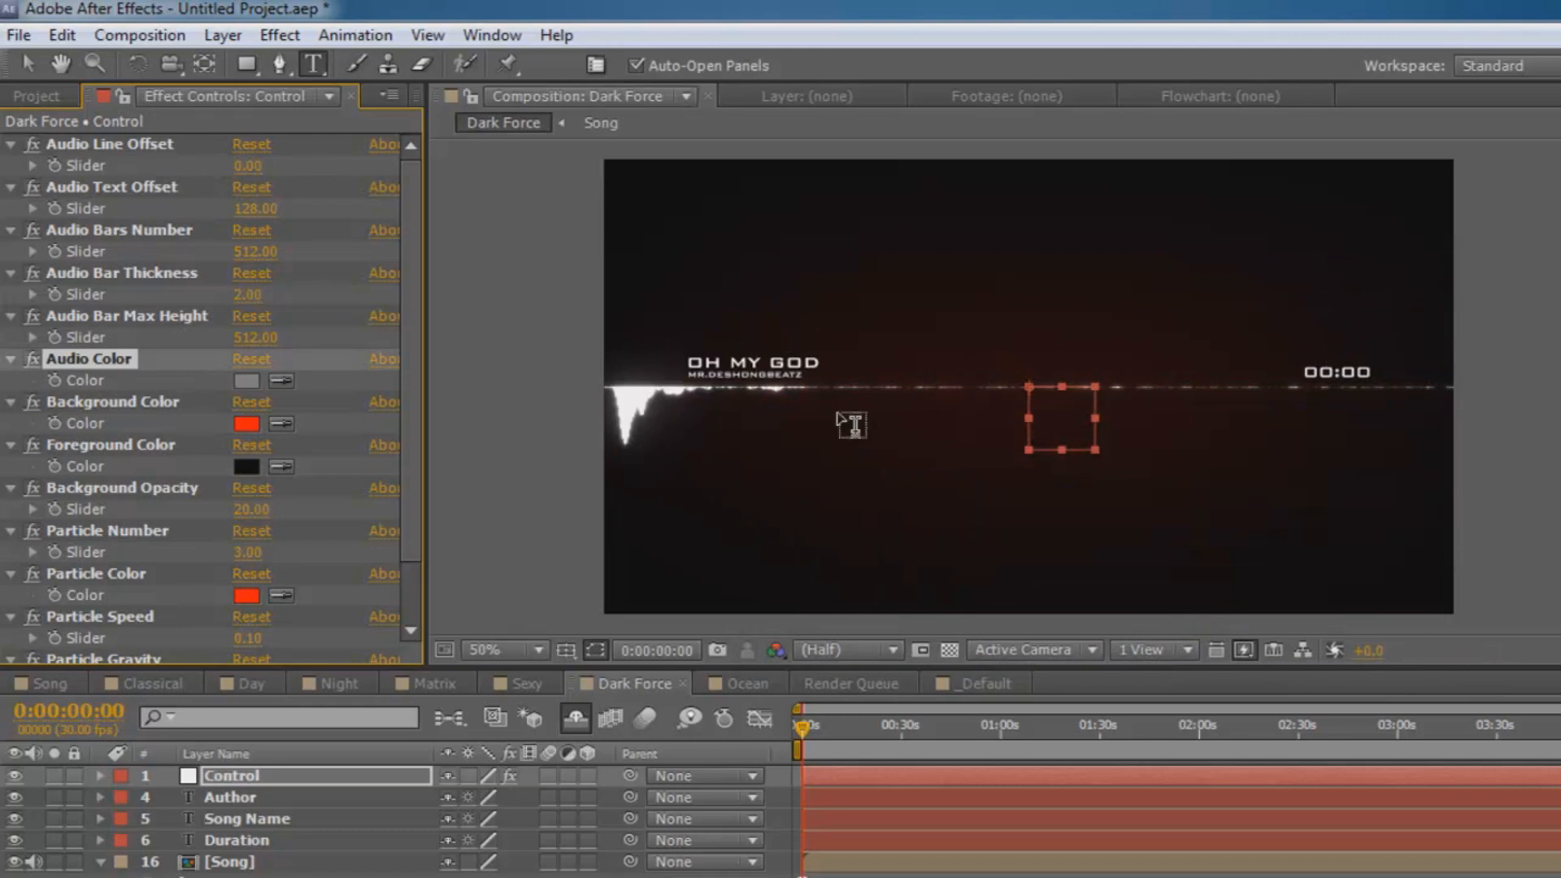
pyautogui.moveTo(977, 435)
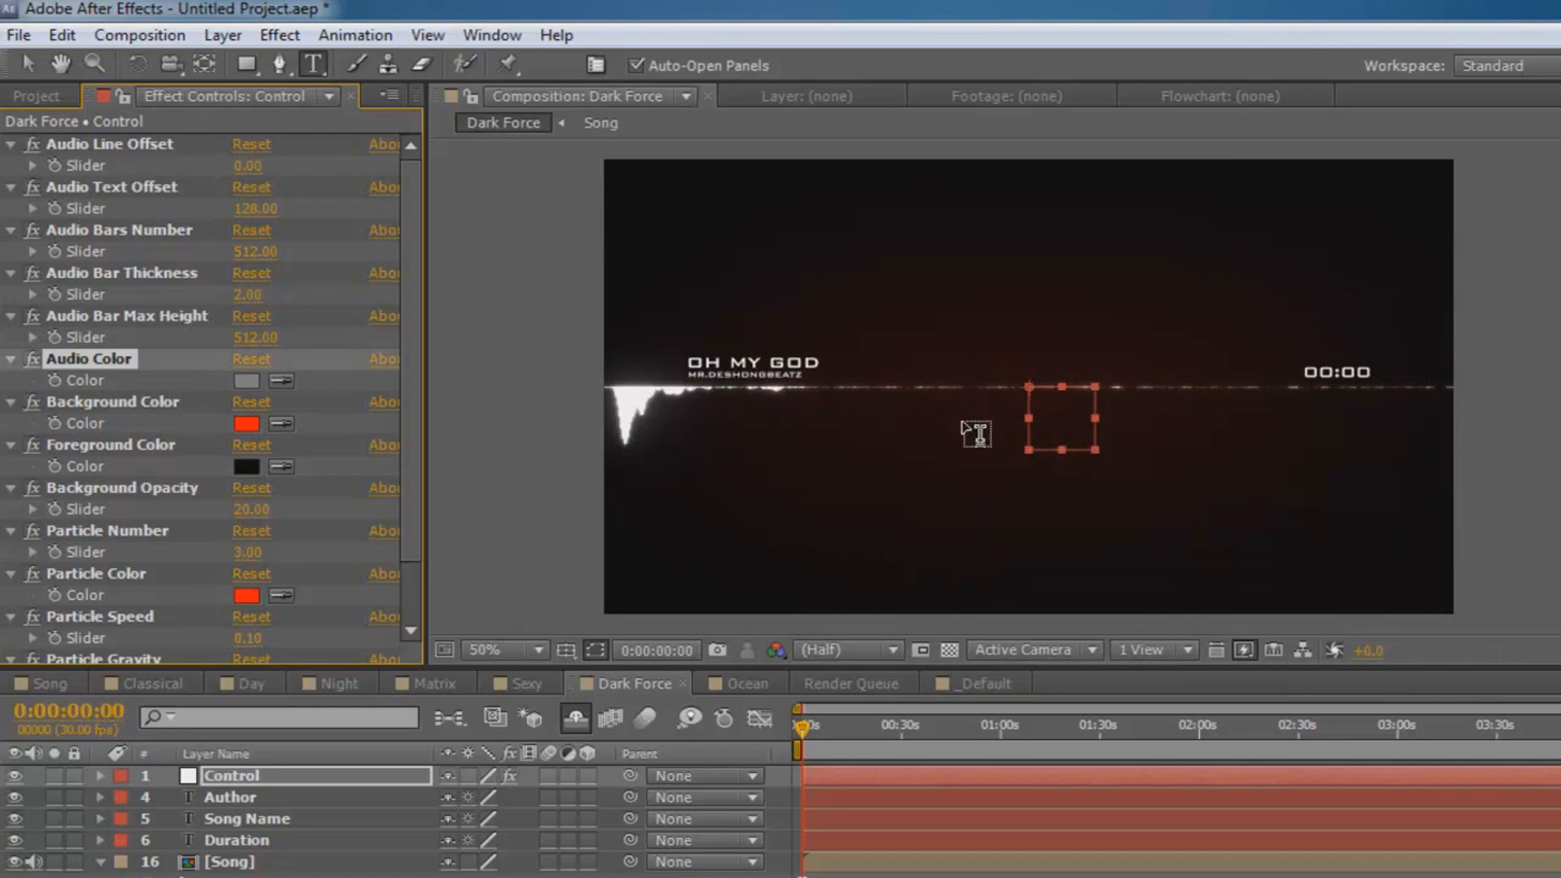
pyautogui.moveTo(399, 430)
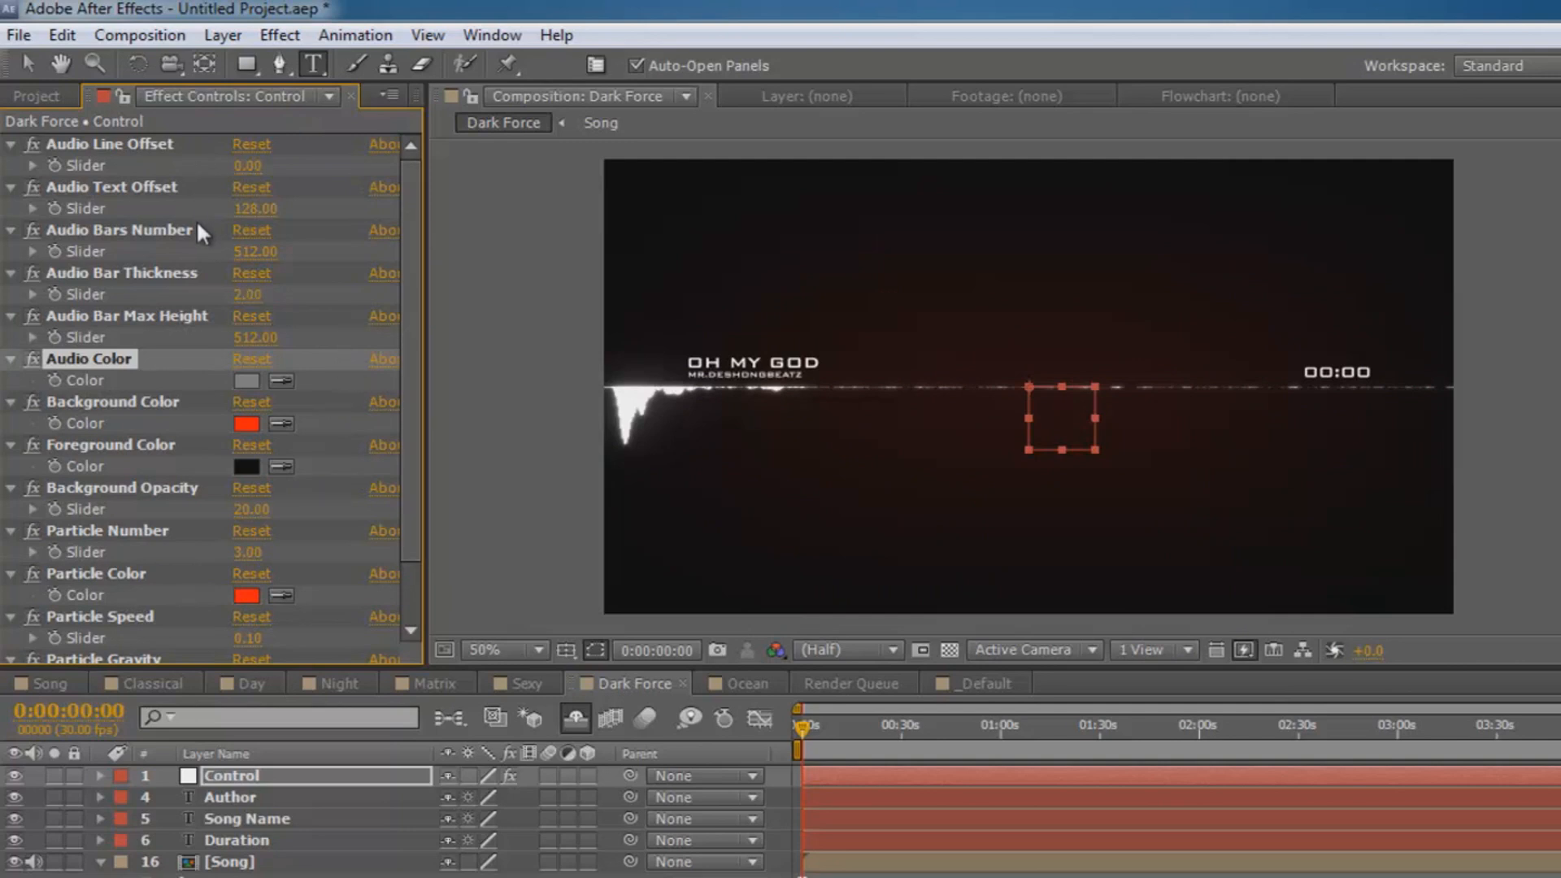
pyautogui.moveTo(416, 257)
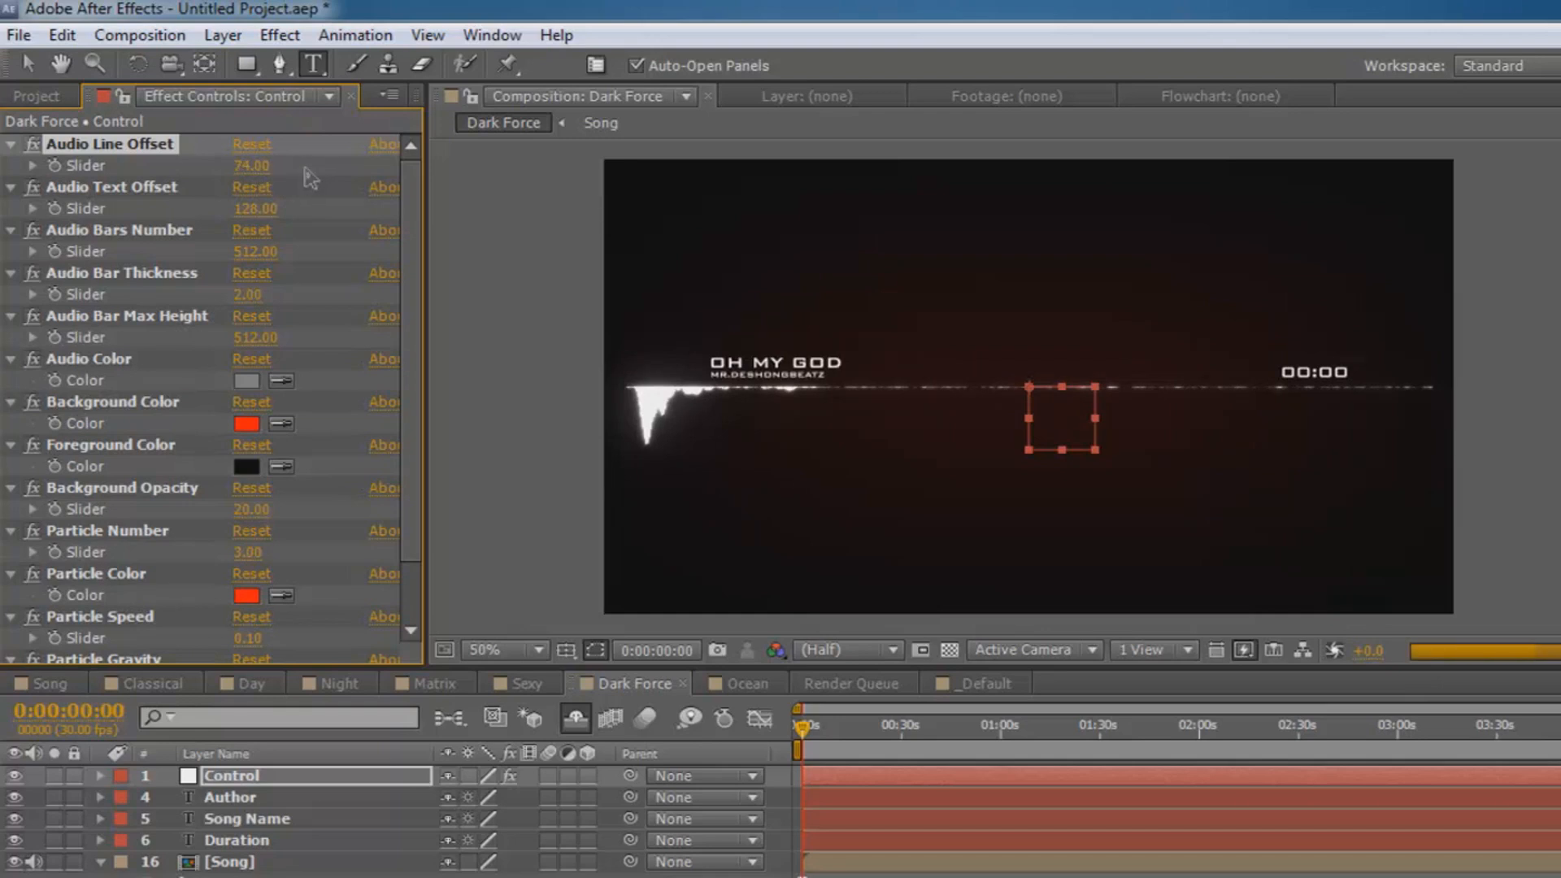
pyautogui.moveTo(254, 165); pyautogui.dragTo(255, 165)
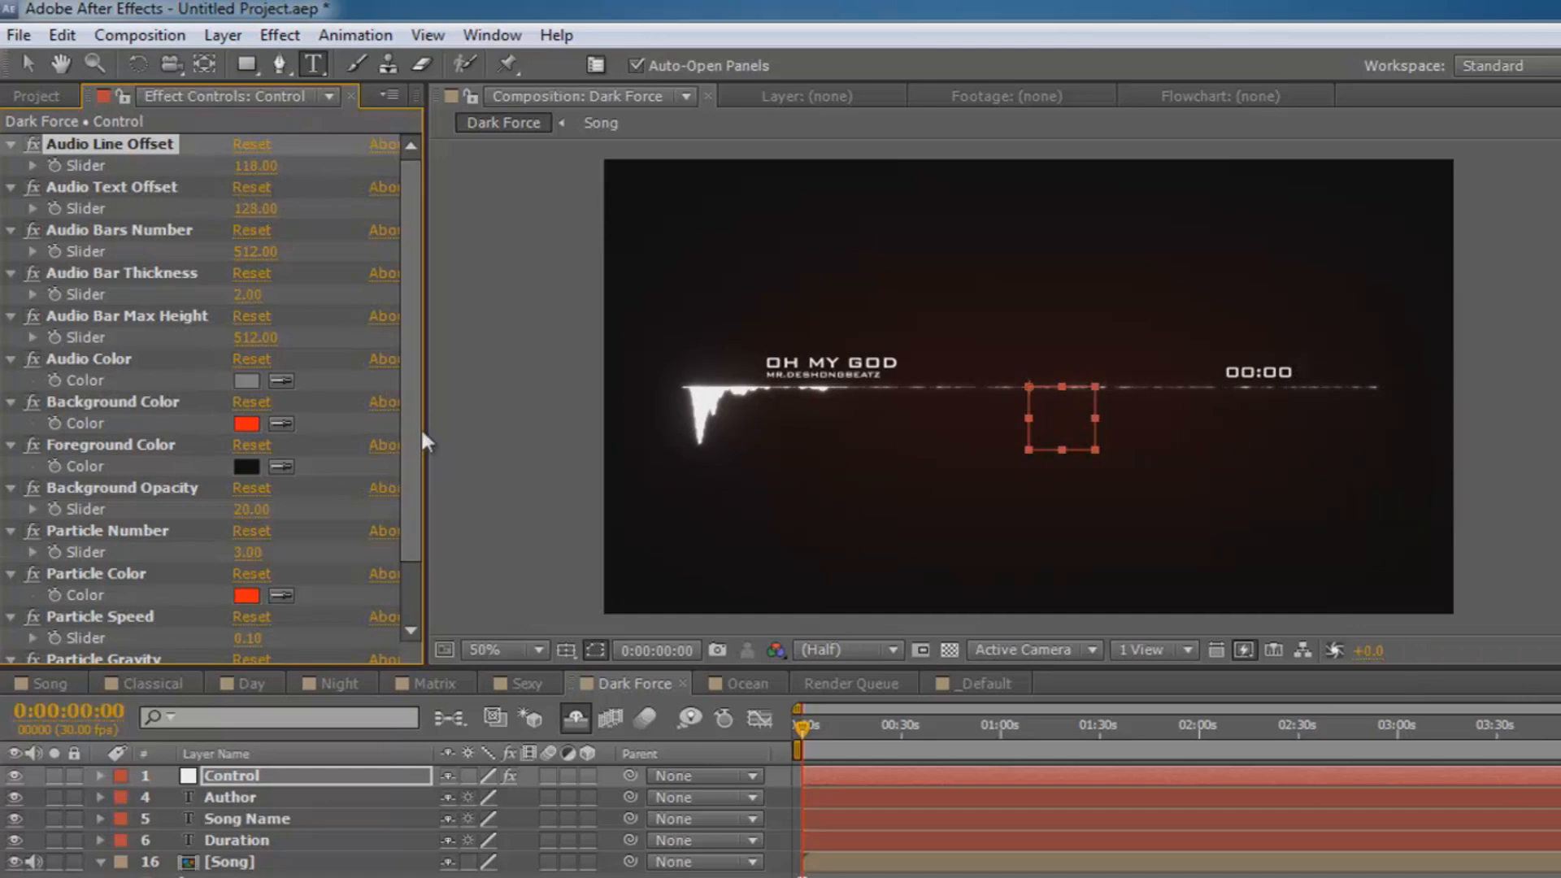
pyautogui.scroll(-3)
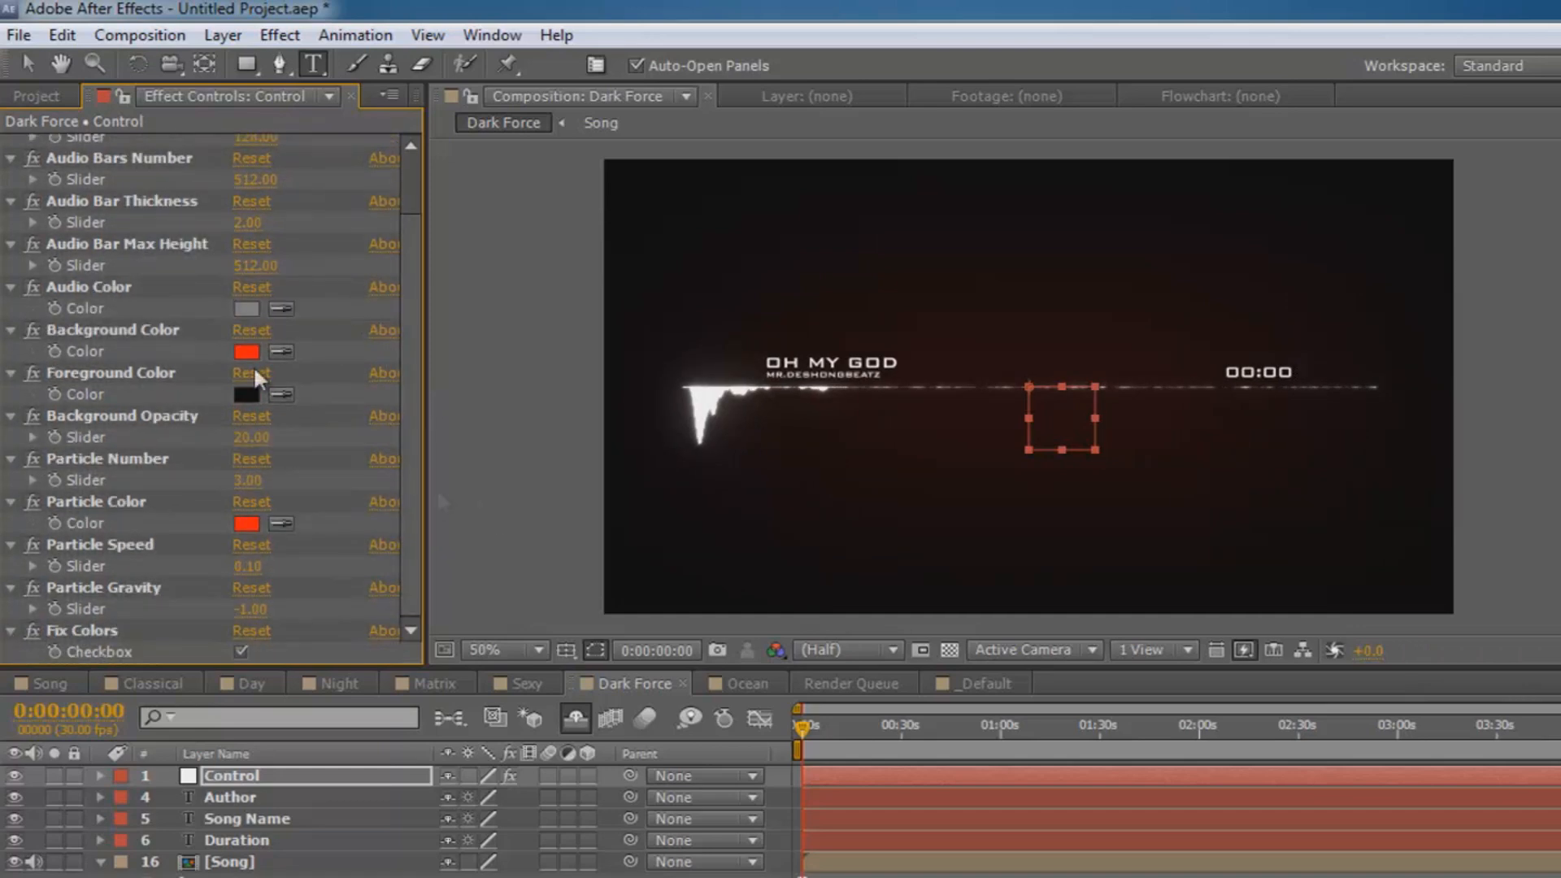
pyautogui.moveTo(154, 52)
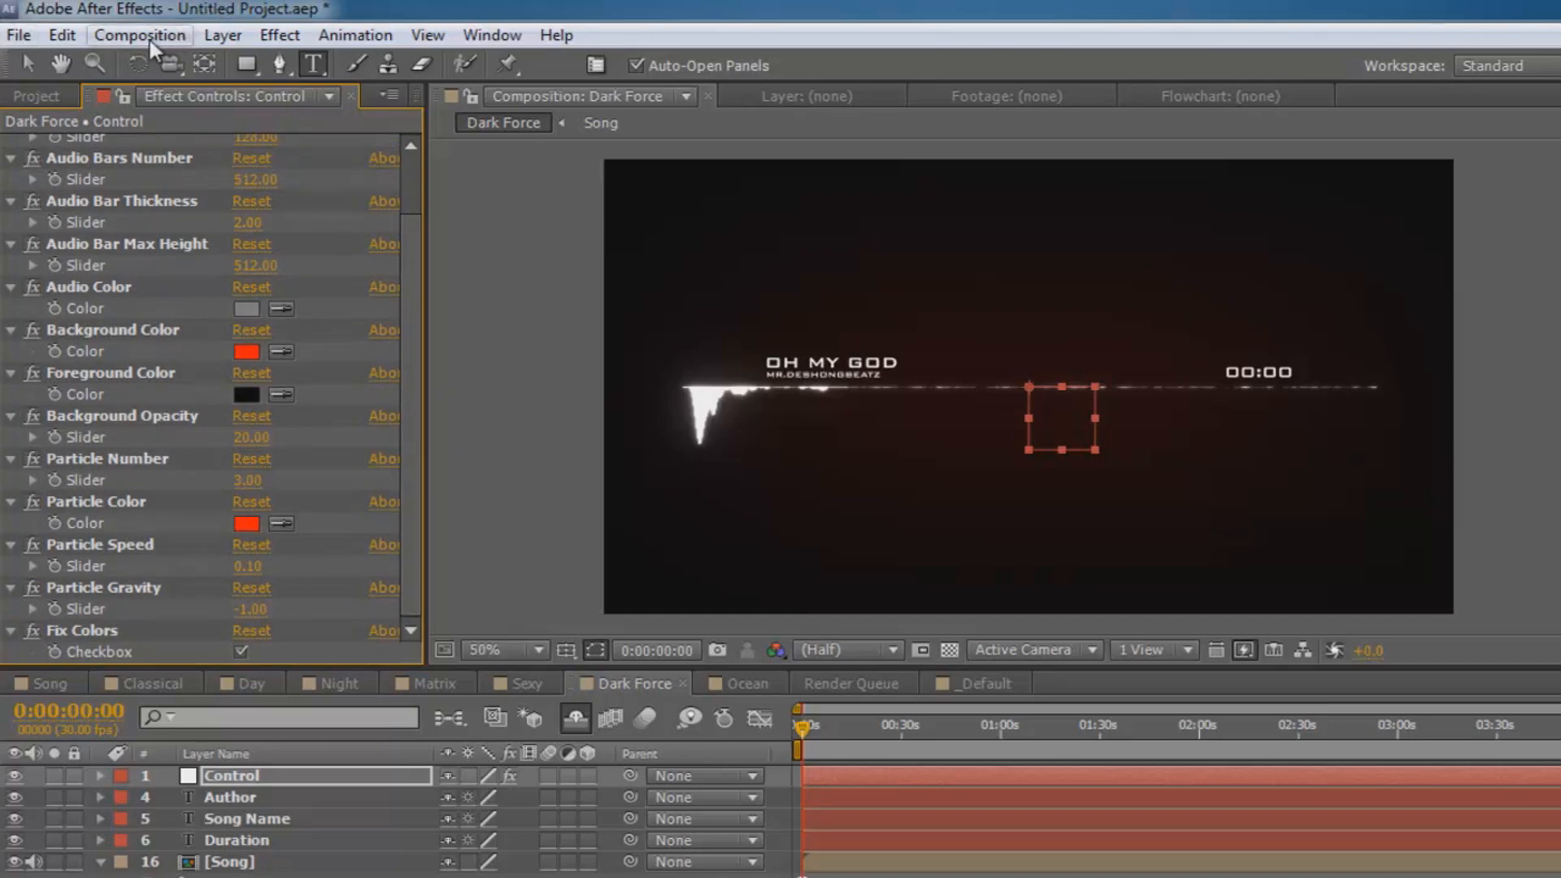
# Add Dark Force to the Render Queue with Composition > Make Movie
pyautogui.click(140, 35)
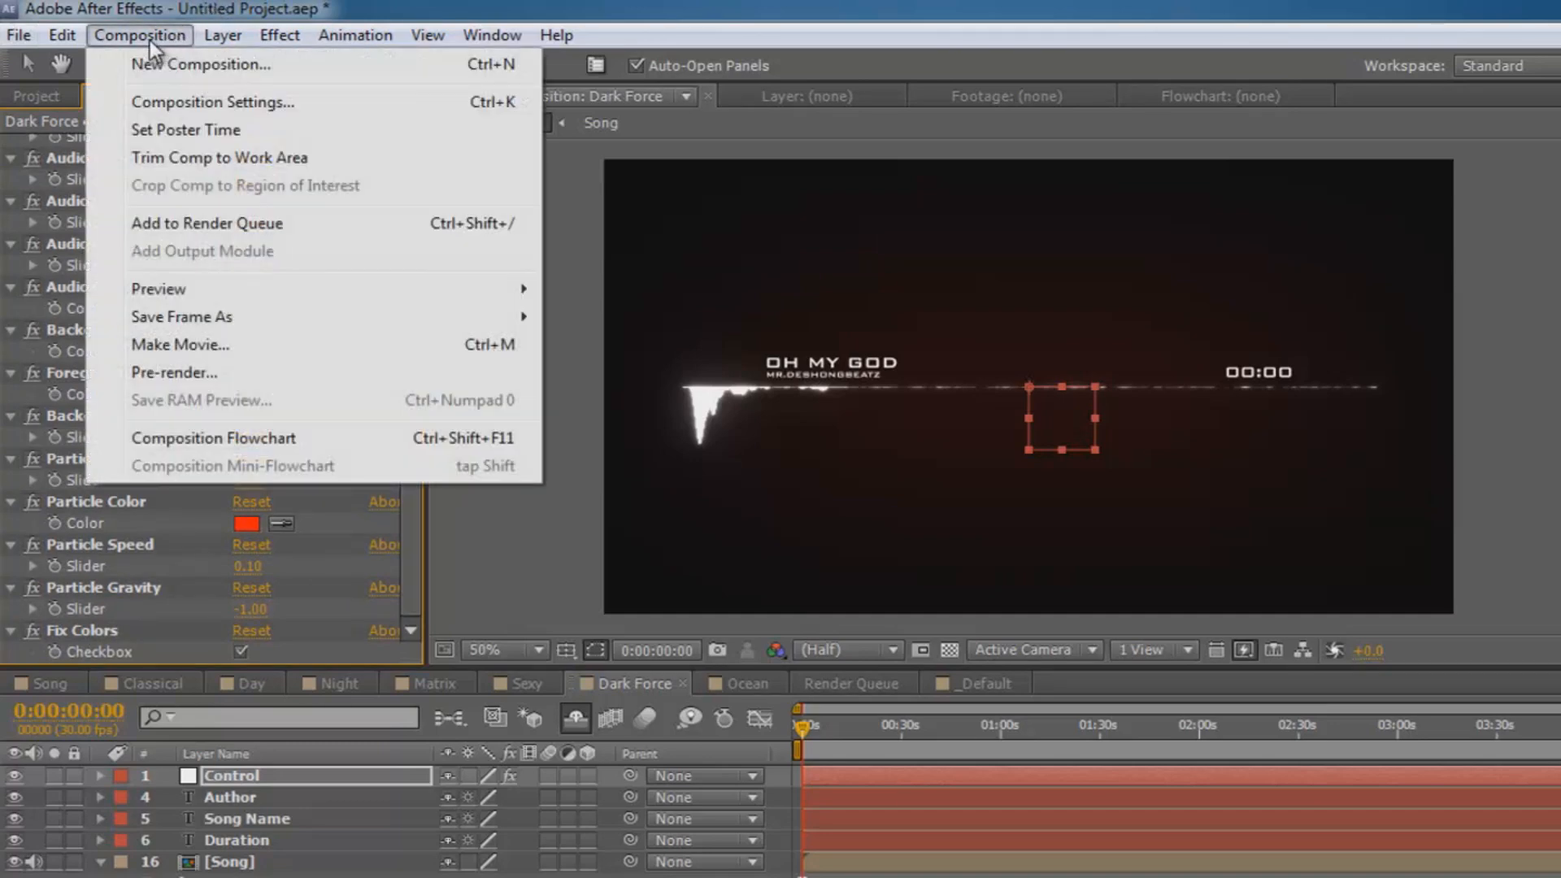
pyautogui.moveTo(190, 353)
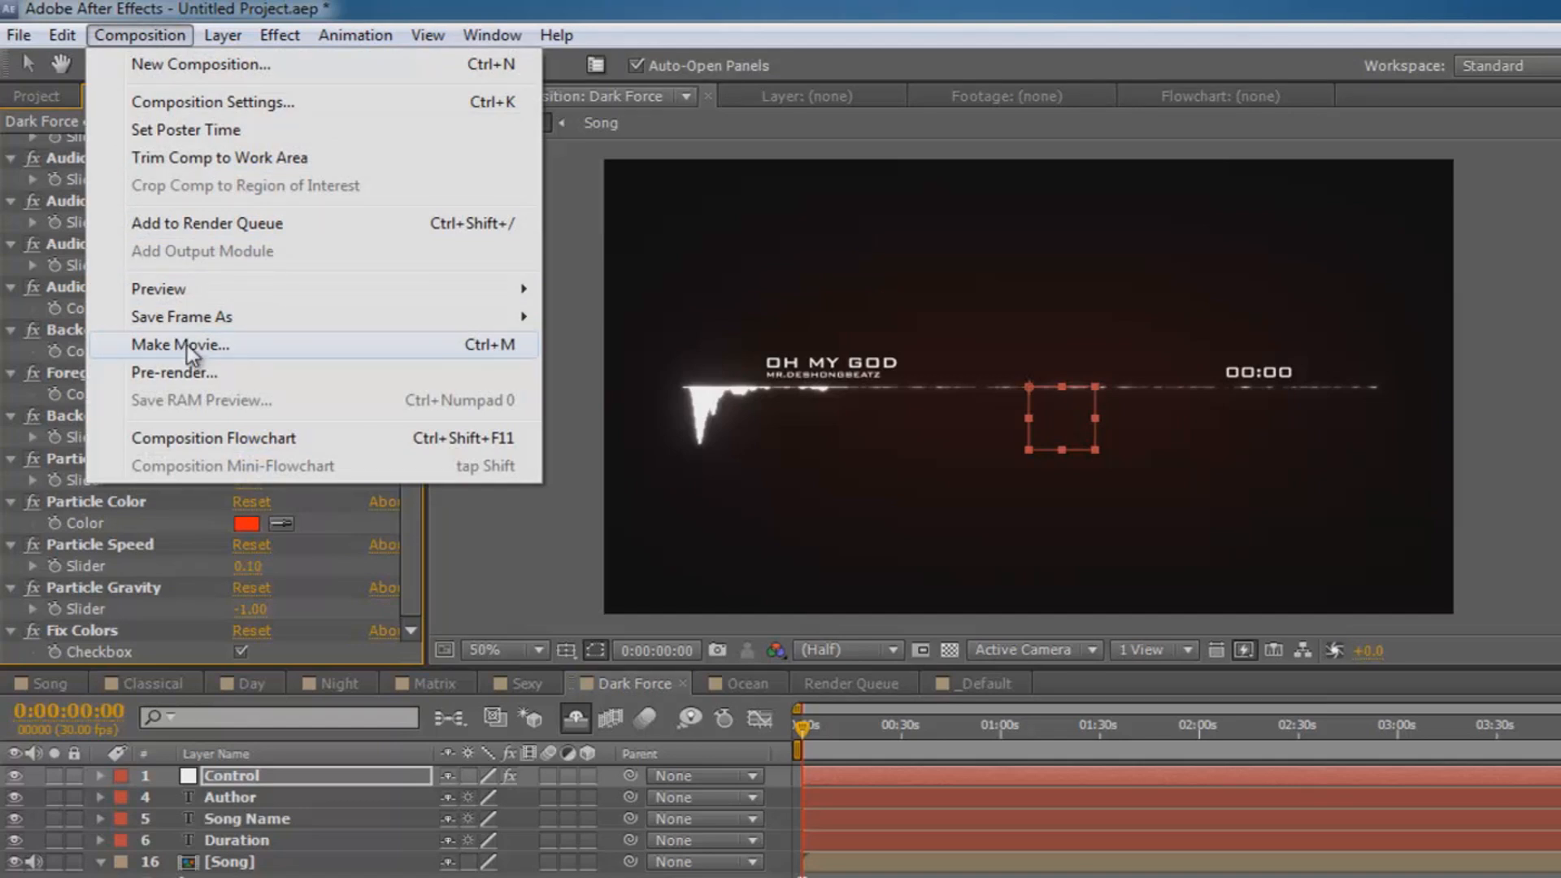
pyautogui.click(181, 344)
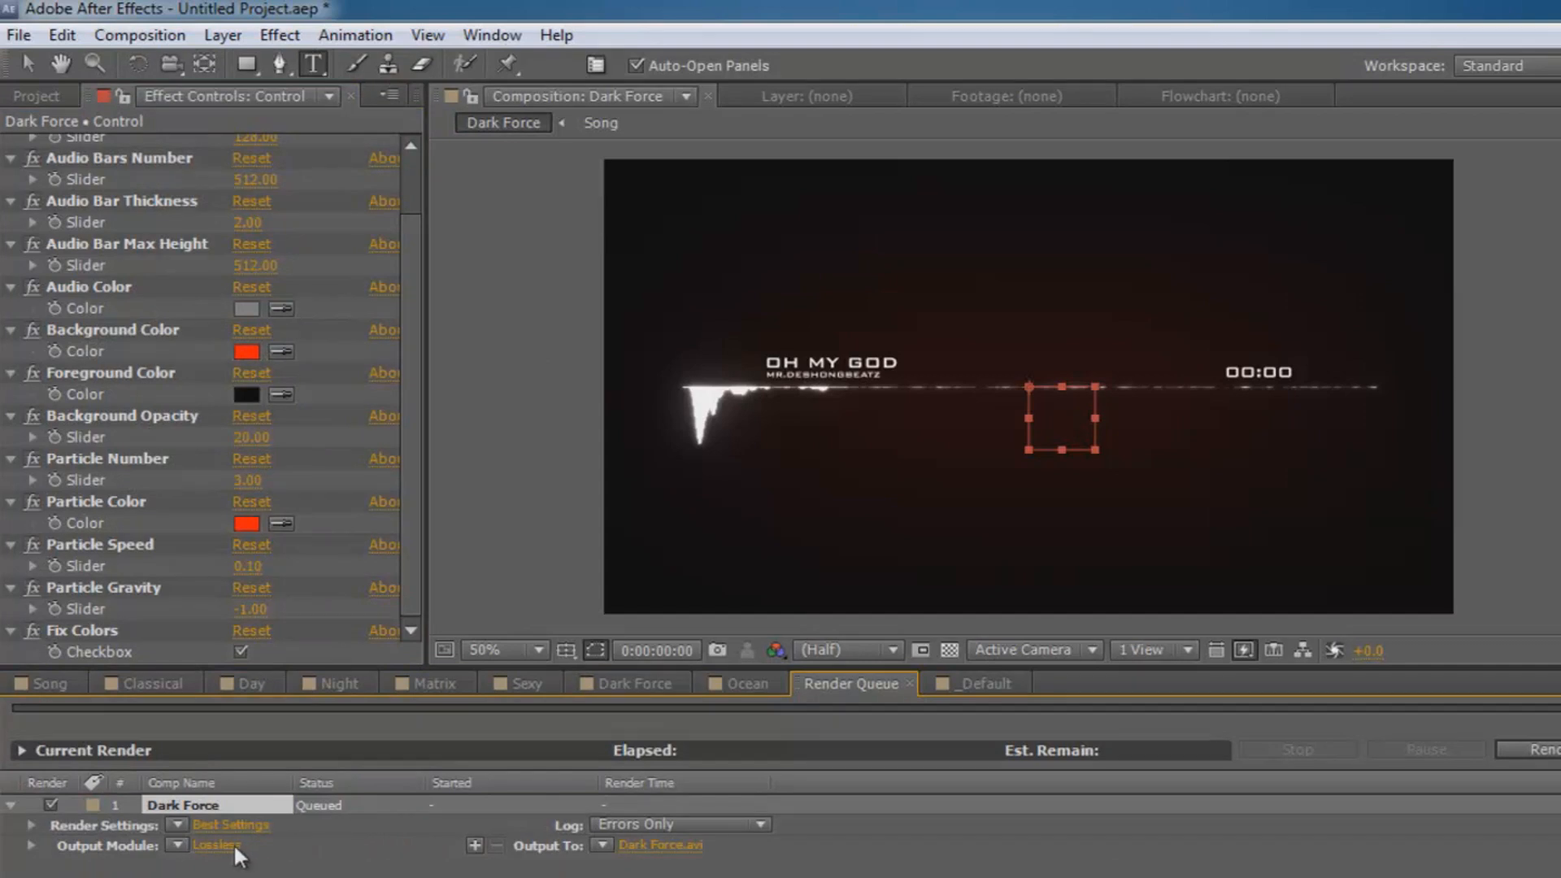
pyautogui.moveTo(213, 864)
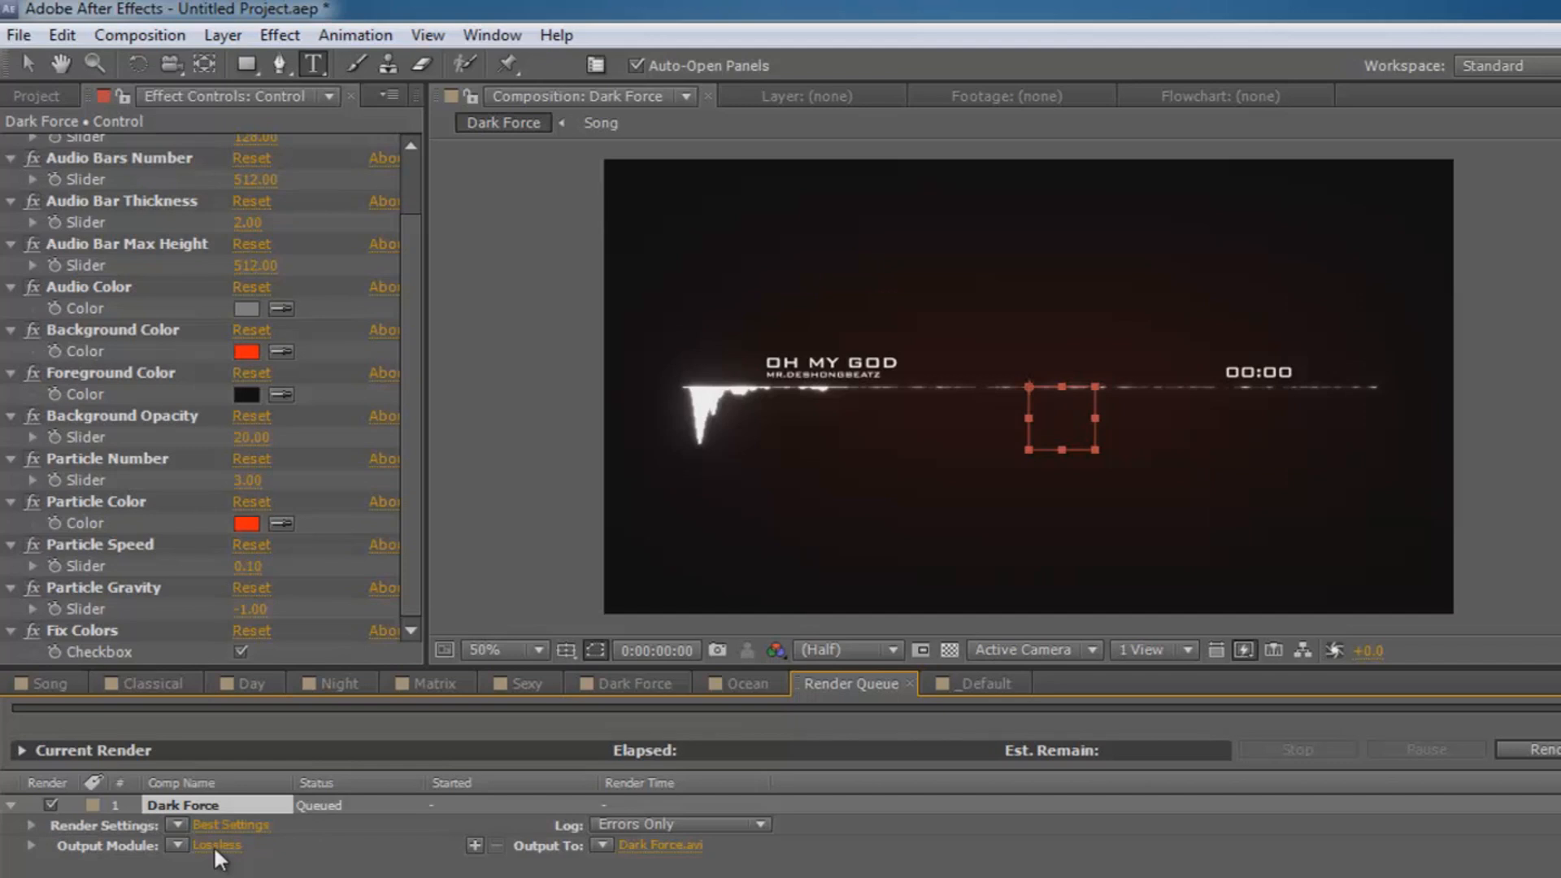
# Set the output module to FLV format with Audio Output enabled
pyautogui.click(213, 847)
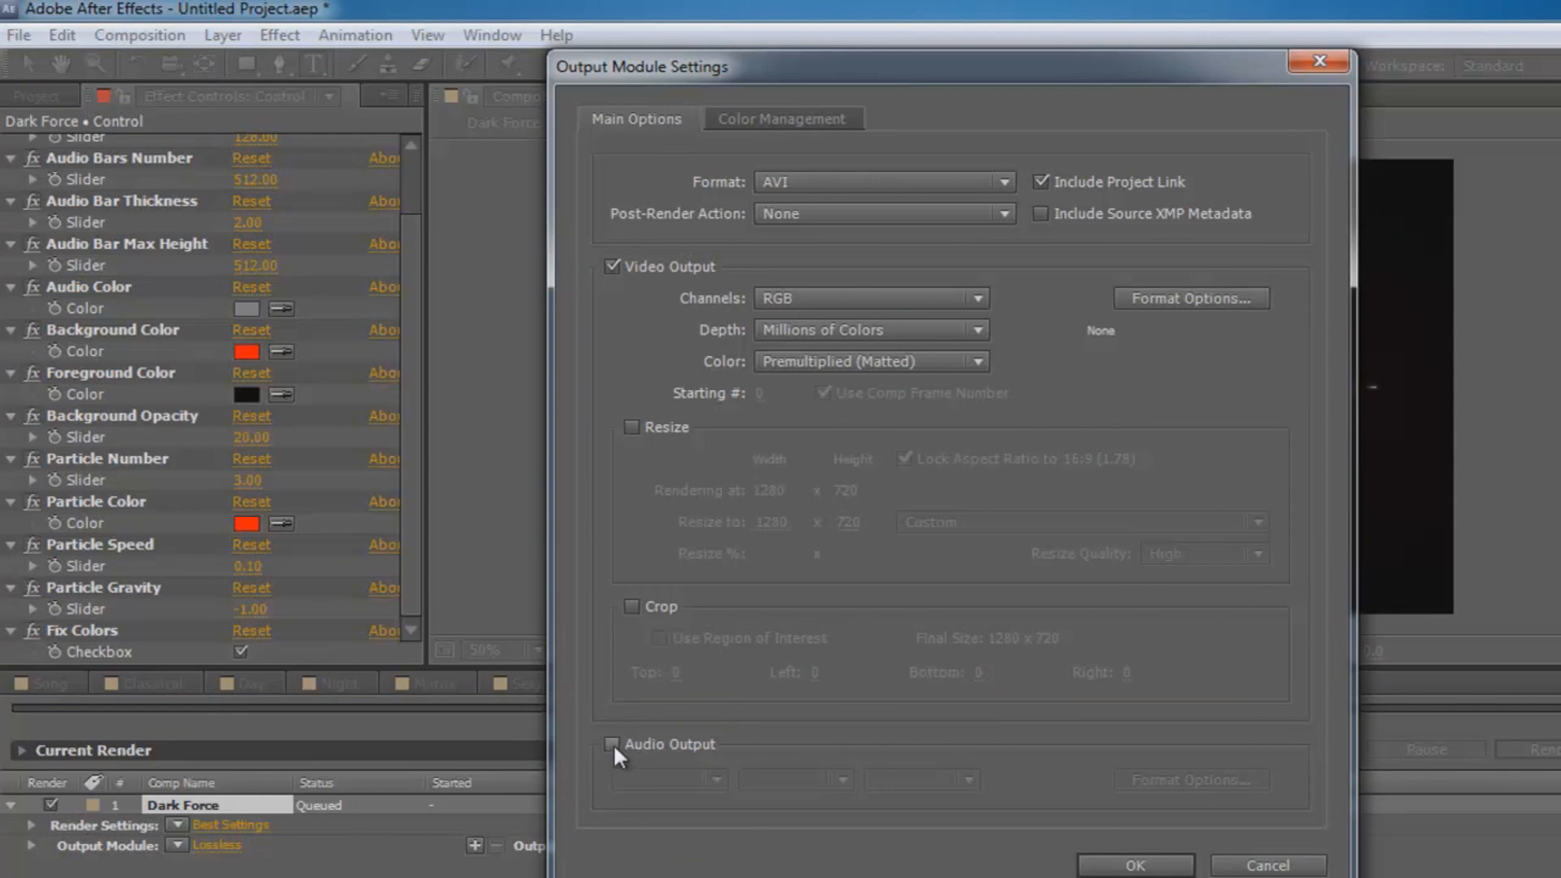
pyautogui.click(611, 744)
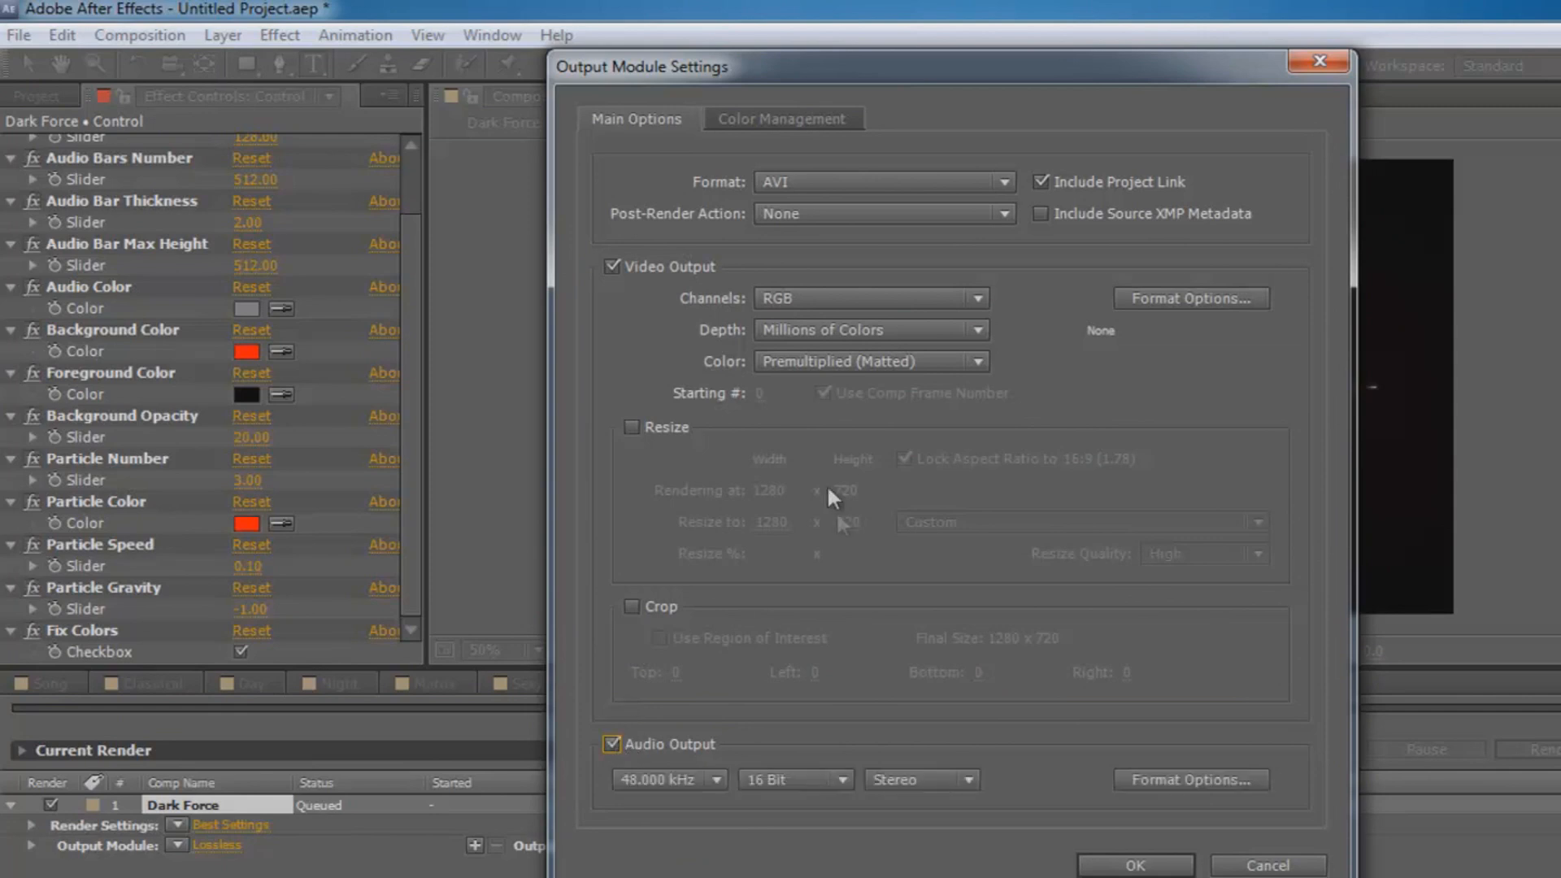
pyautogui.click(1006, 182)
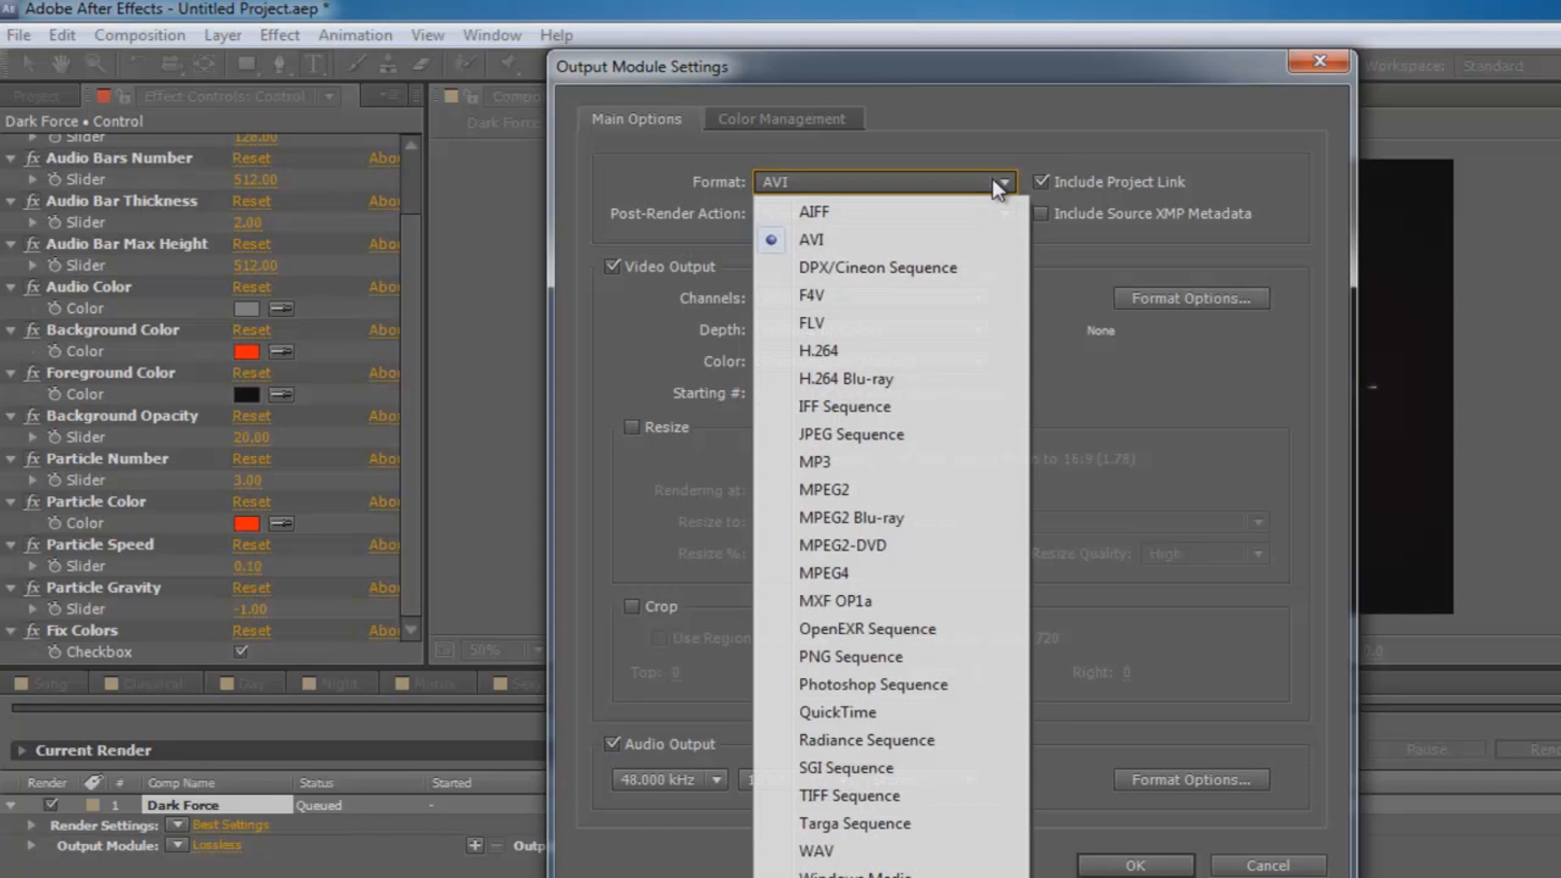
pyautogui.moveTo(906, 419)
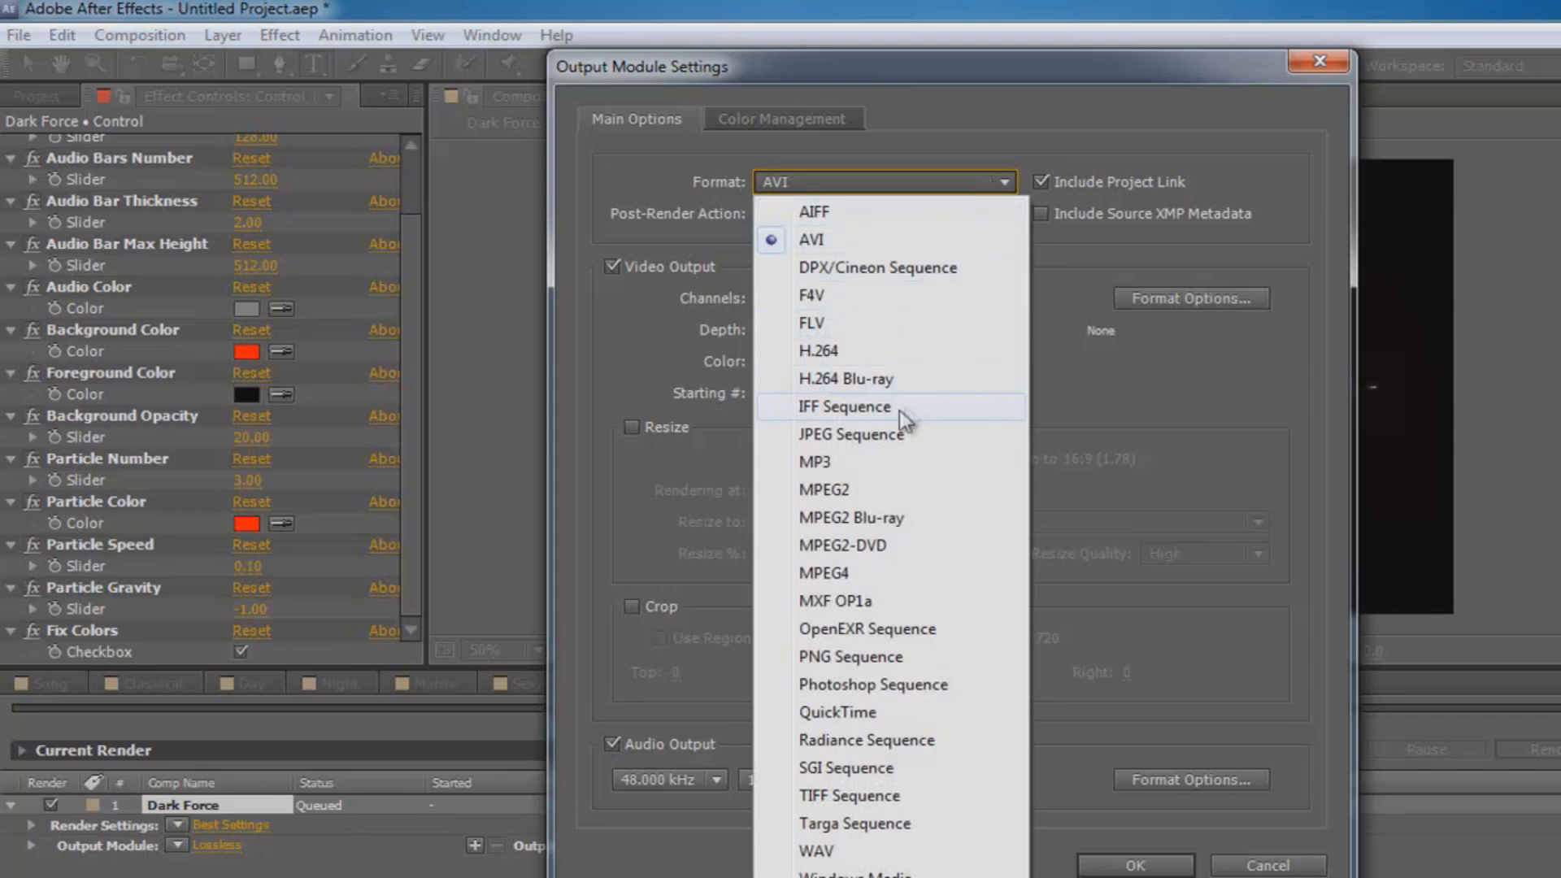
pyautogui.moveTo(863, 330)
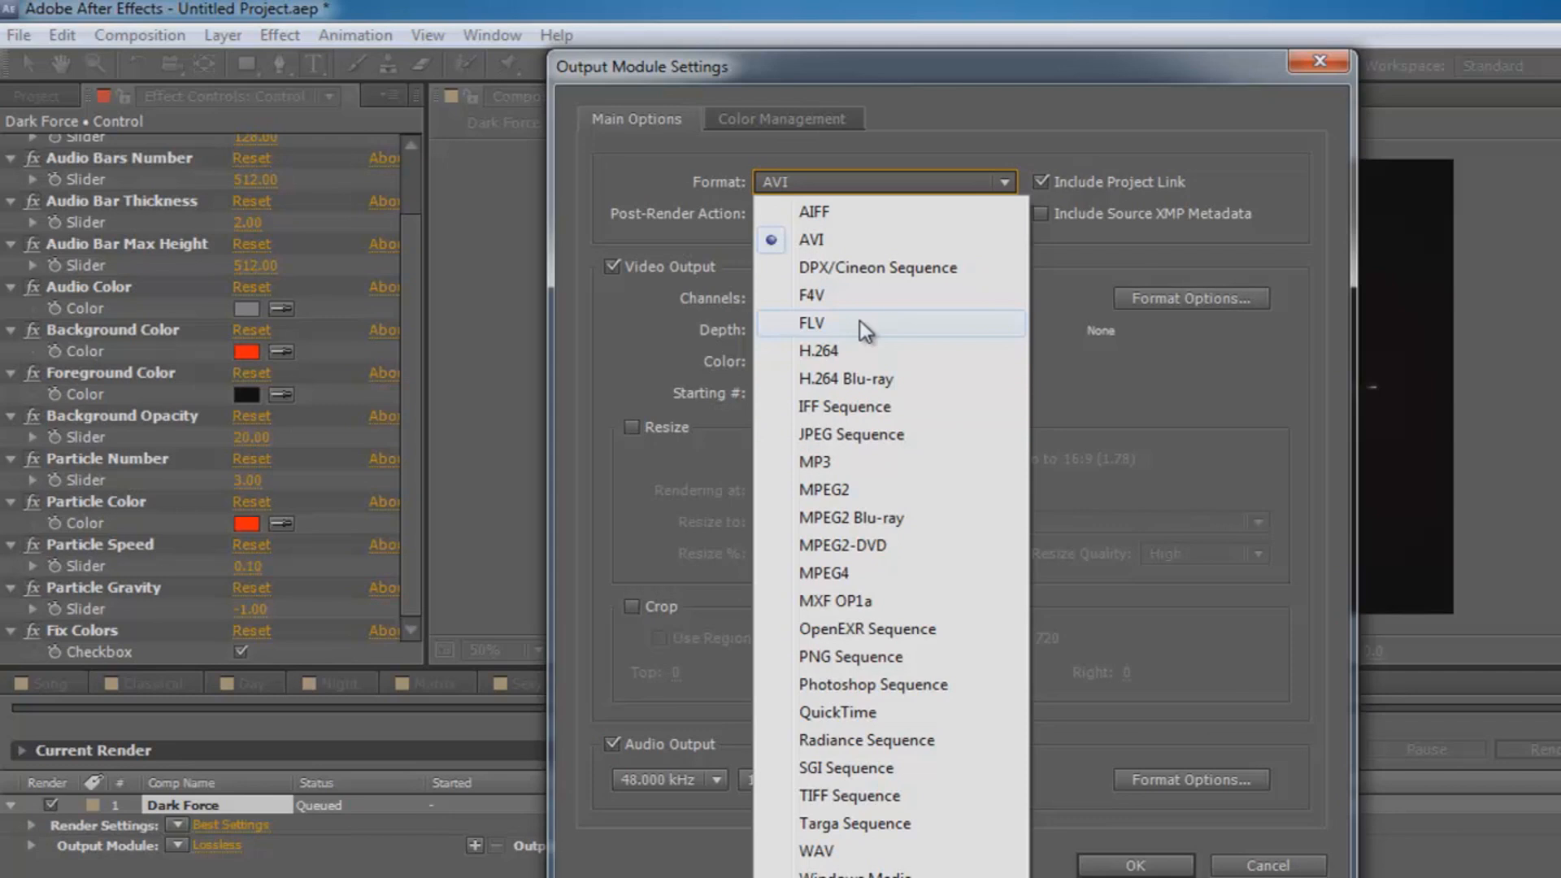
pyautogui.click(811, 323)
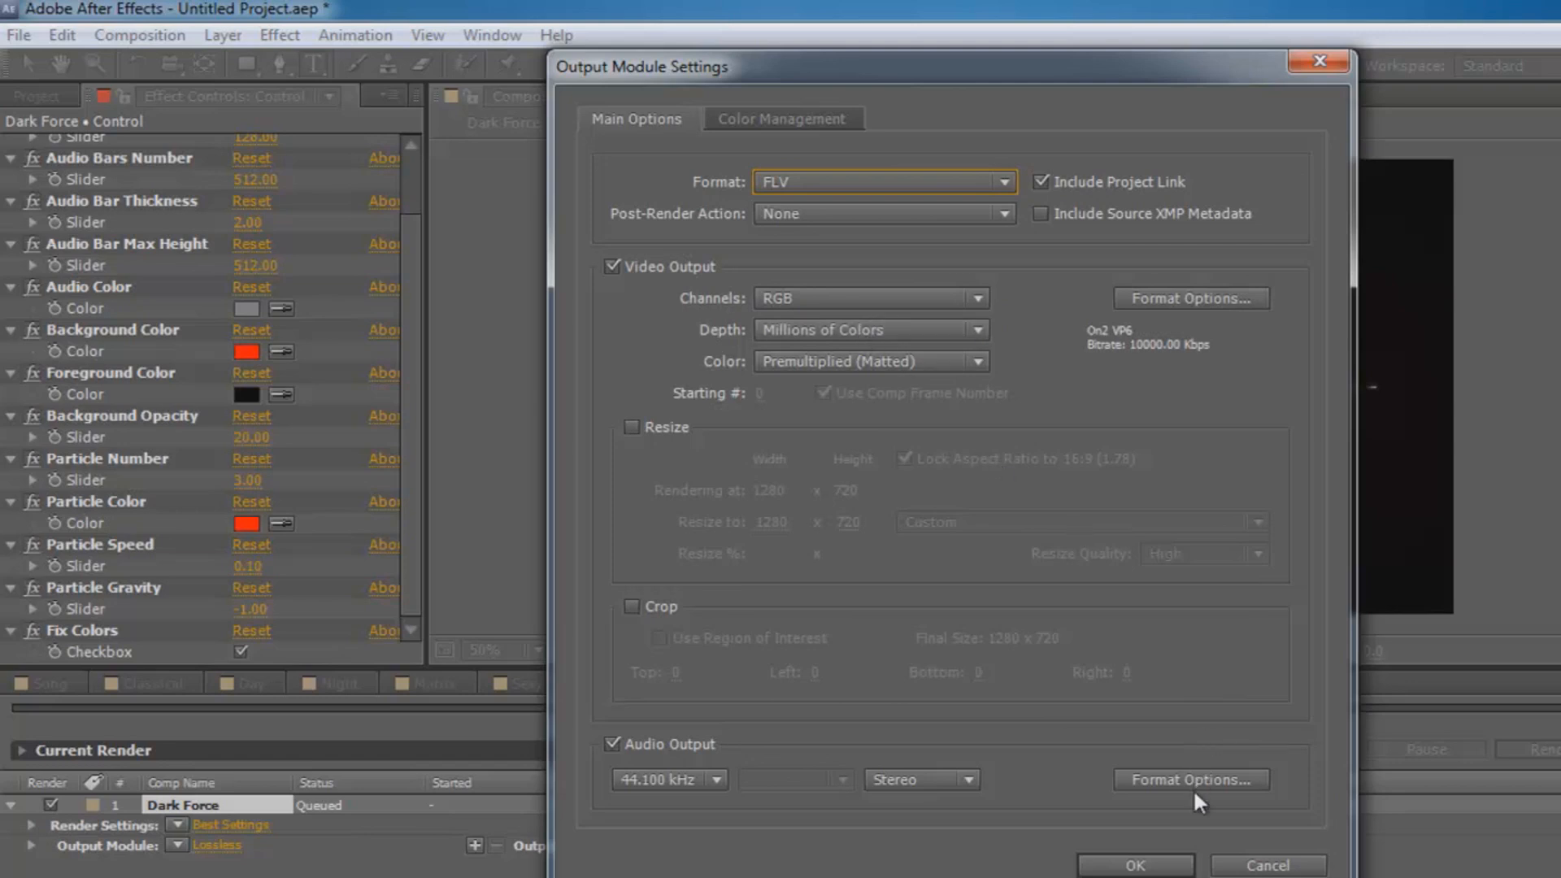
pyautogui.click(1132, 864)
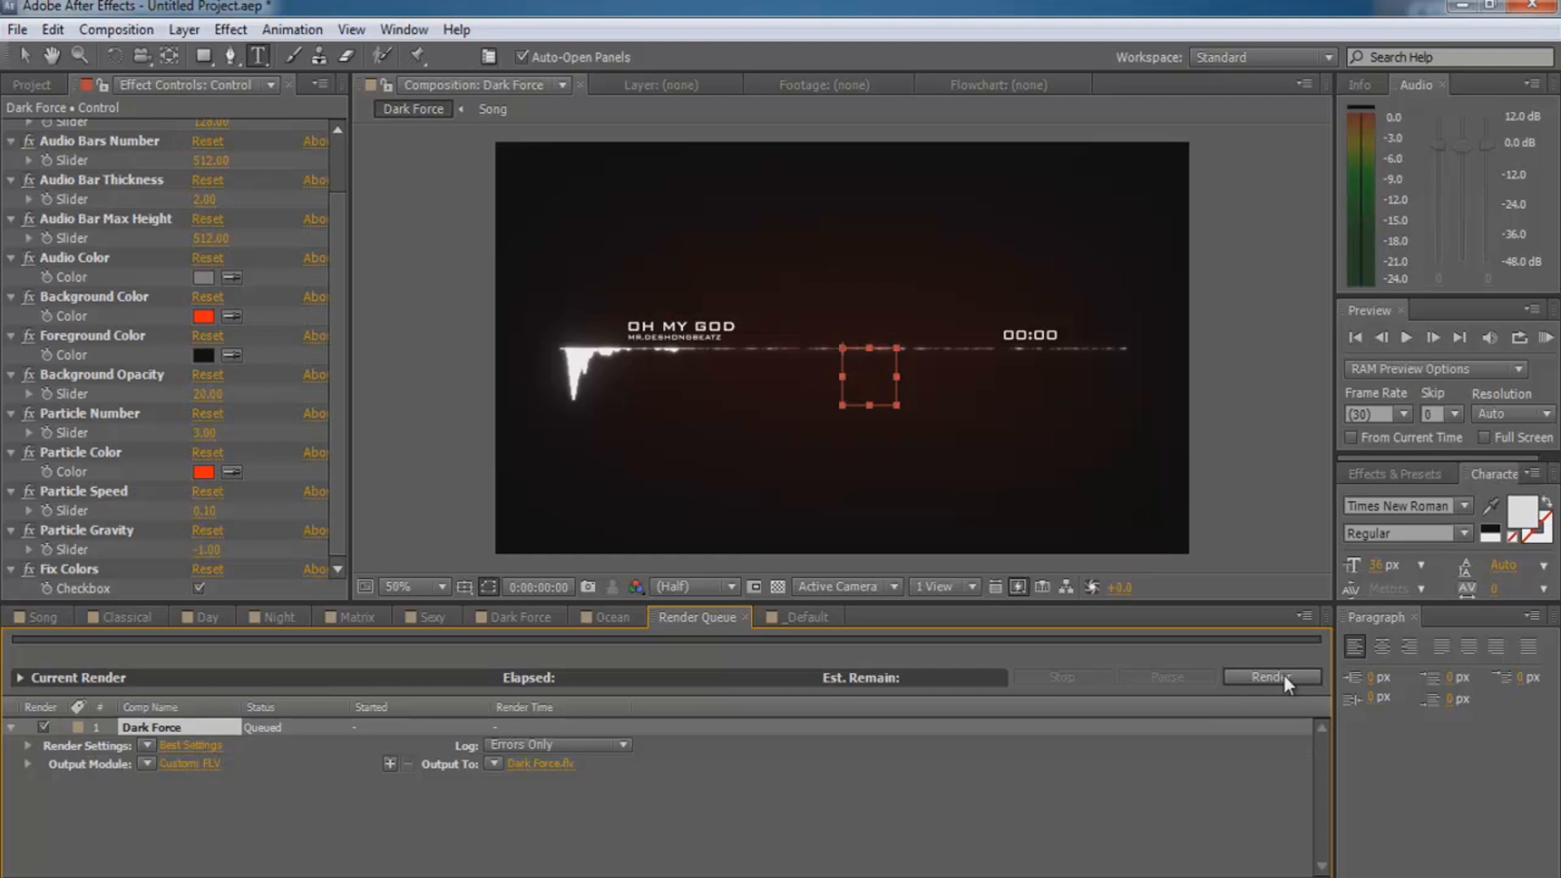
# Render the queued Dark Force composition to Dark Force.flv from the Render Queue
pyautogui.click(1273, 676)
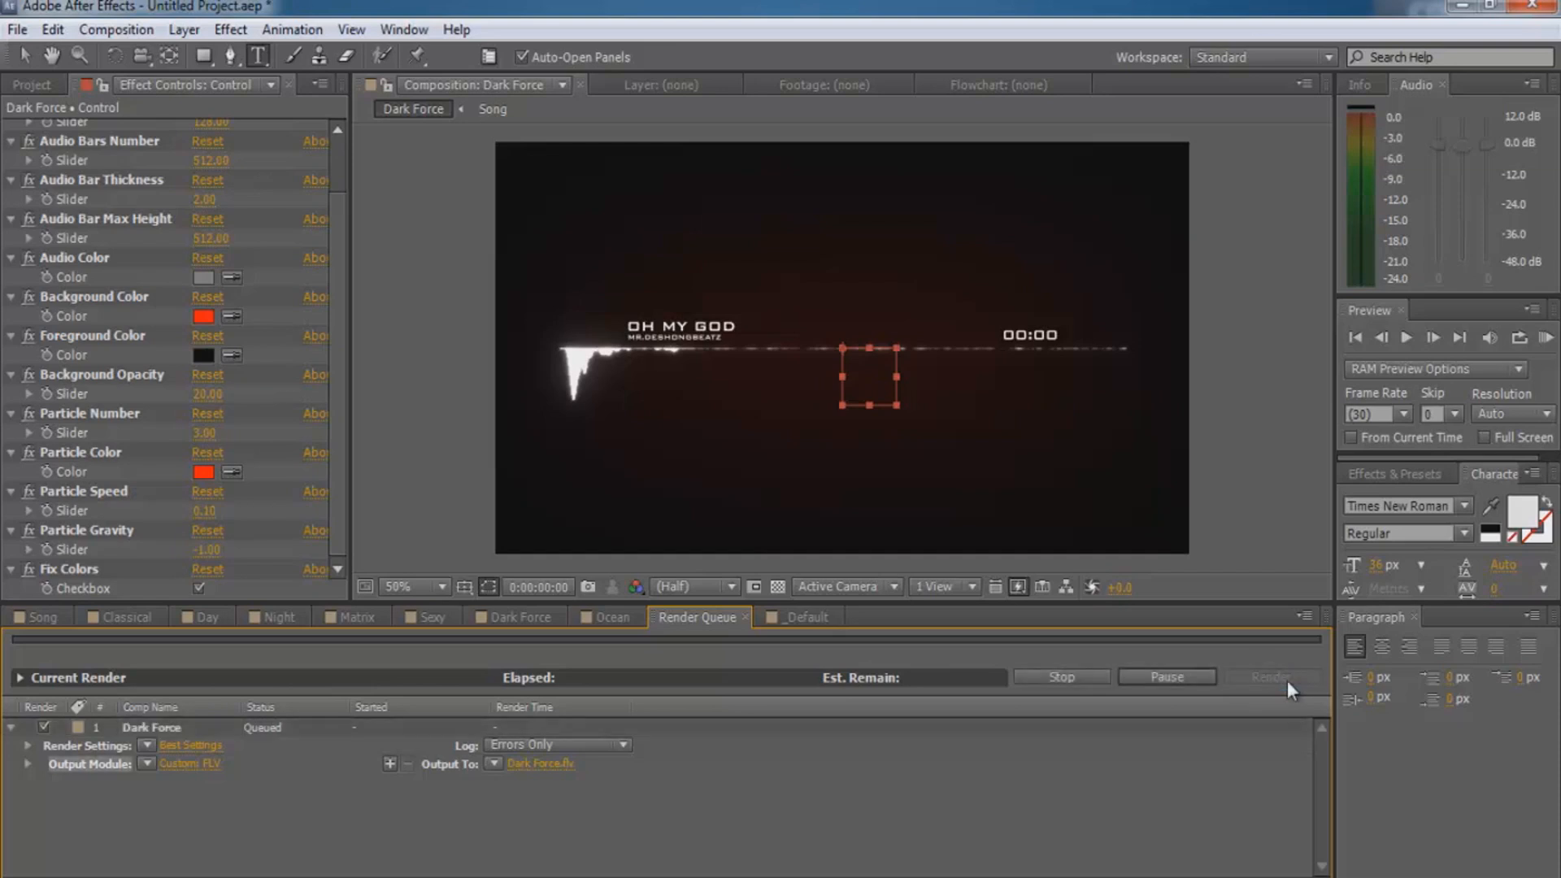
pyautogui.click(1273, 676)
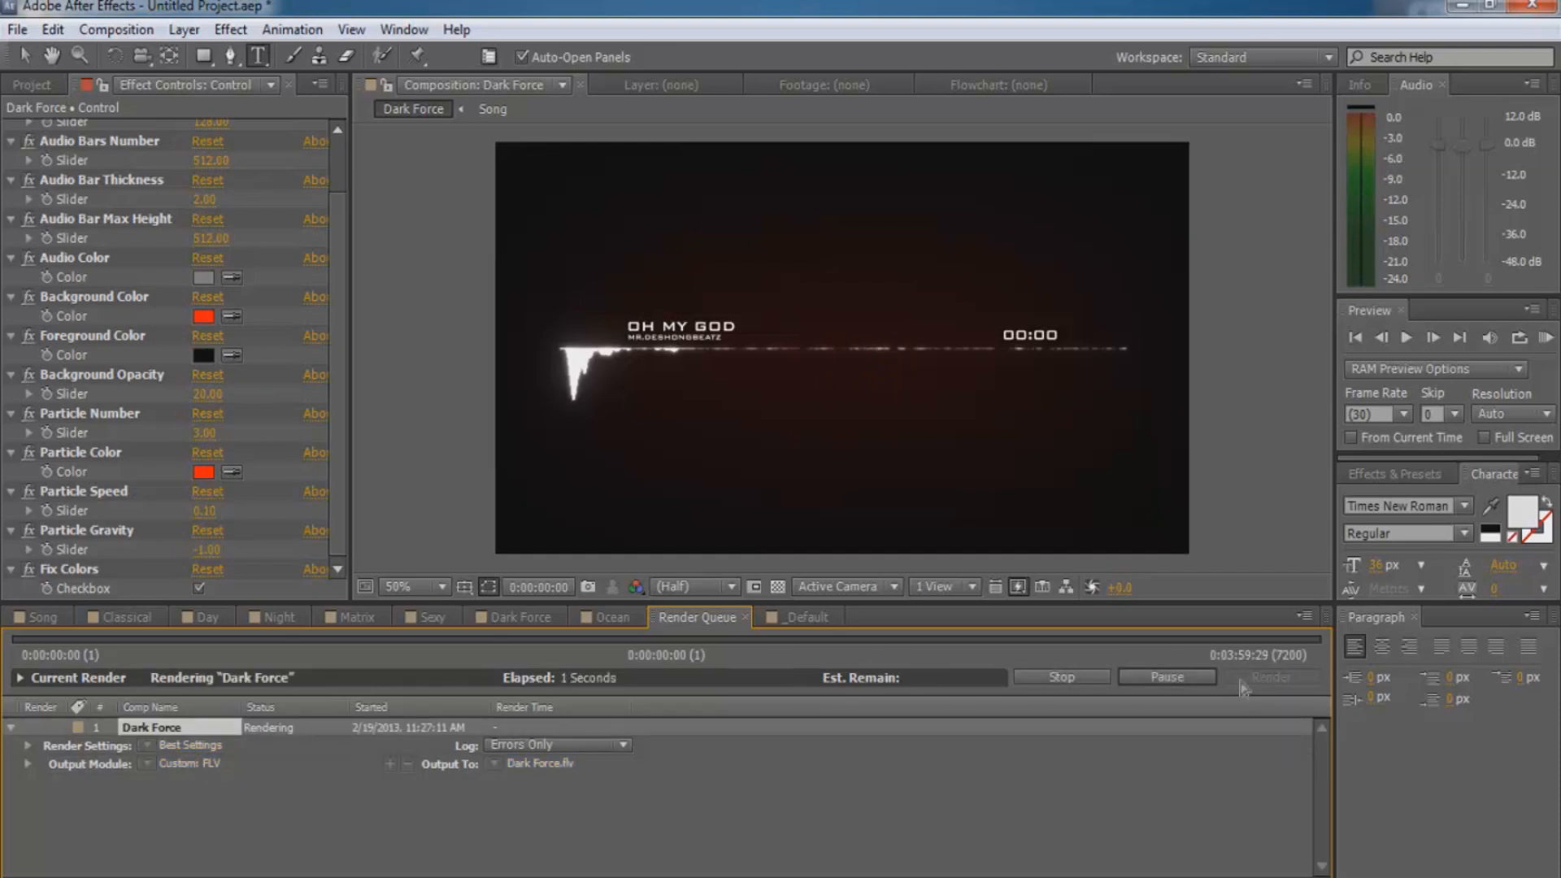
pyautogui.moveTo(1138, 695)
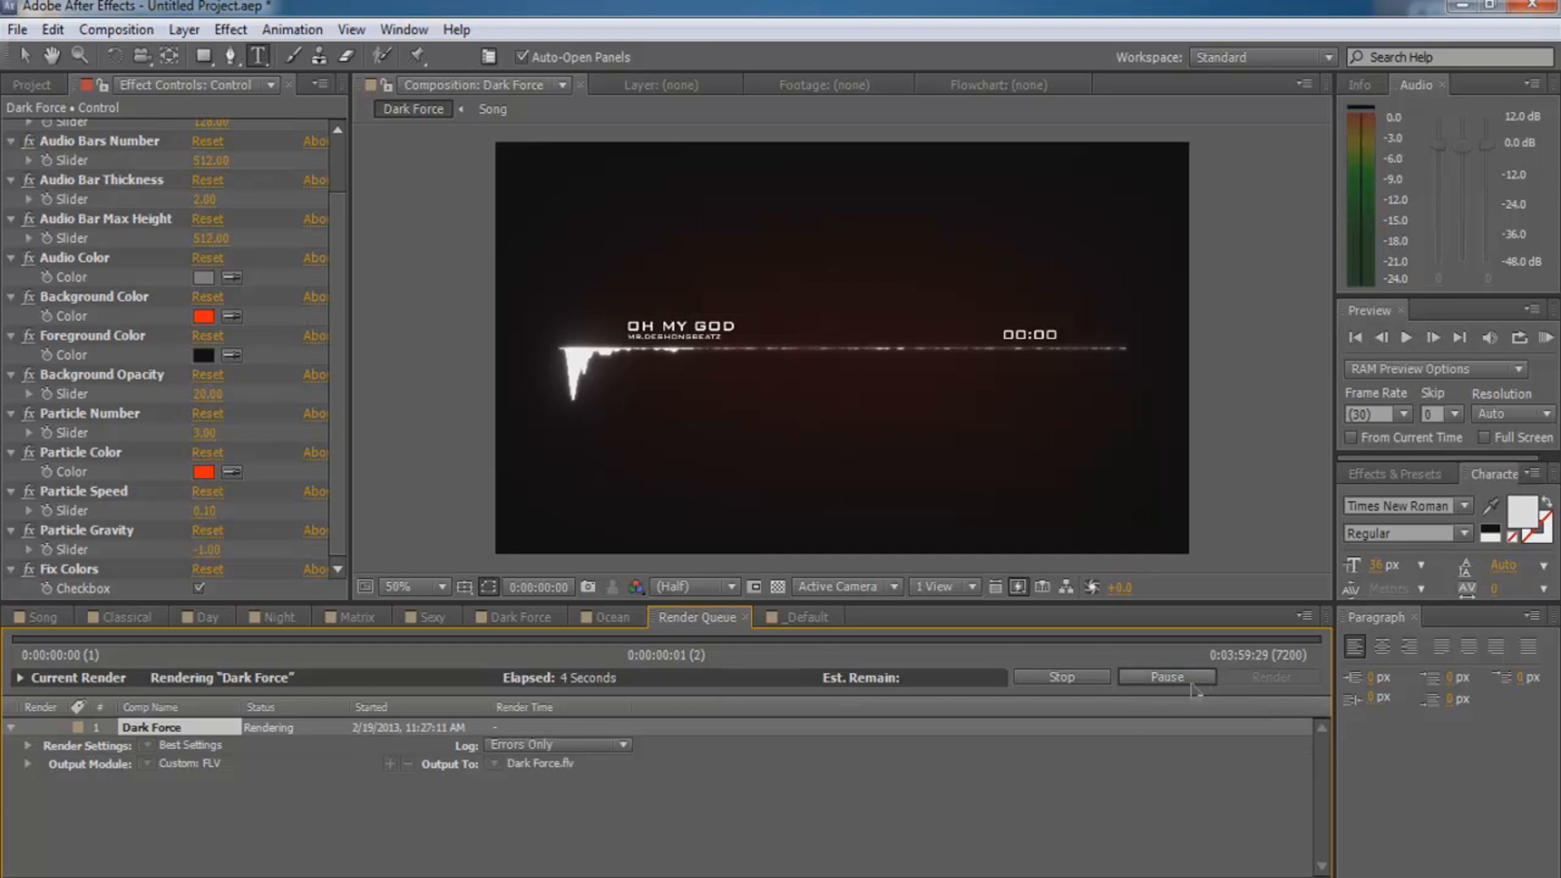
pyautogui.click(1166, 676)
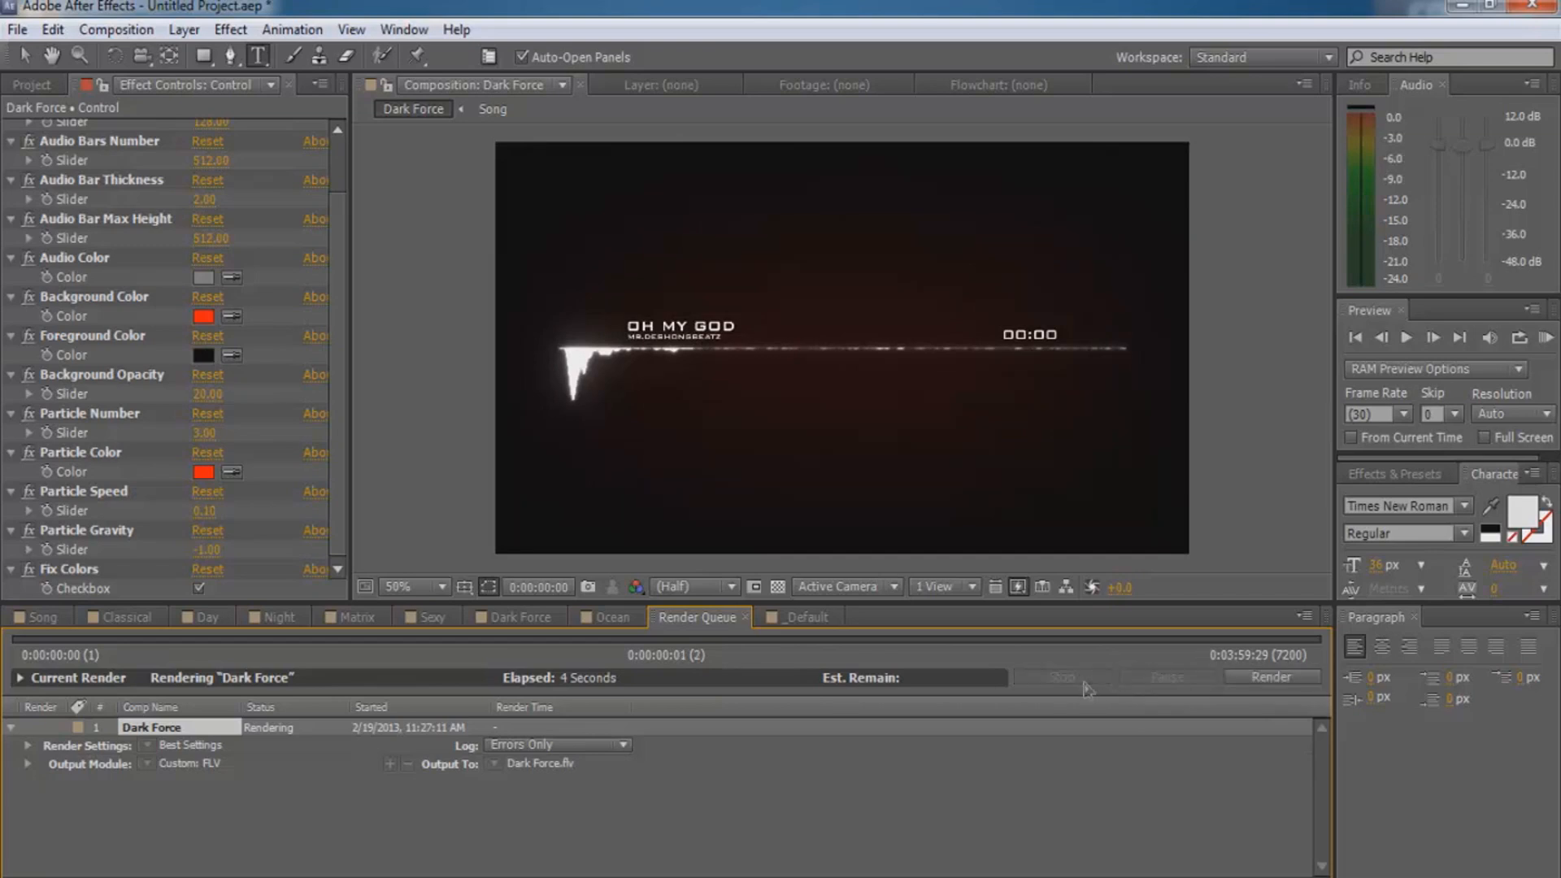
pyautogui.moveTo(1115, 694)
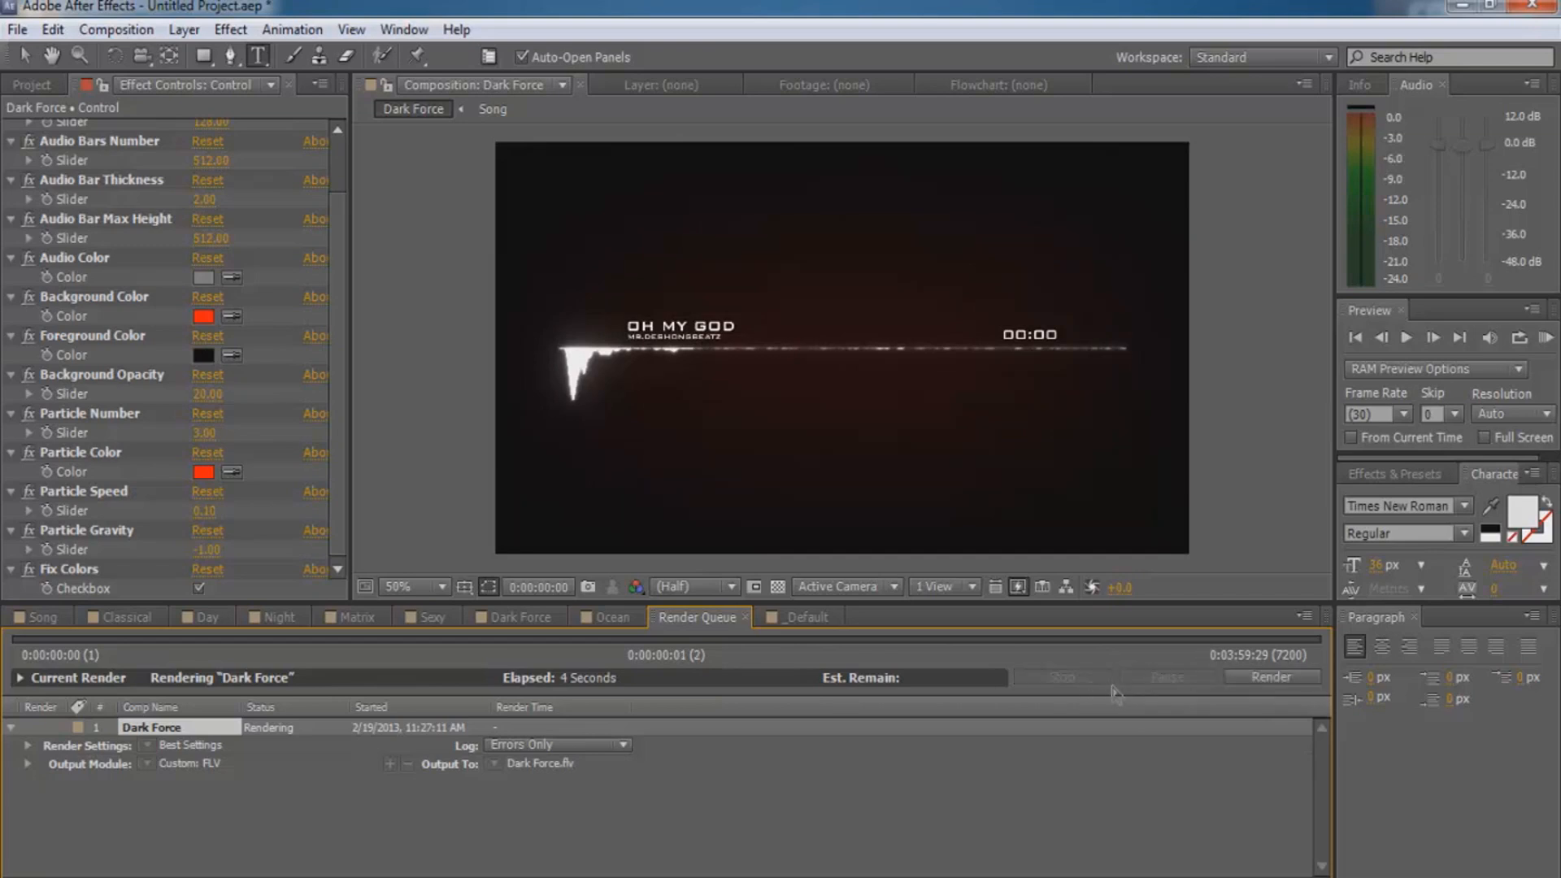